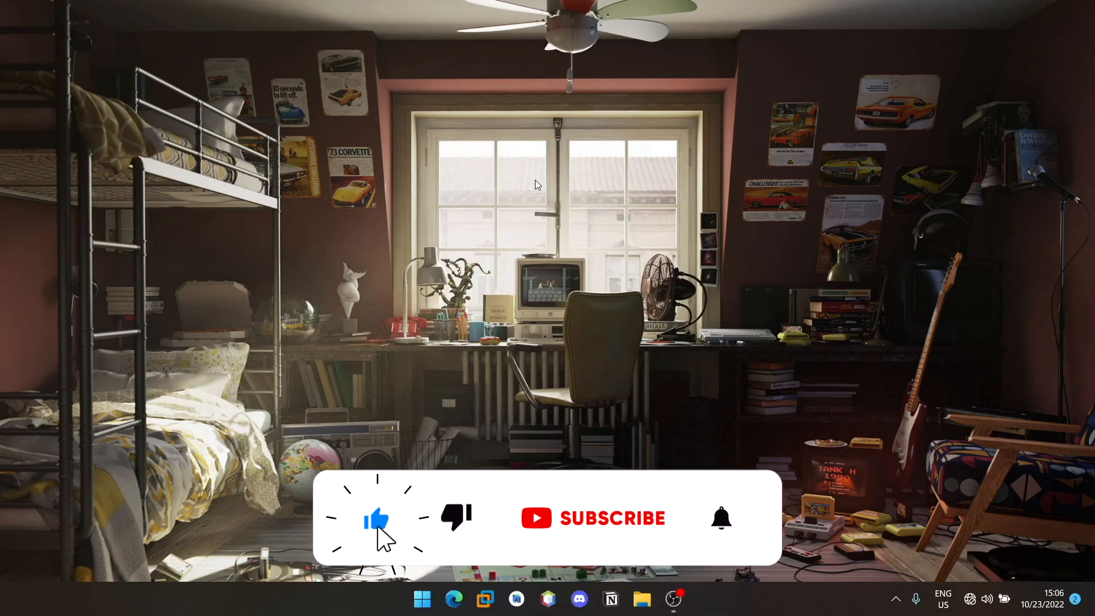
- Bring the image editor project back on screen in Visual Studio
click(593, 518)
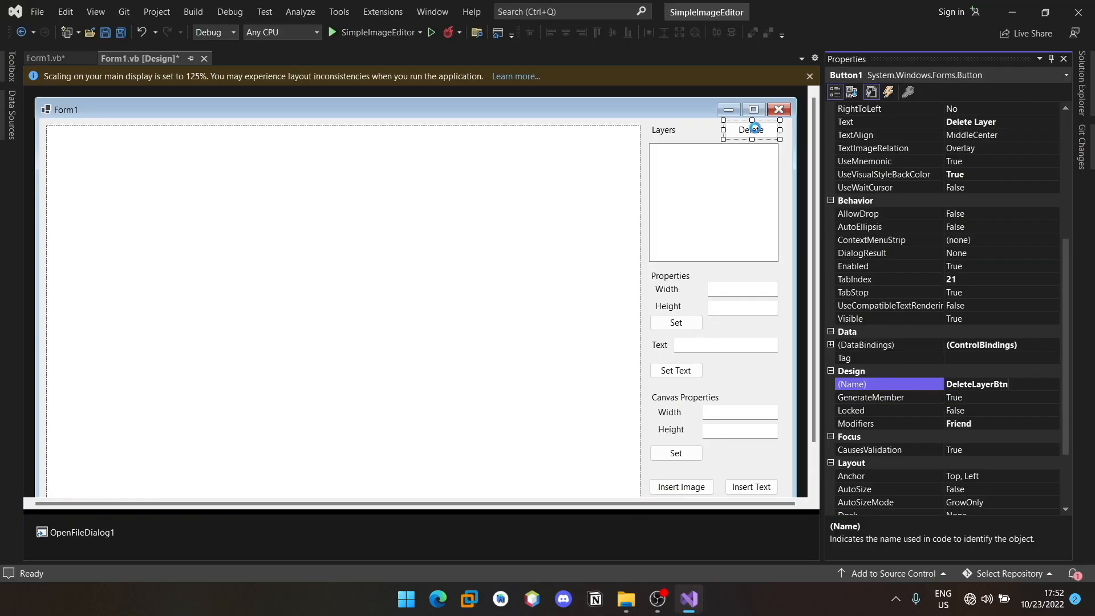
- Create DeleteLayerBtn_Click that exits when nothing is selected and removes the selected layer control from the canvas
double_click(751, 129)
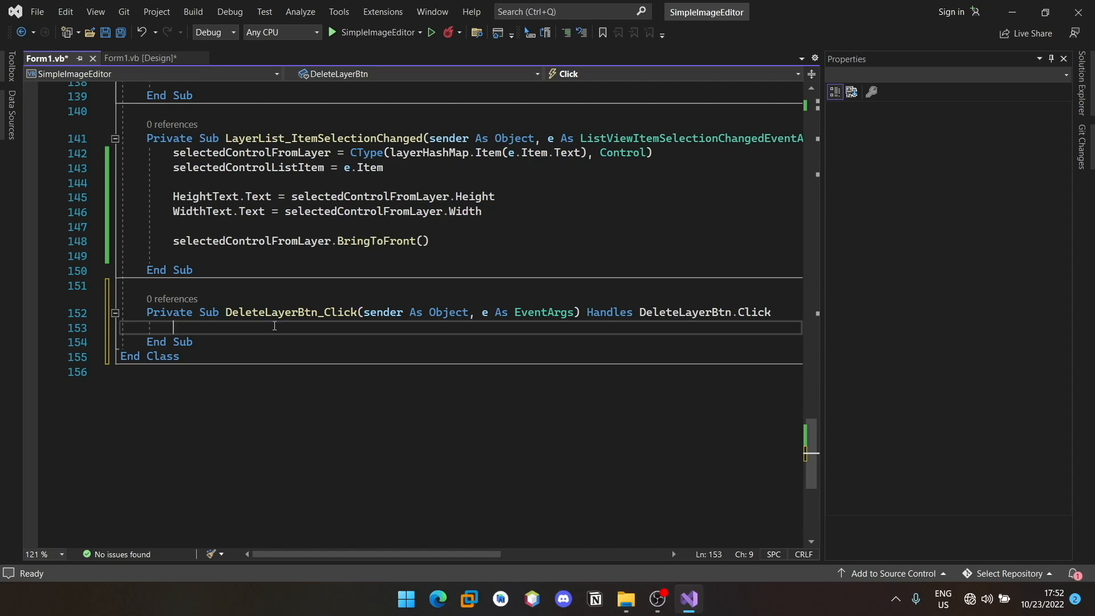
text(If)
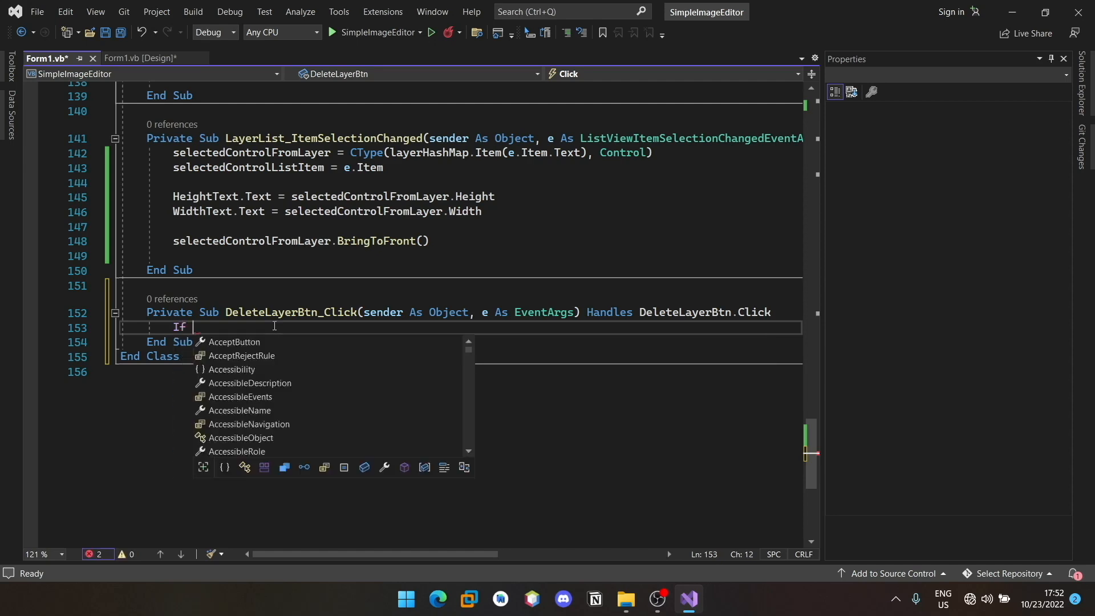
text(Sele)
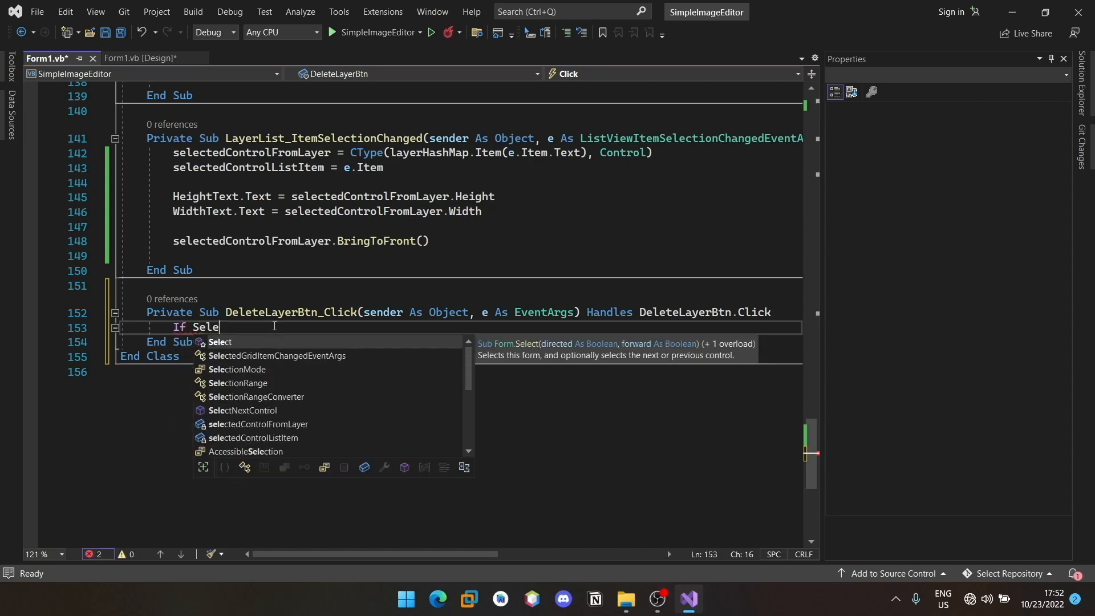
text(ctedControlFromLayer i)
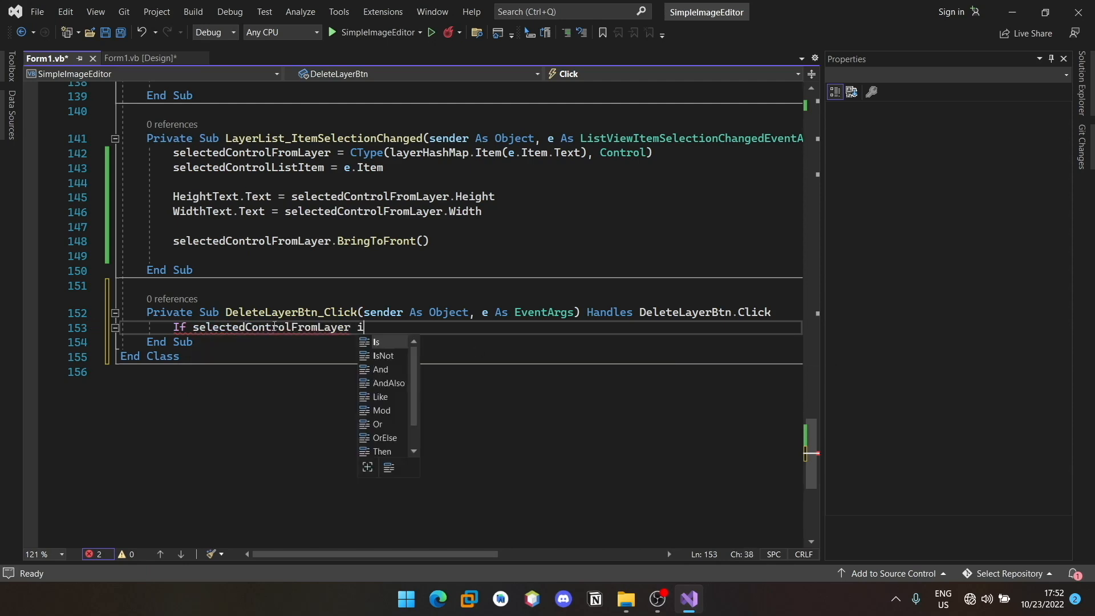
text(sNot)
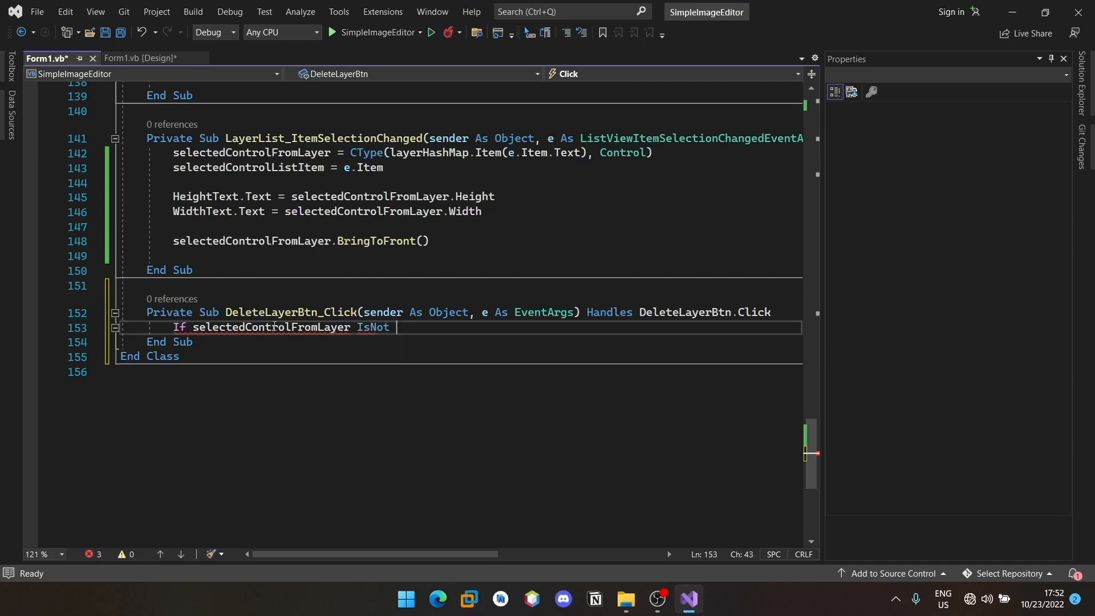
text(Nothing Then)
text(CanvasPanel.)
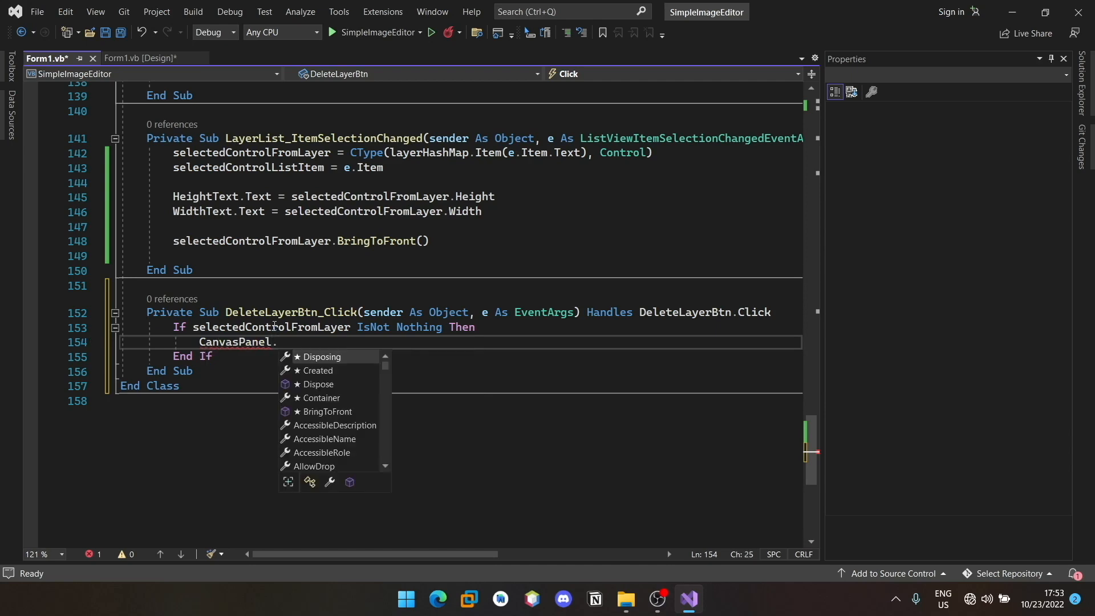
text(Controls)
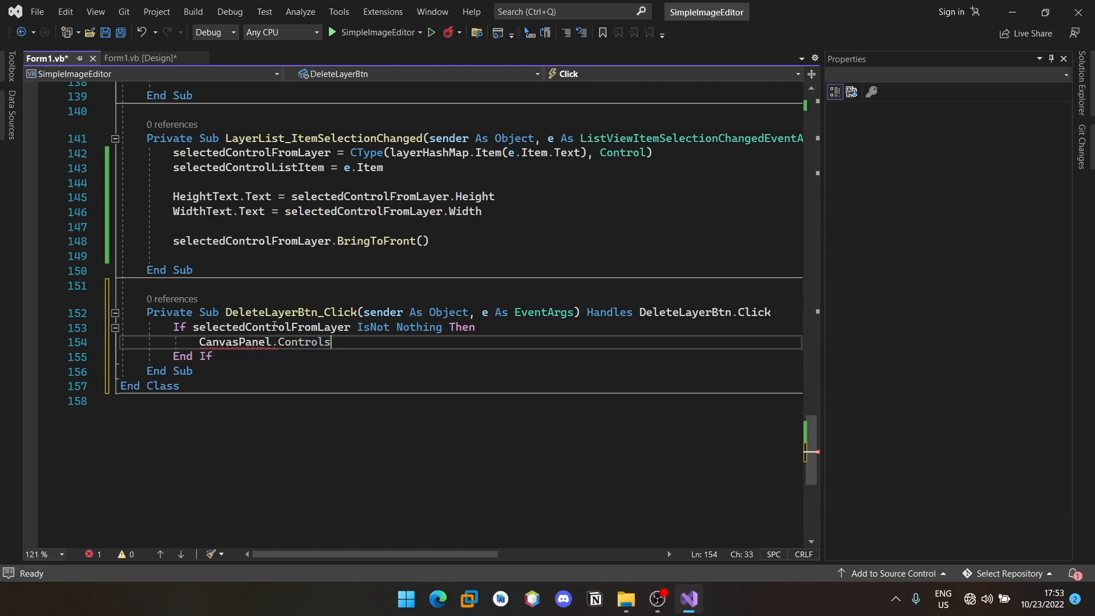
text(.rE)
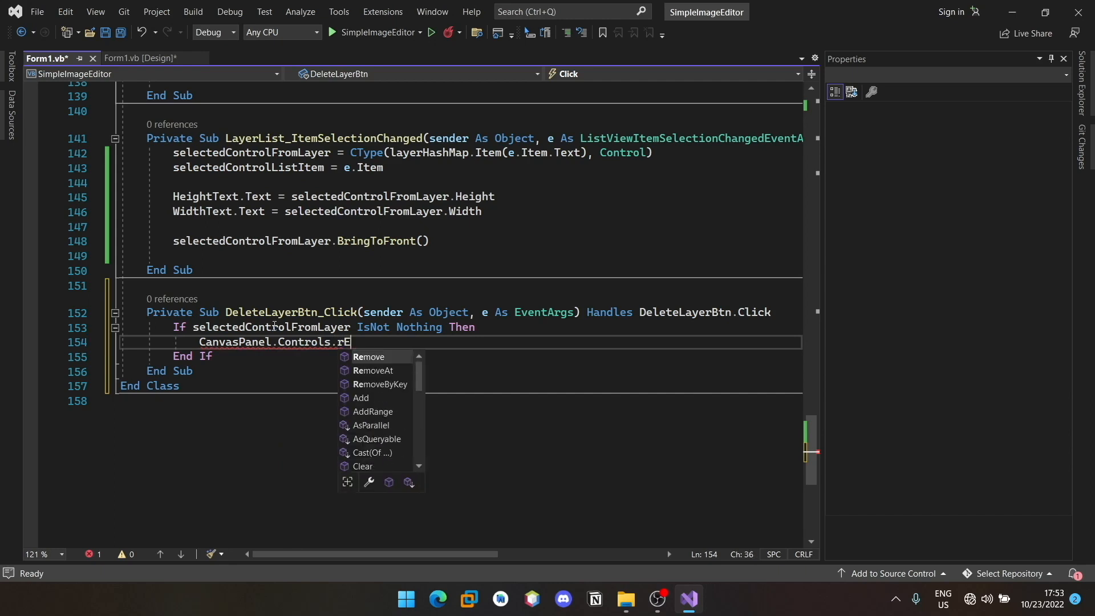
text(emove(S)
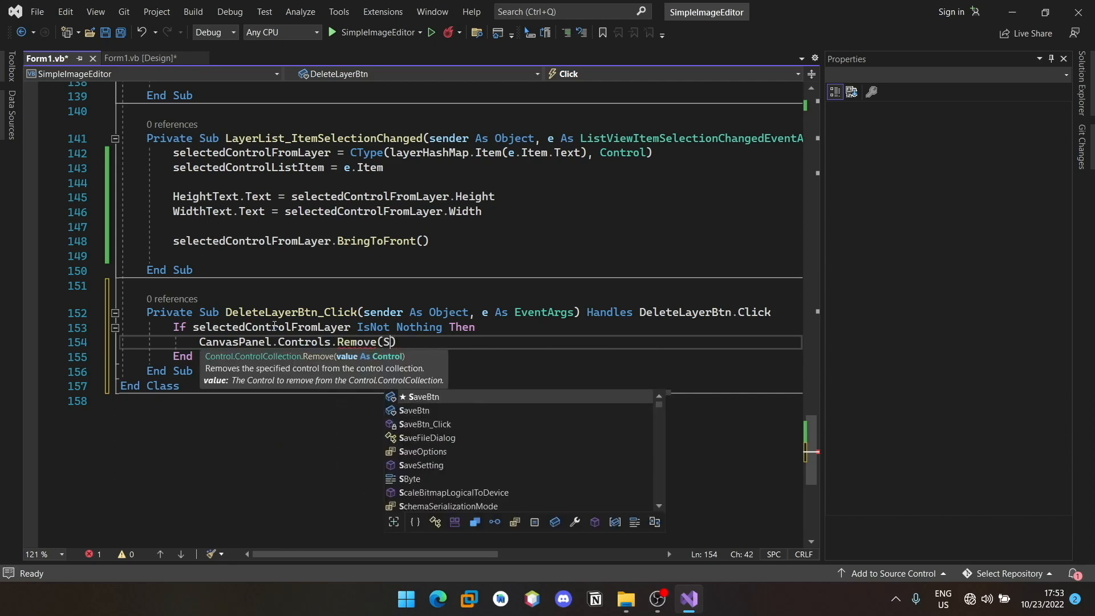
text(electedControlFromLayer)
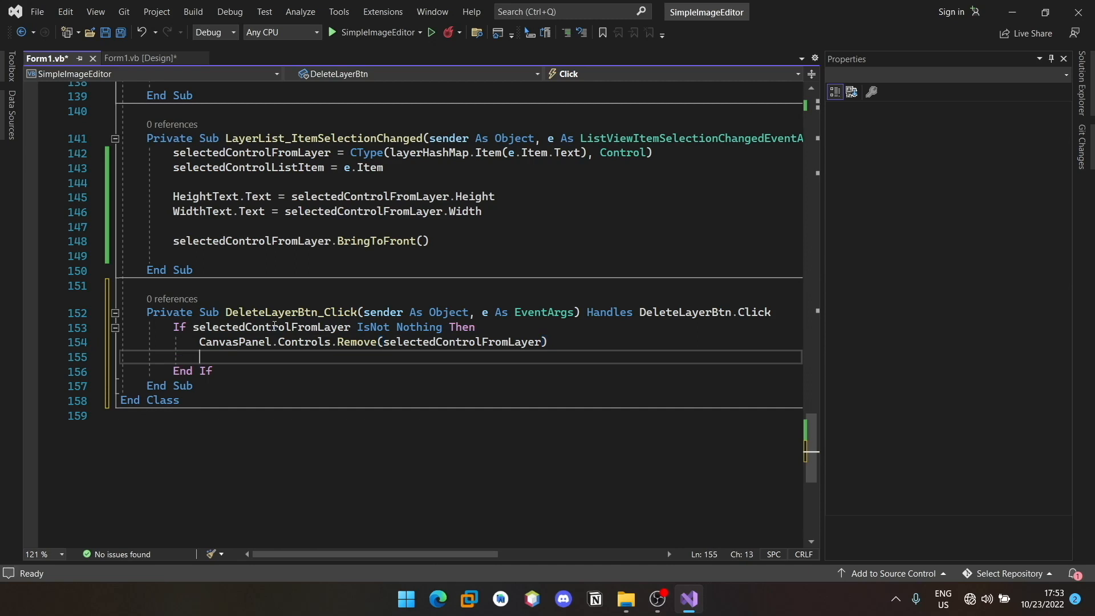
- Remove the selected entry from the layer list and refresh CanvasPanel
text(layerList.)
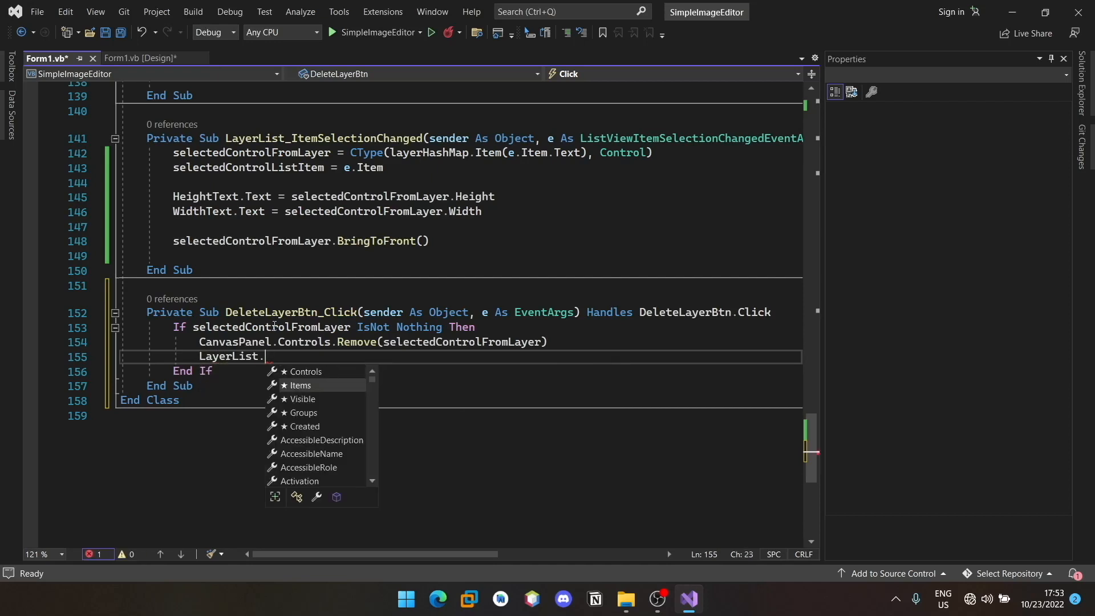
text(Items.Remove)
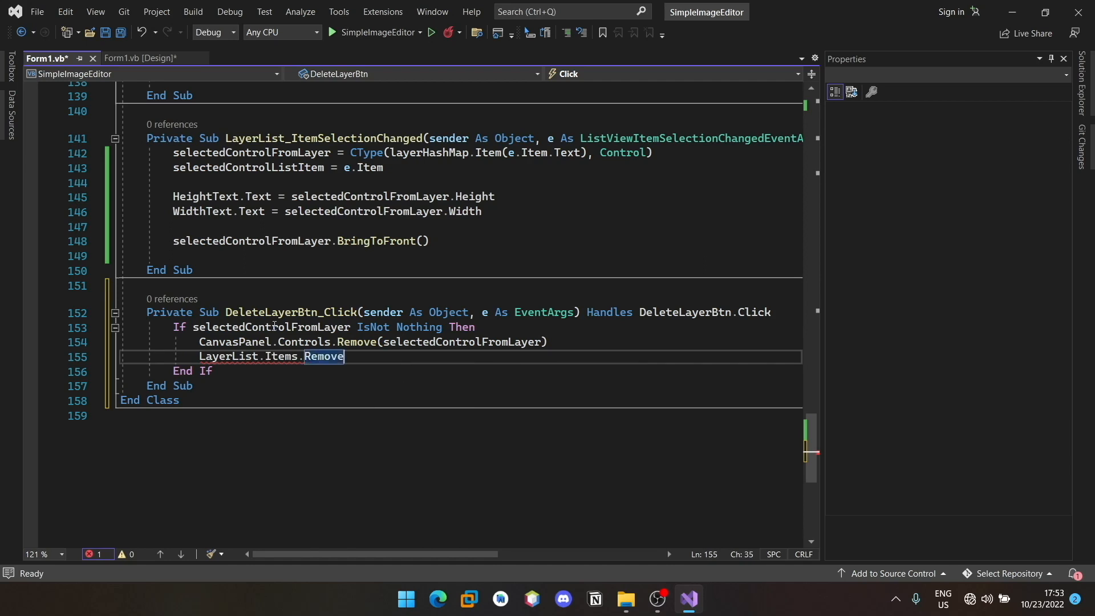
text((selectedControlListItem)
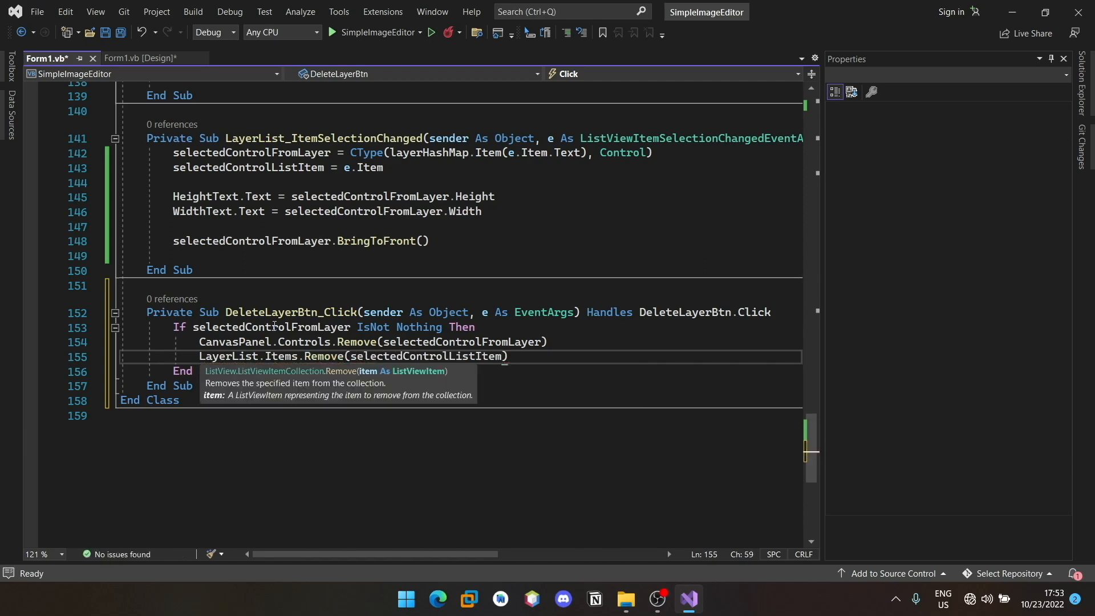
double_click(426, 356)
text(C)
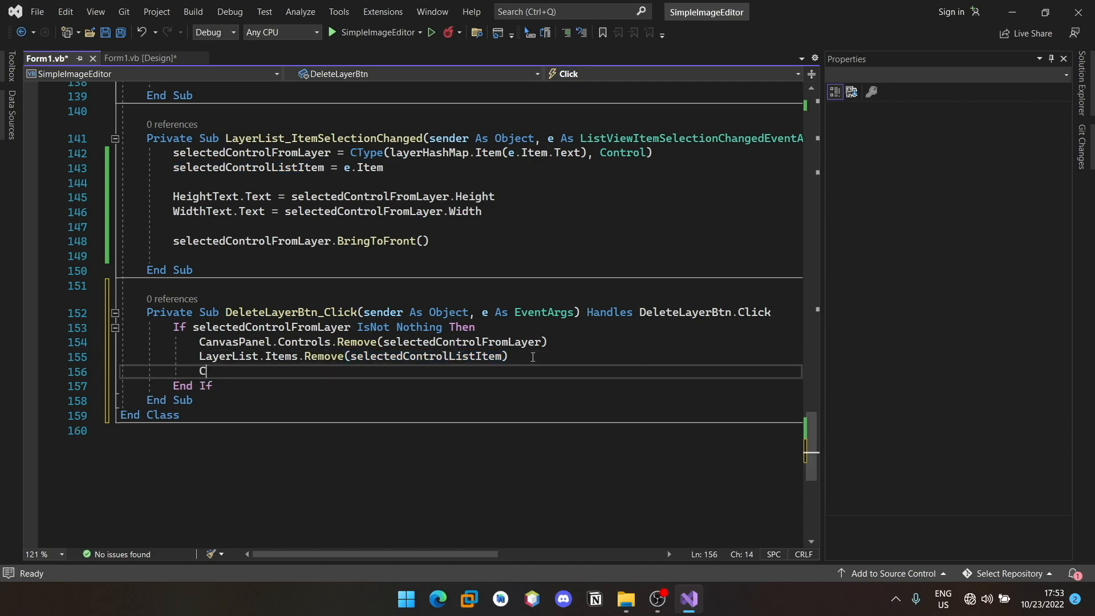
text(anvasPanel.)
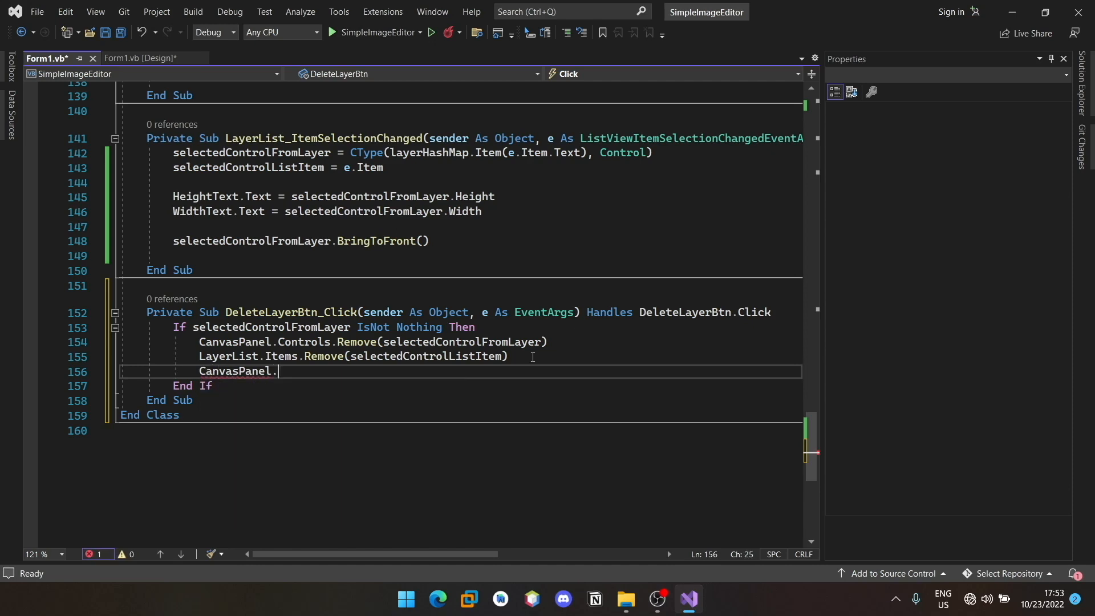
text(Refresh)
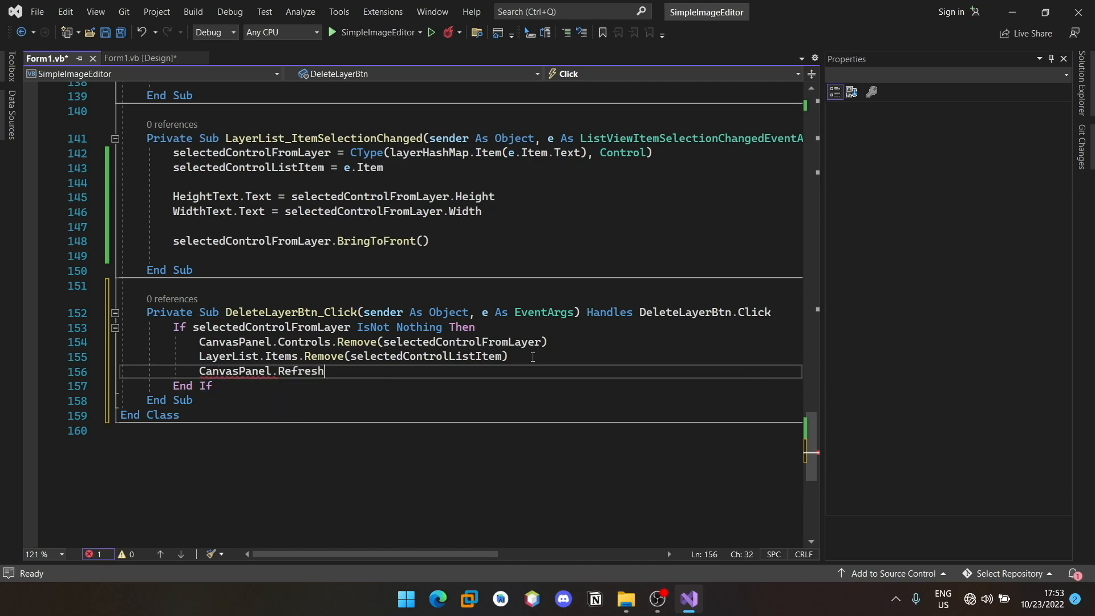
text(())
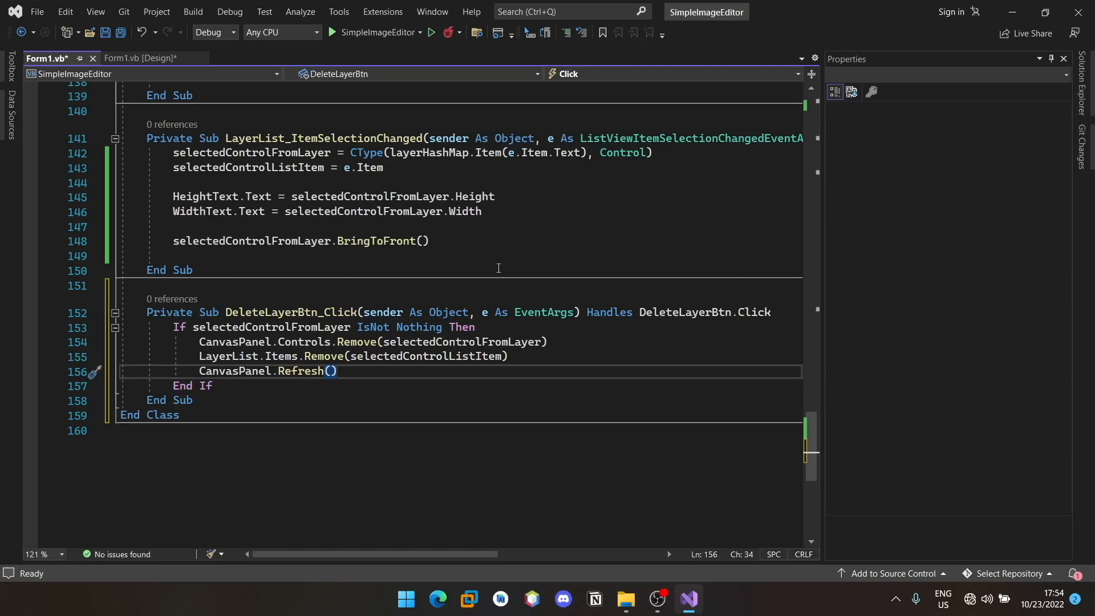
click(339, 371)
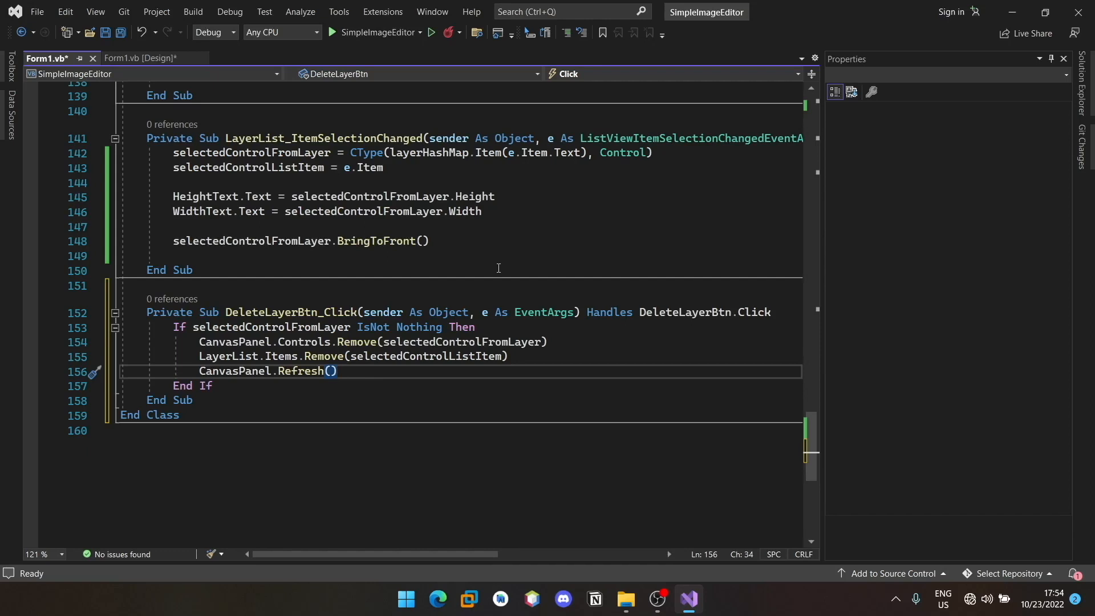
mouse_move(438, 204)
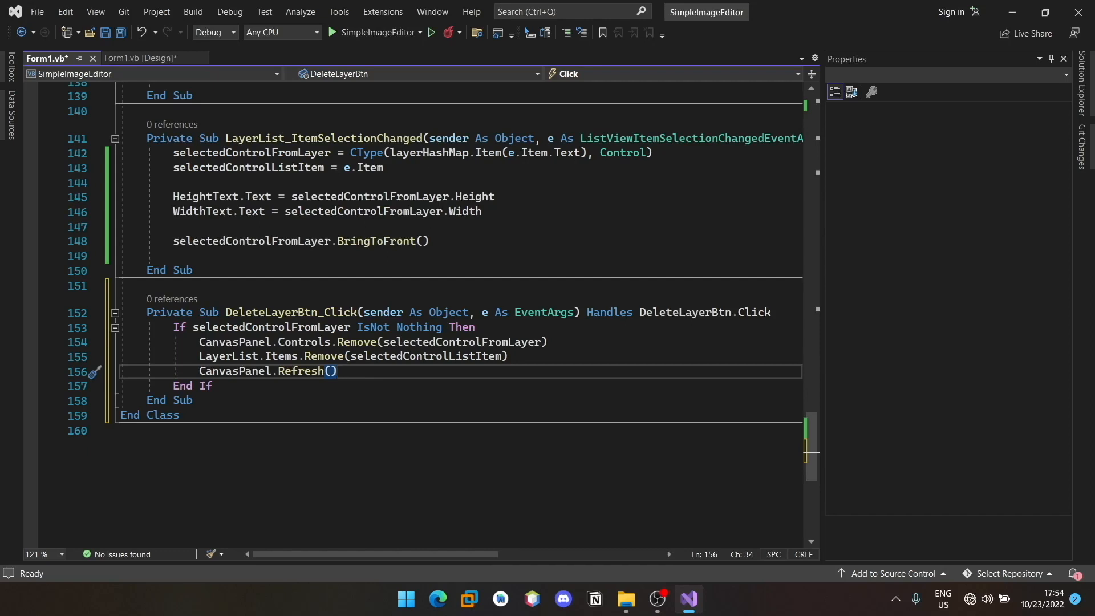
- Create an empty click handler for the Set button that sizes layers
click(142, 58)
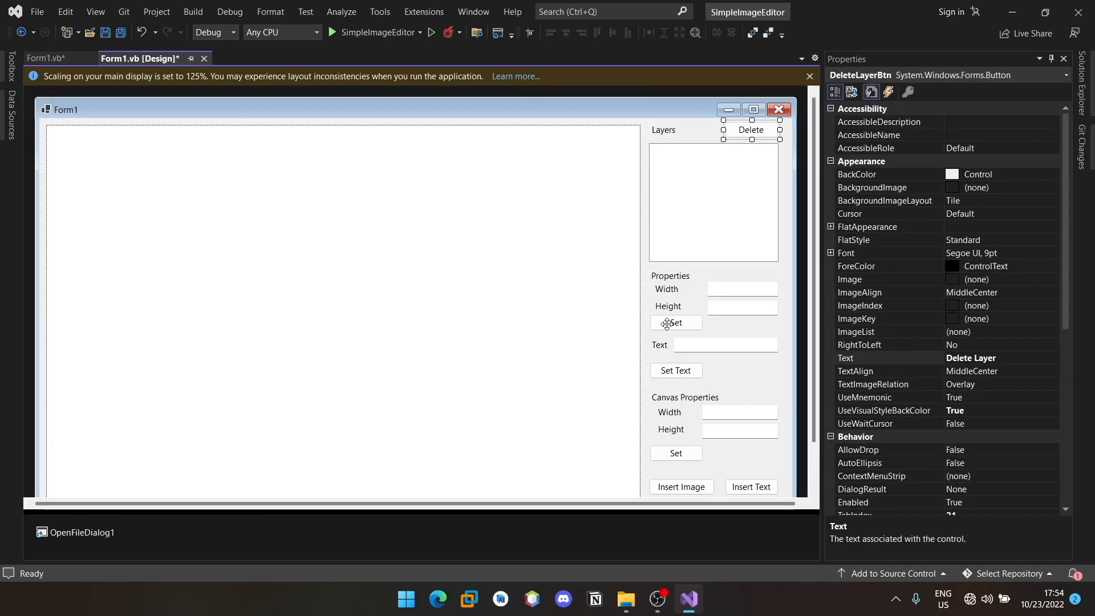
click(675, 322)
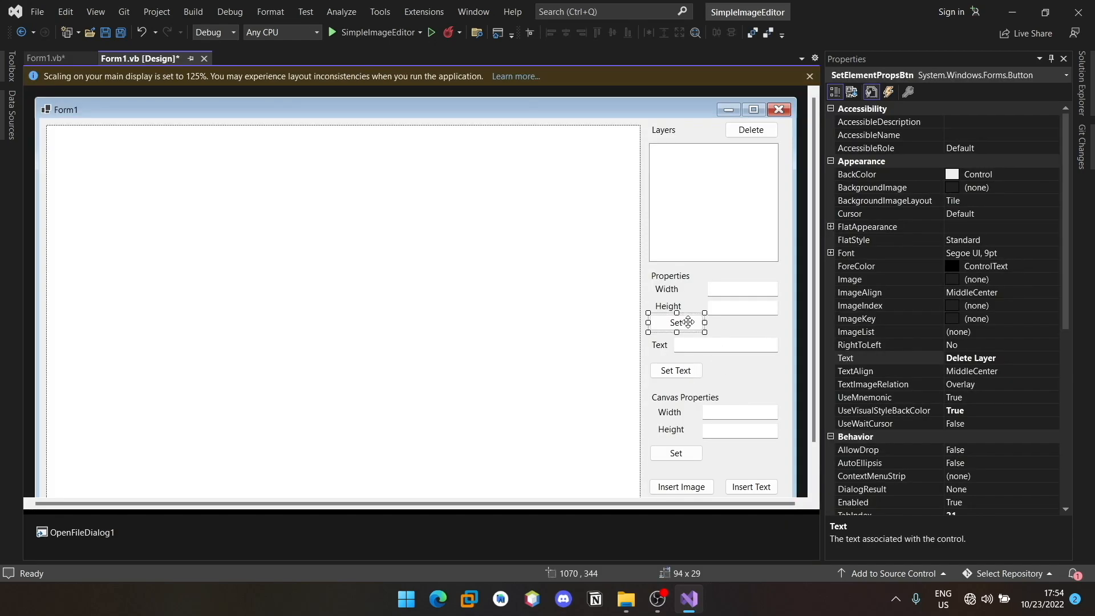
double_click(677, 321)
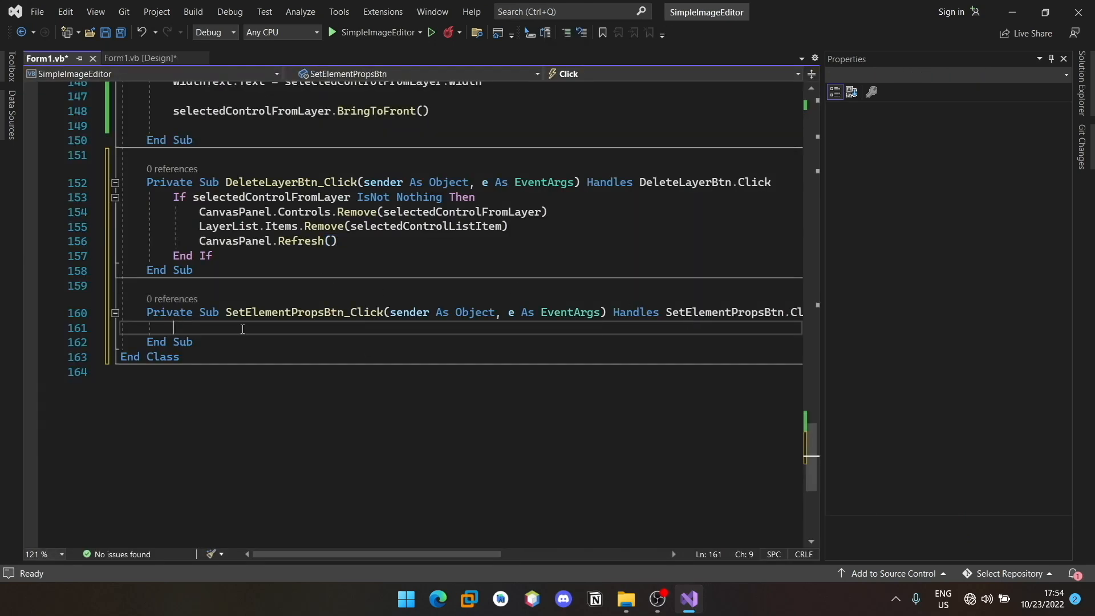
- Add a Try block with 'If selectedControlFromLayer Is Nothing Then Return'
text(Try)
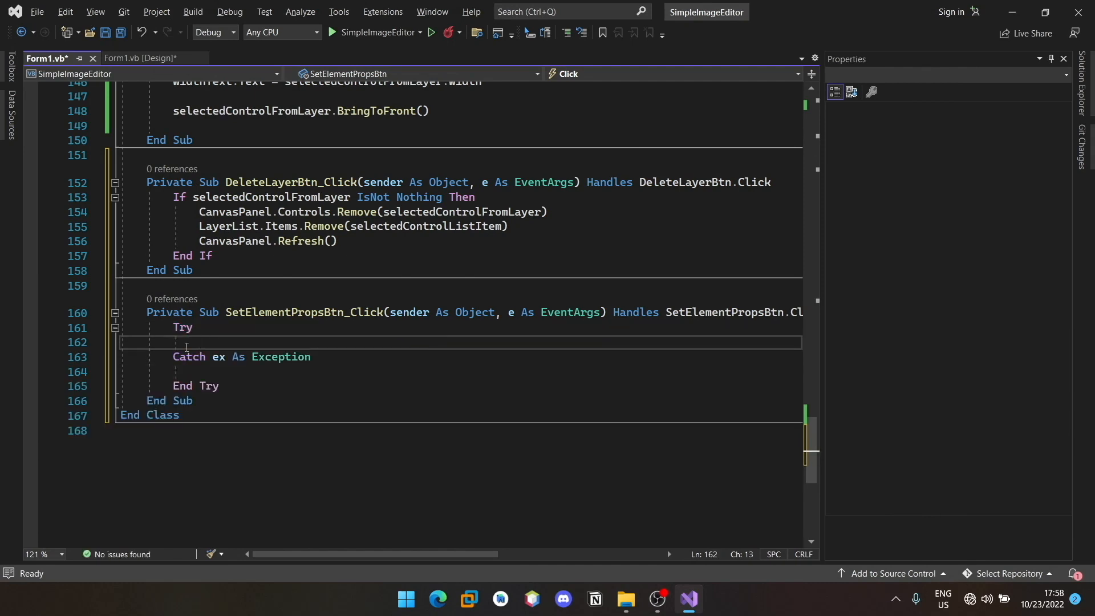
key(enter)
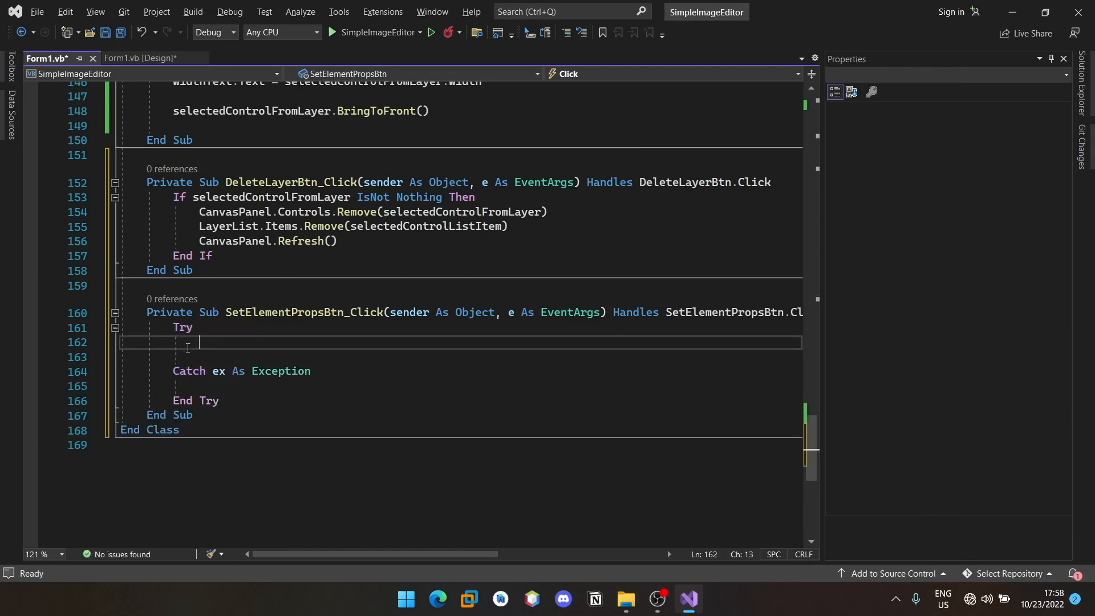
key(enter)
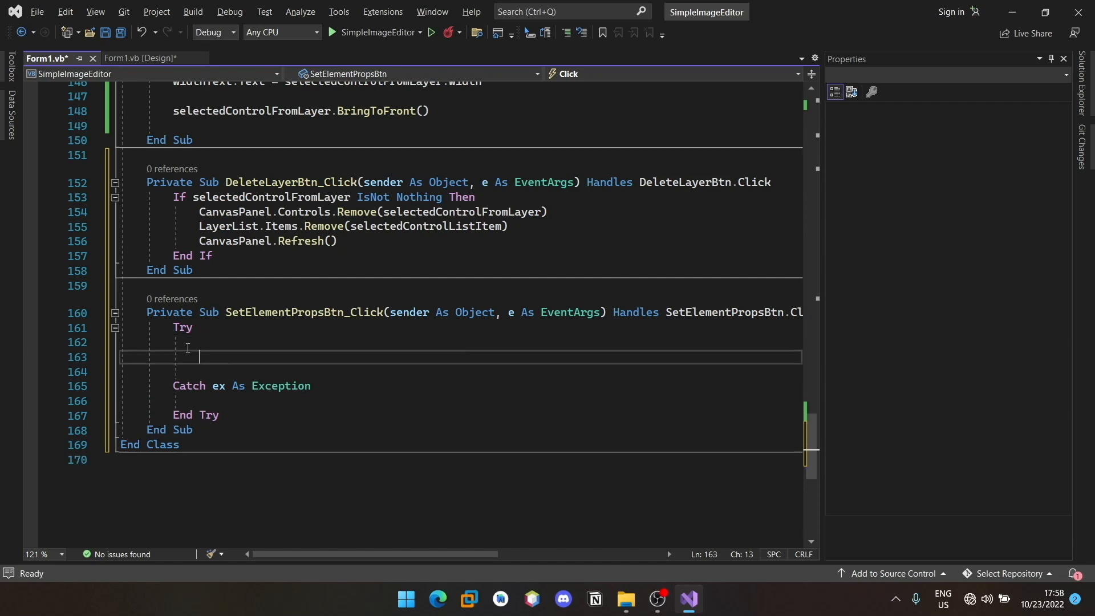
text(If s)
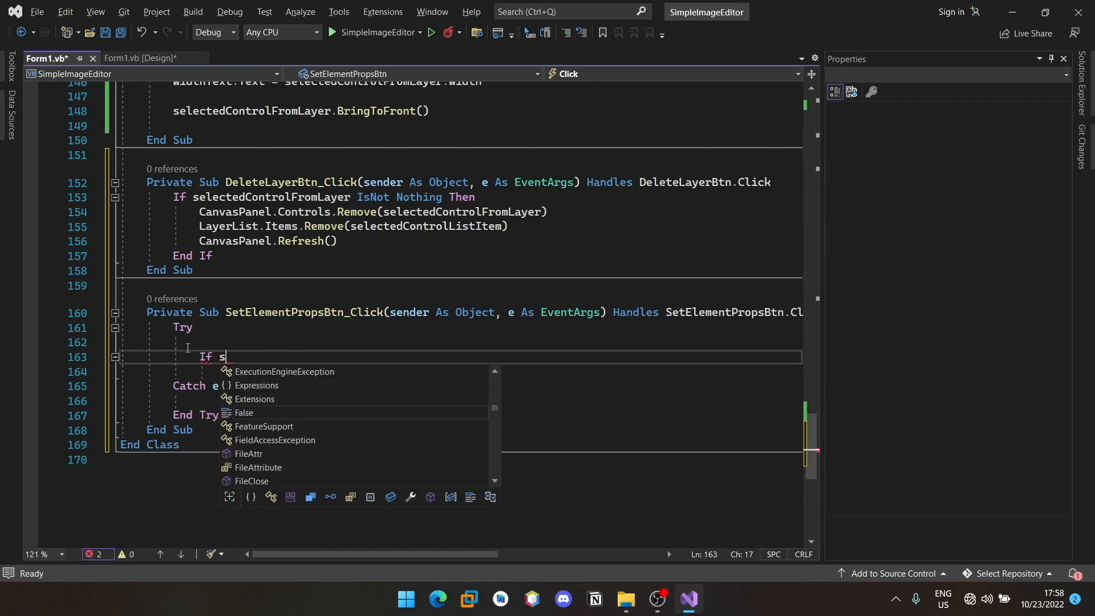
text(electedControlFromLayer)
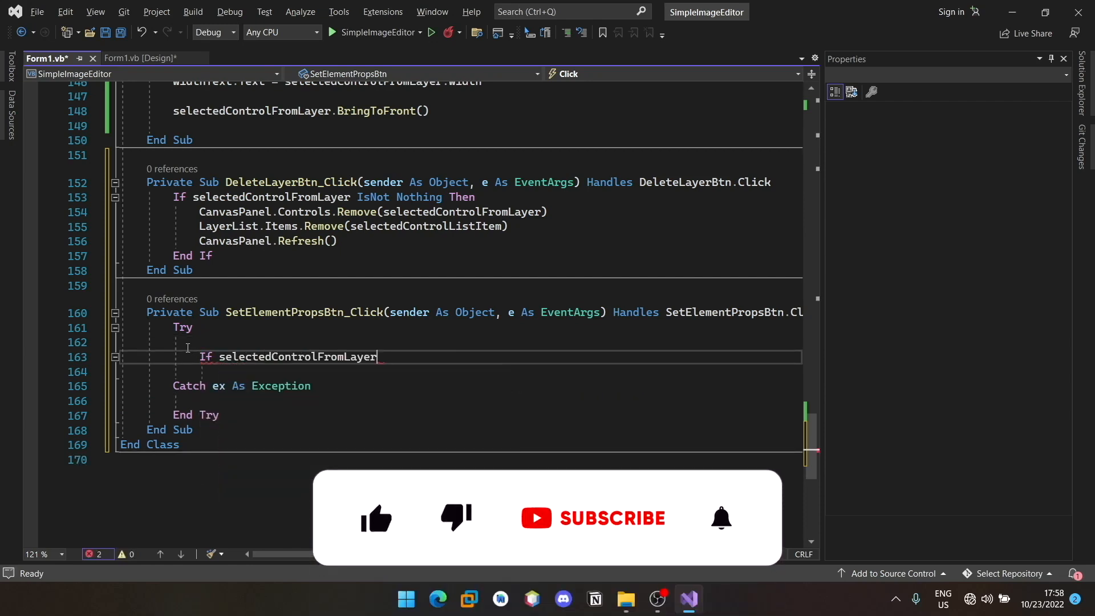
text(Is)
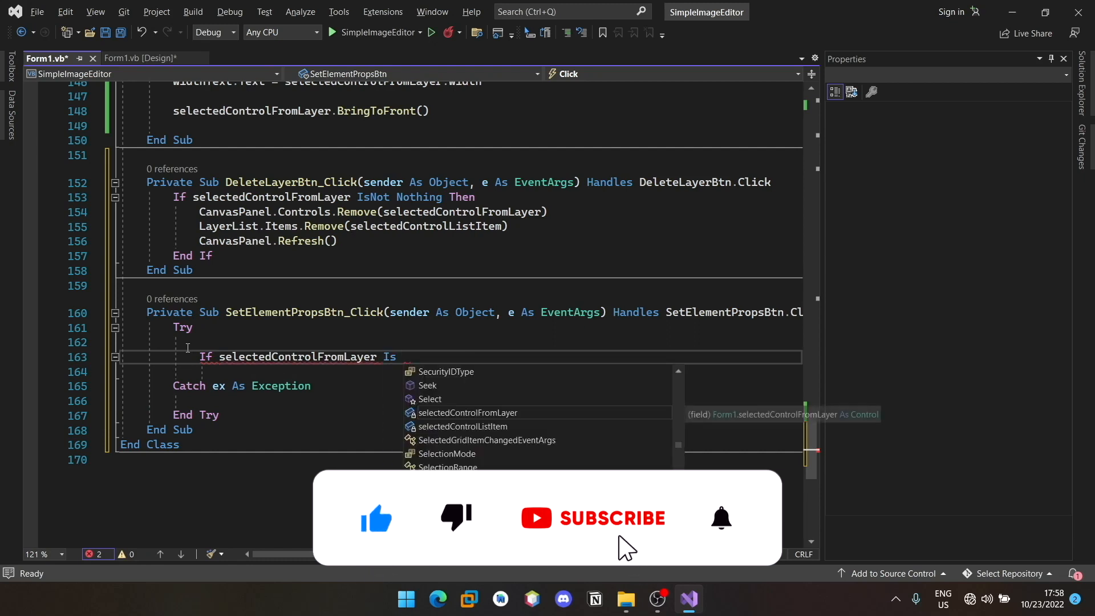
text(Nothing Then)
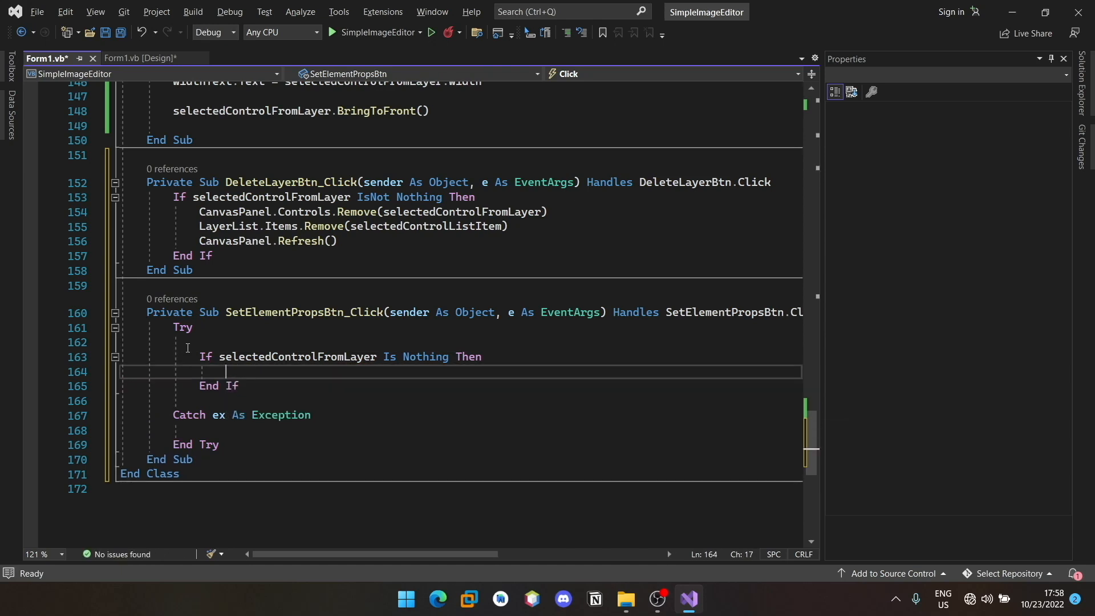
text(Return)
text(If HeightText.T)
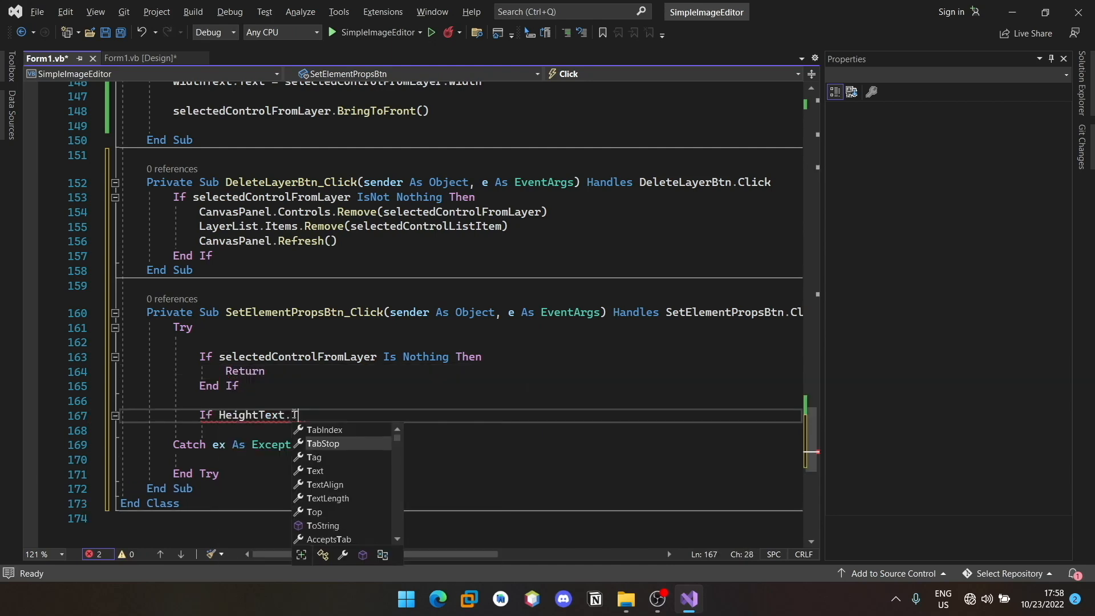
- Add the check that HeightText and WidthText are both non-empty before proceeding
text(ext <>)
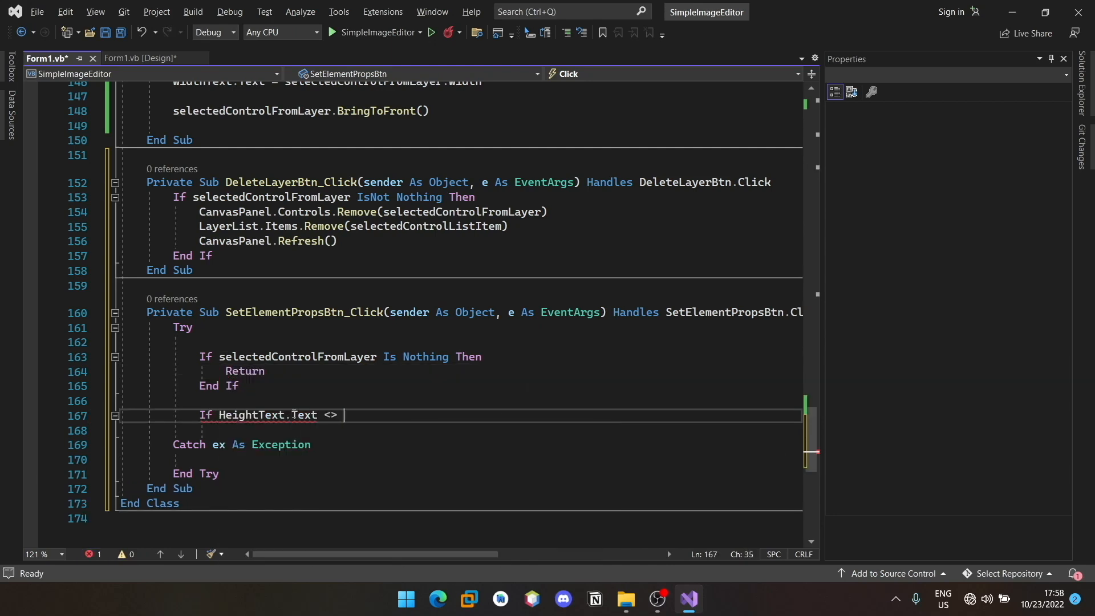
text(""  And)
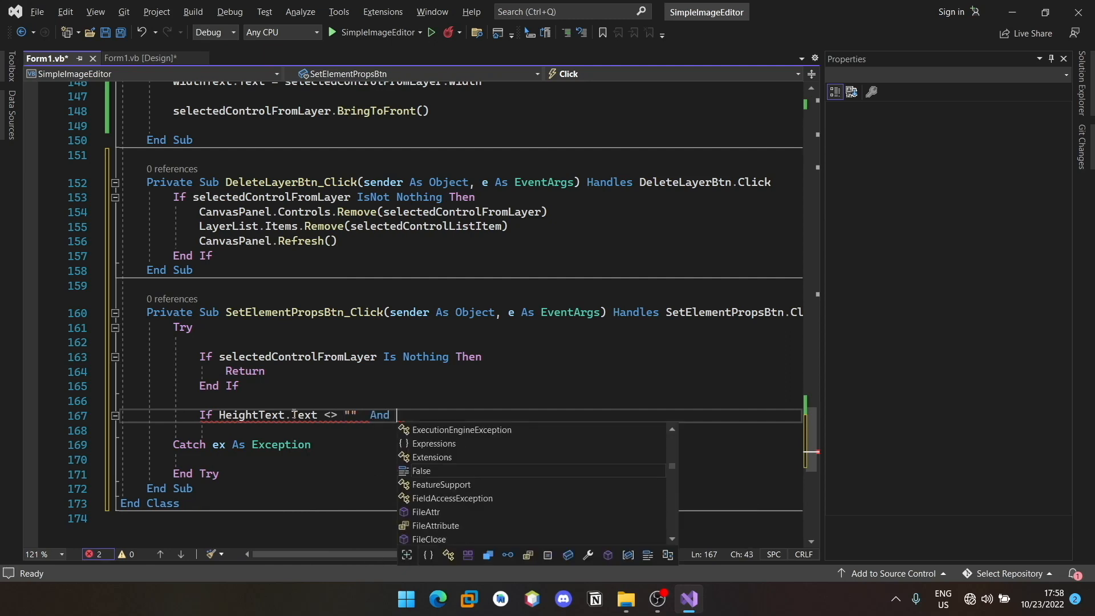
text(WidthText.)
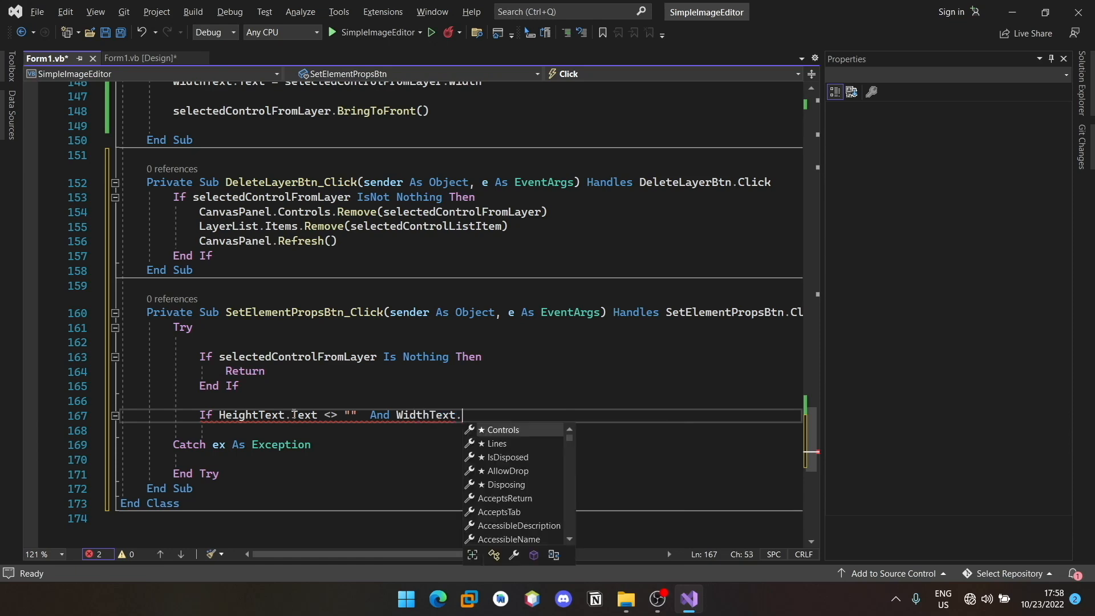
text(Text <> "" Then)
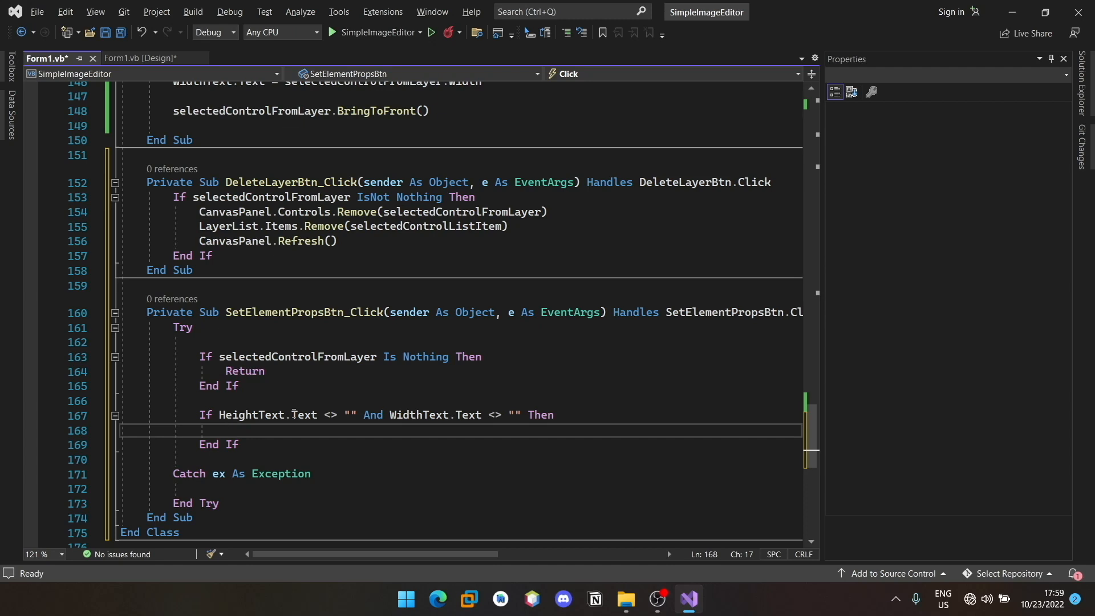
- Parse HeightText and WidthText into Double variables height and width
text(Dim height As Double =)
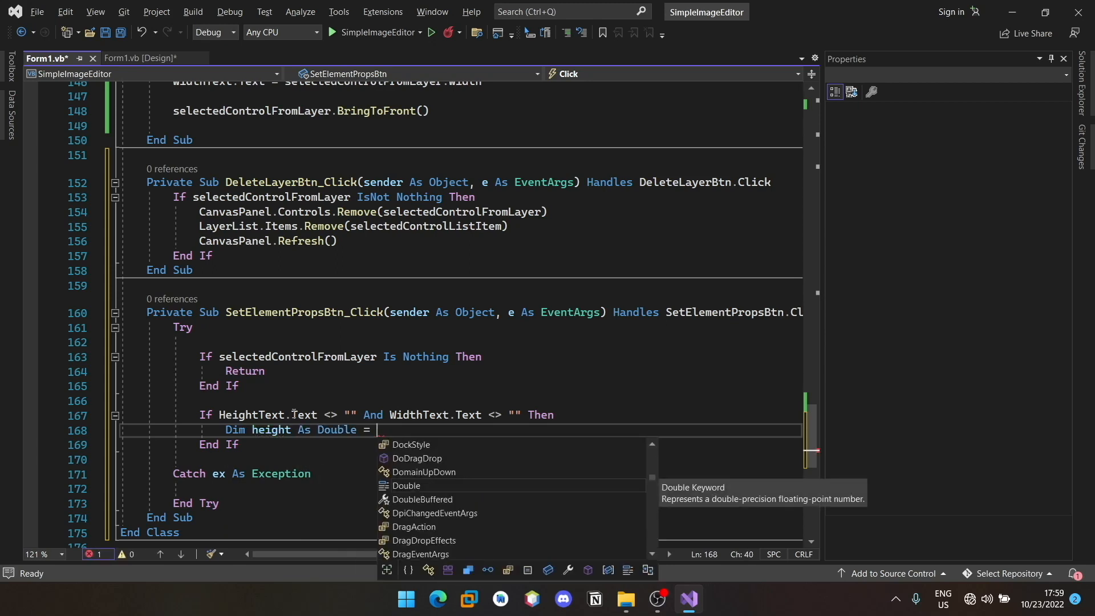
text(Double)
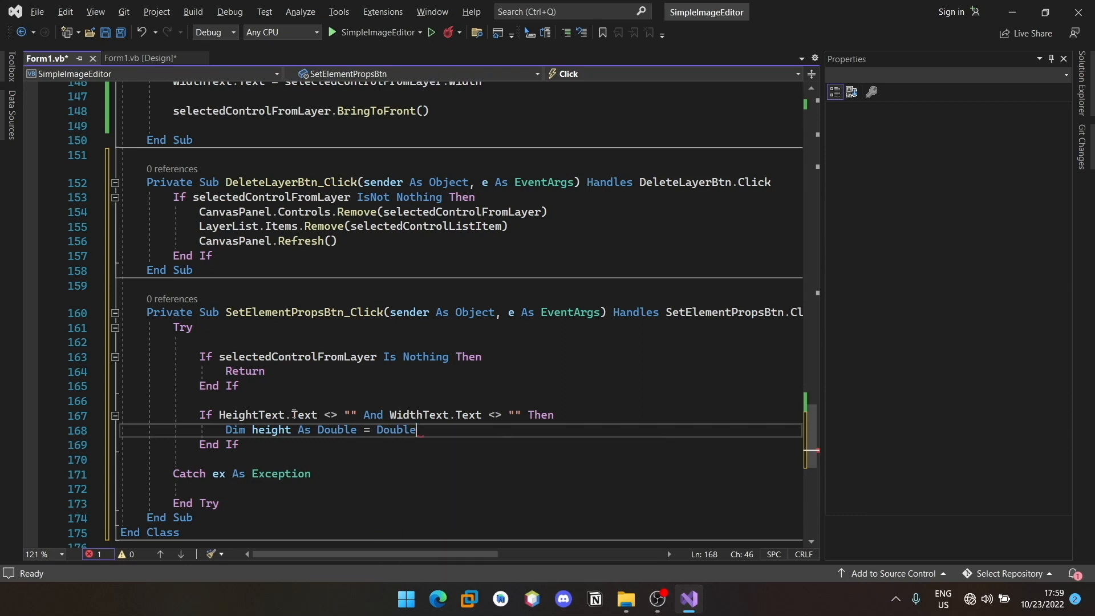
text(.Parse()
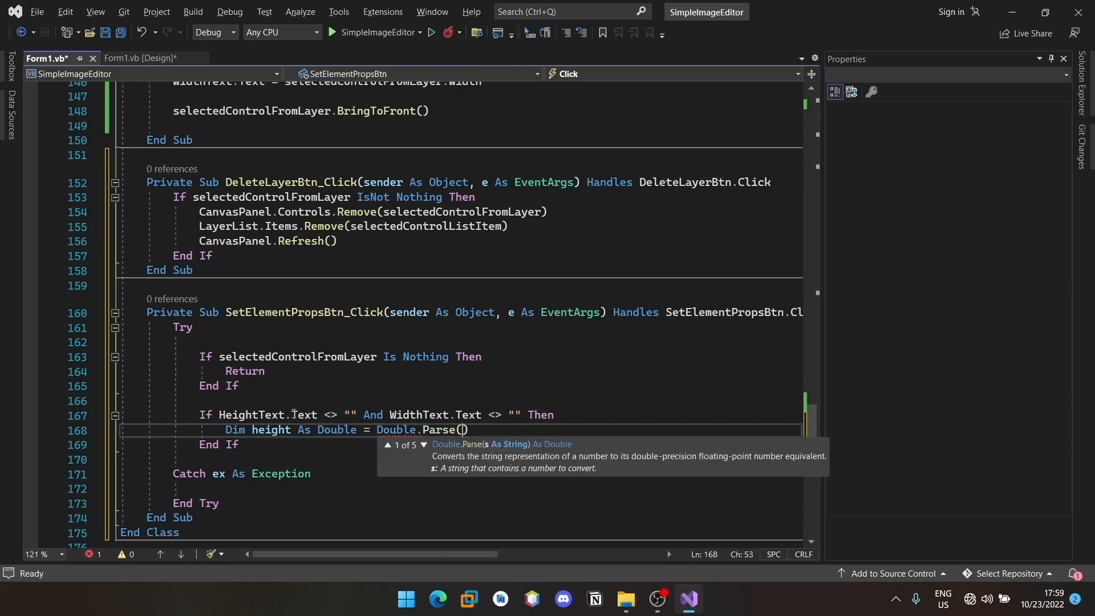
text(HeightText.T)
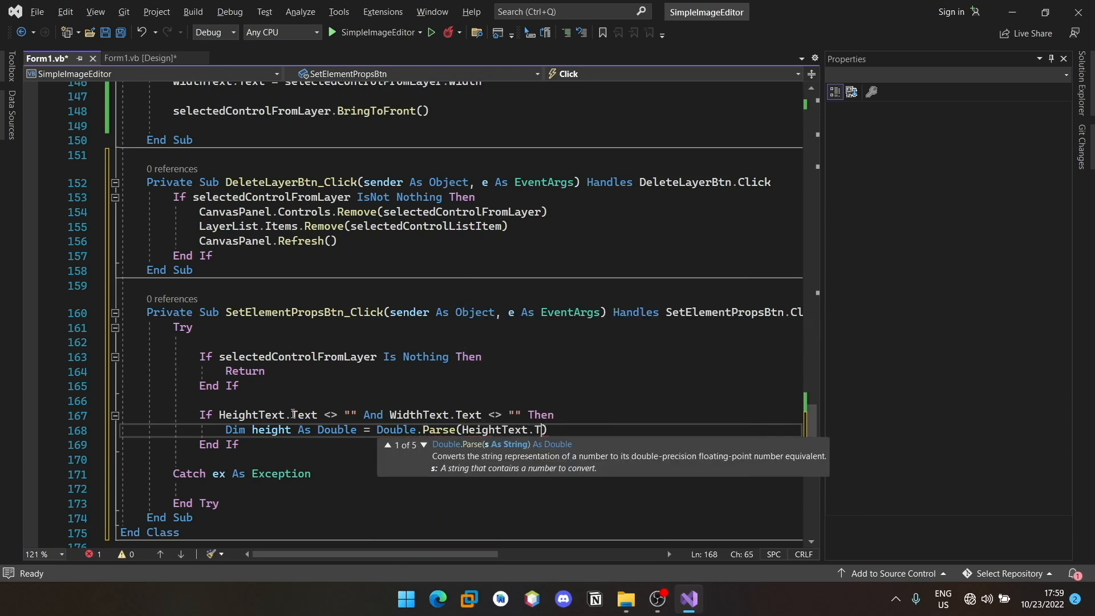
text(ext))
text(Dim wid)
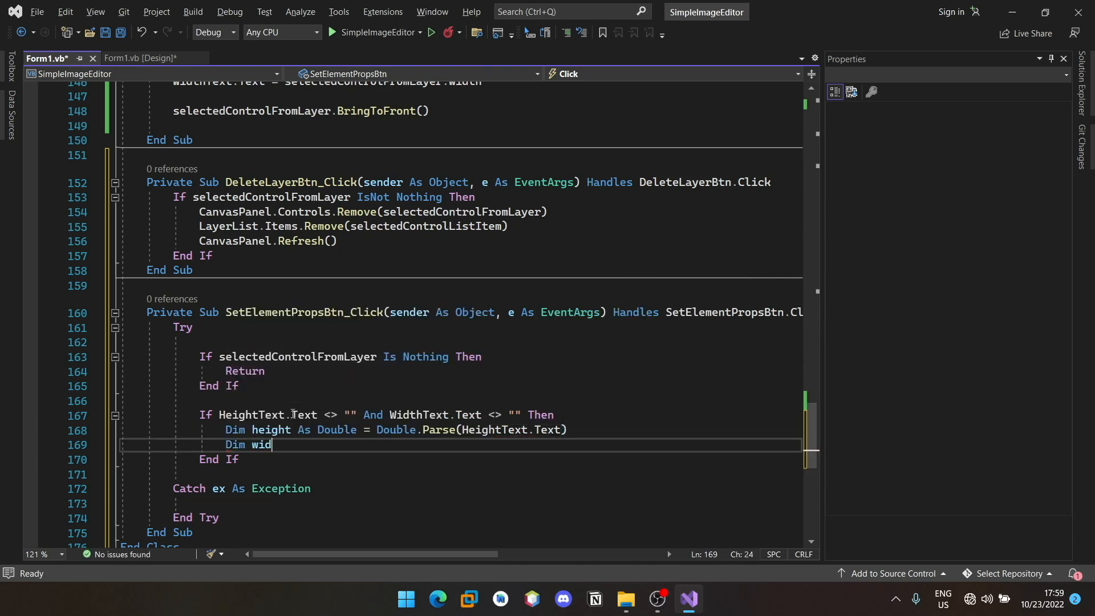
text(th As Double = Double.Parse)
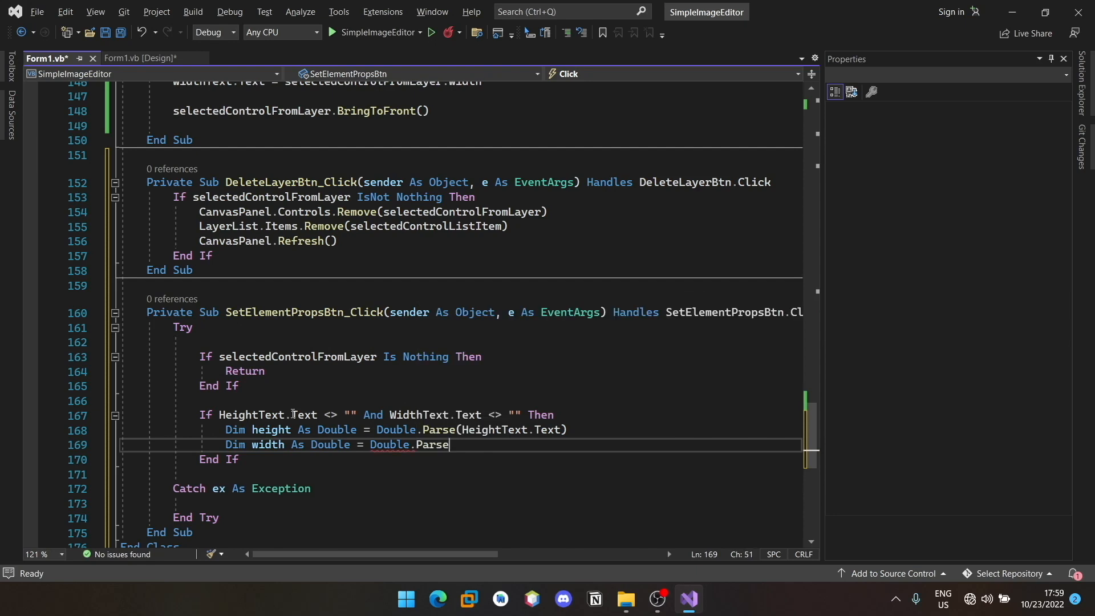
text((Width)
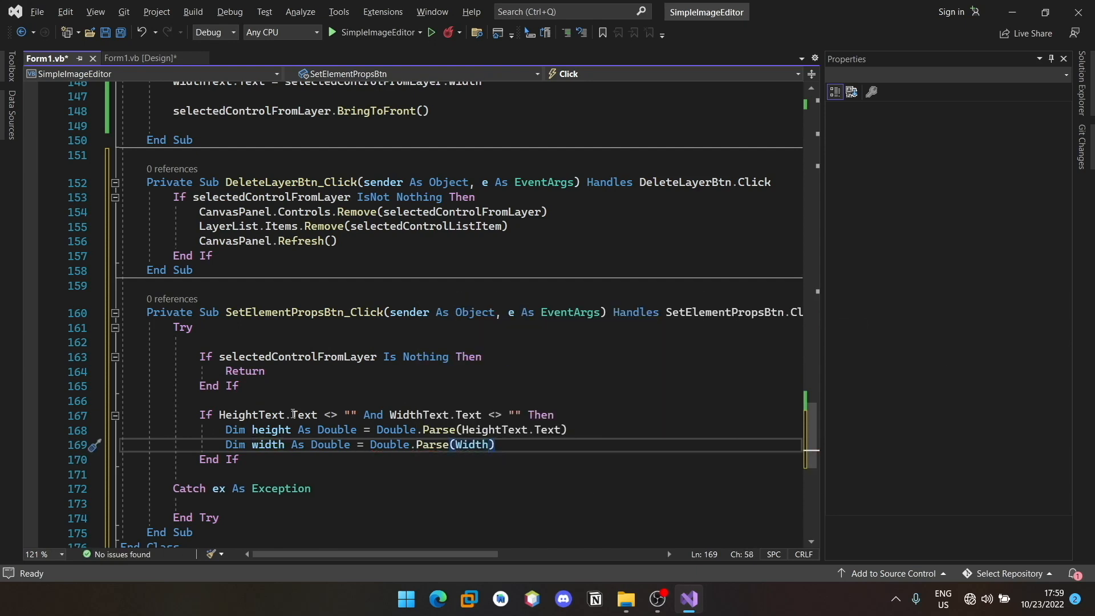
key(BackSpace)
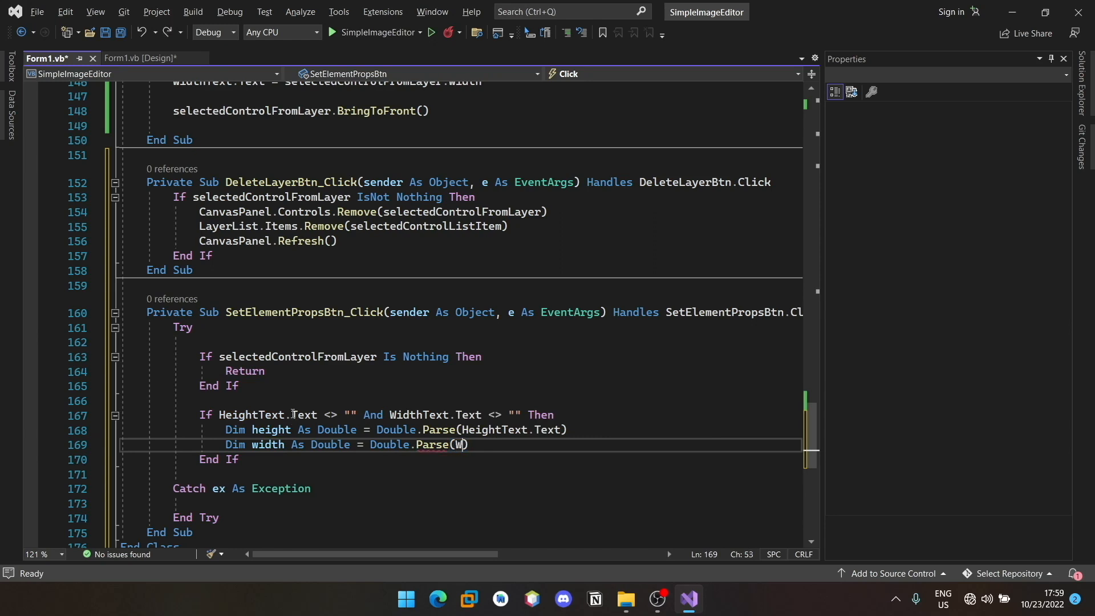
text(idthText.Text)
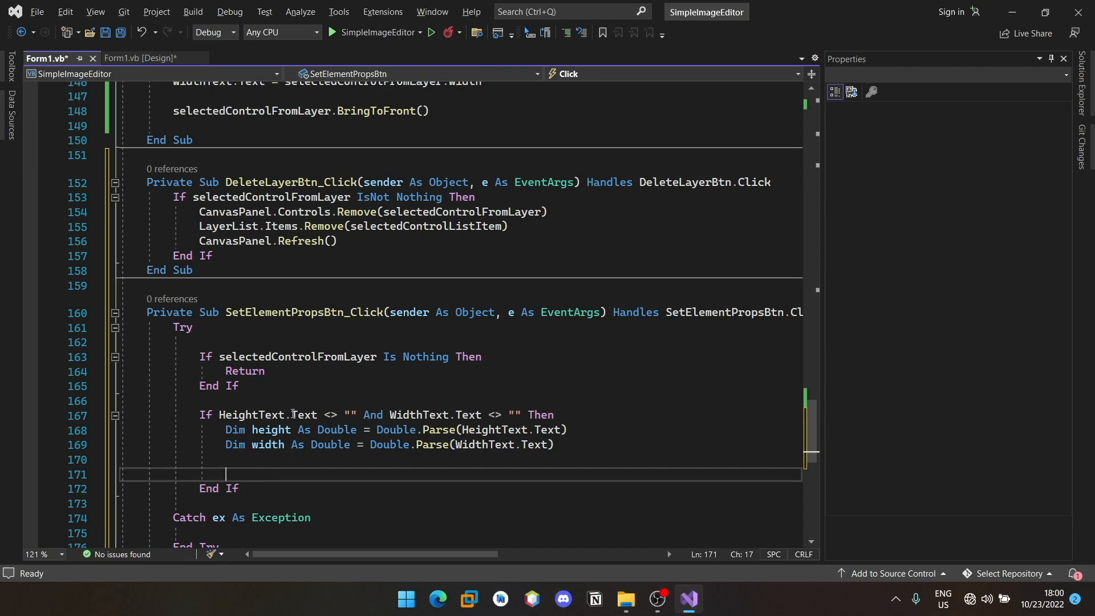
- Assign the parsed height and width to the selected layer's Height and Width
text(selectedControlFromLayer.)
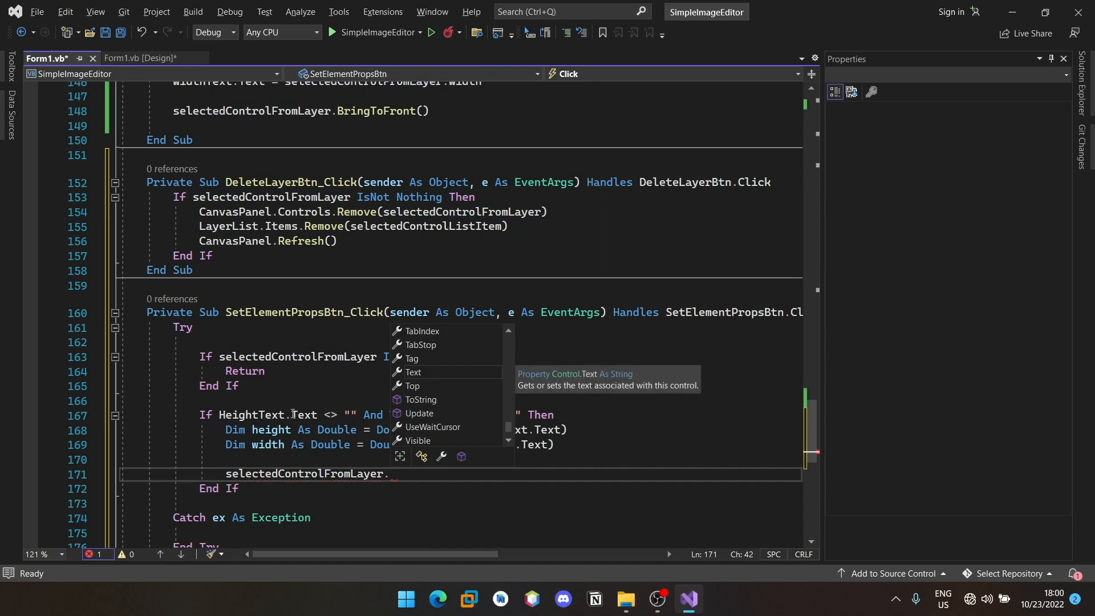
text(Height = height)
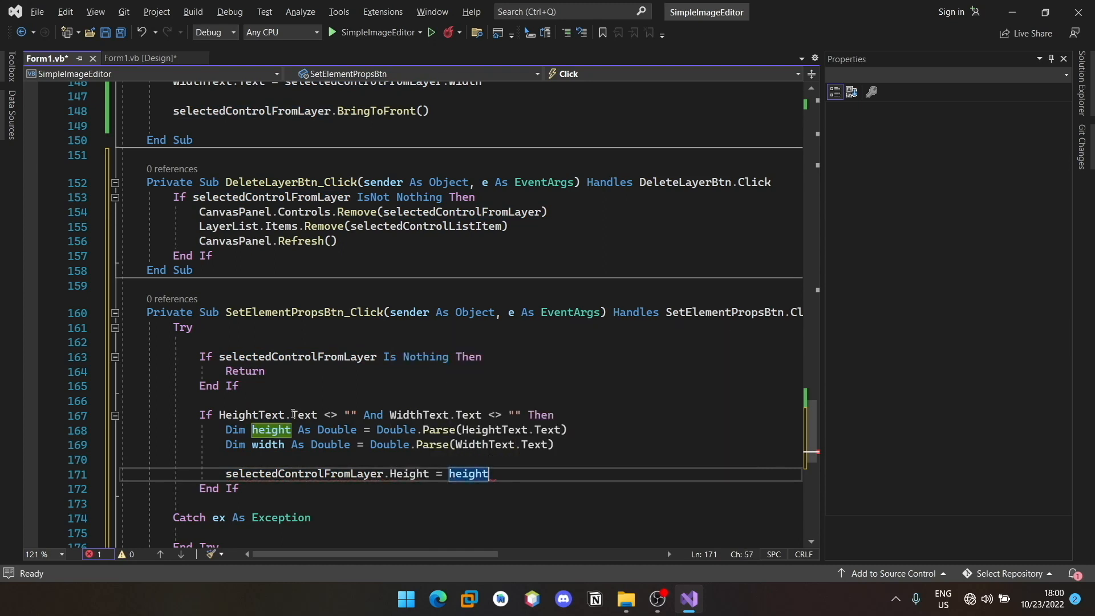
text(selectedControlFromLayer.Width = width)
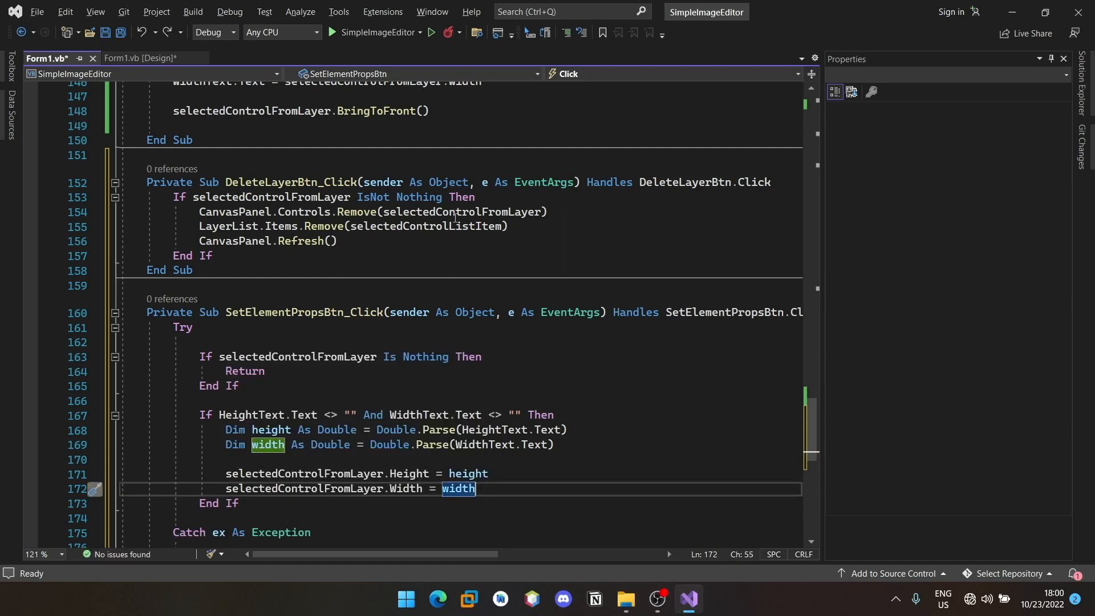
mouse_move(489, 212)
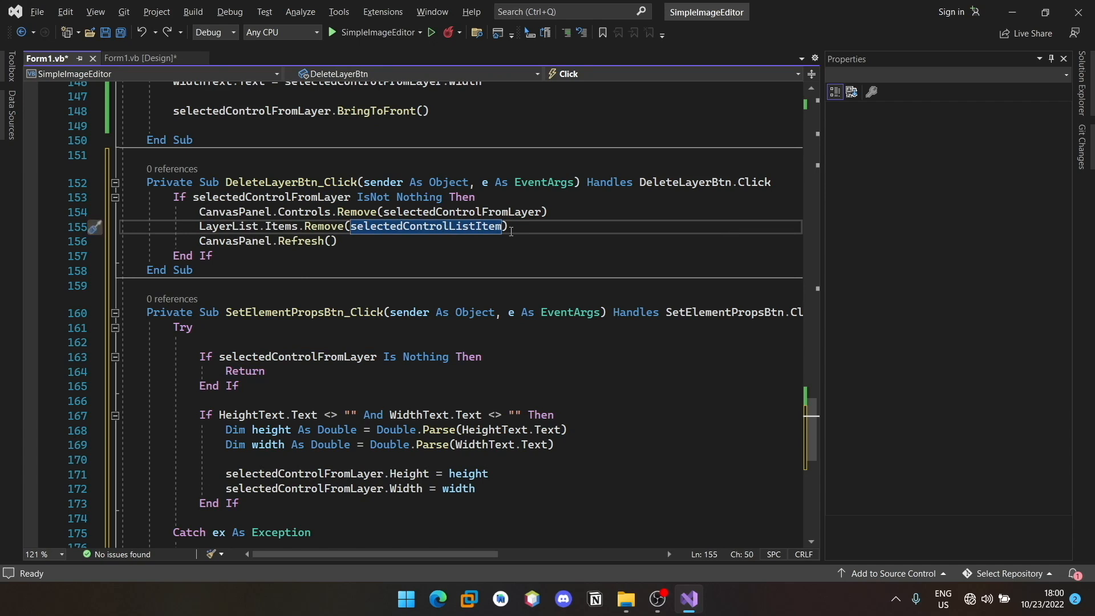
mouse_move(362, 427)
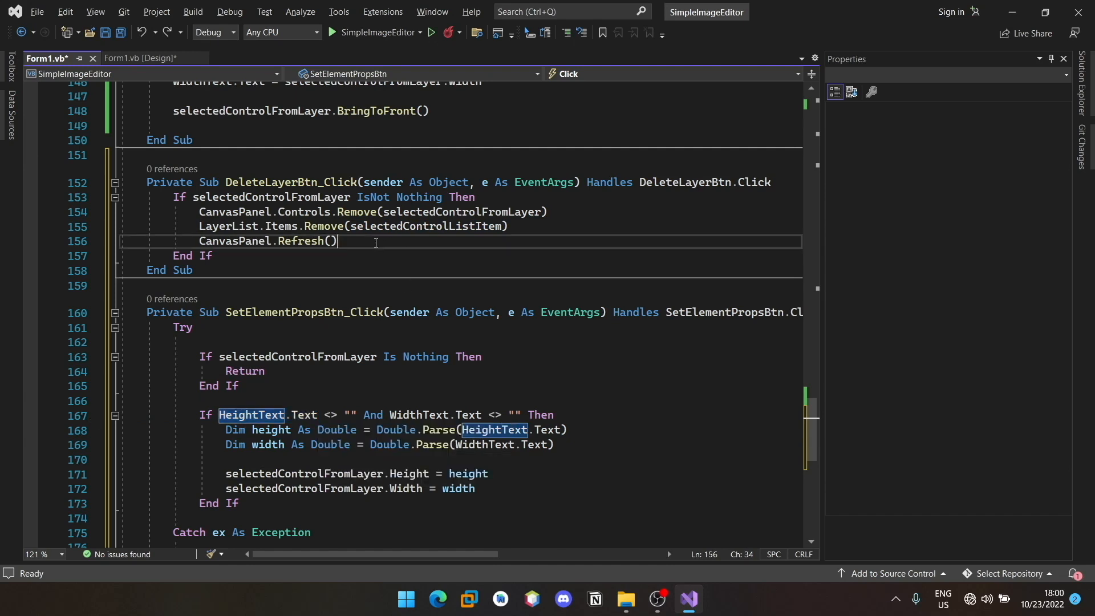
- In DeleteLayerBtn_Click clear HeightText and WidthText and set the selected layer and list item to Nothing
text(HeightText.Text = "")
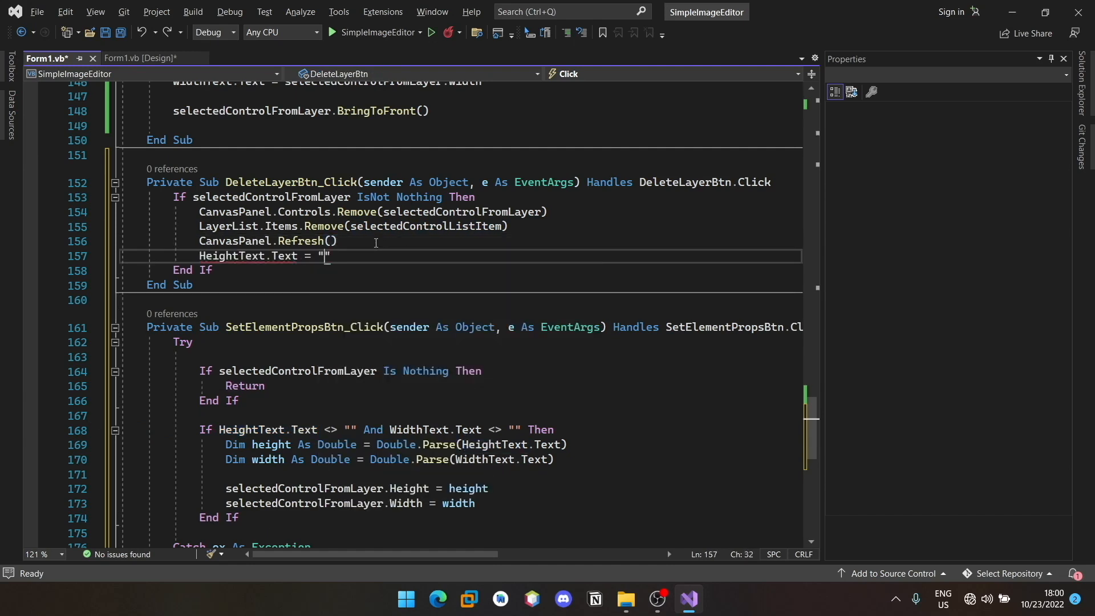
text(HeightText.Text)
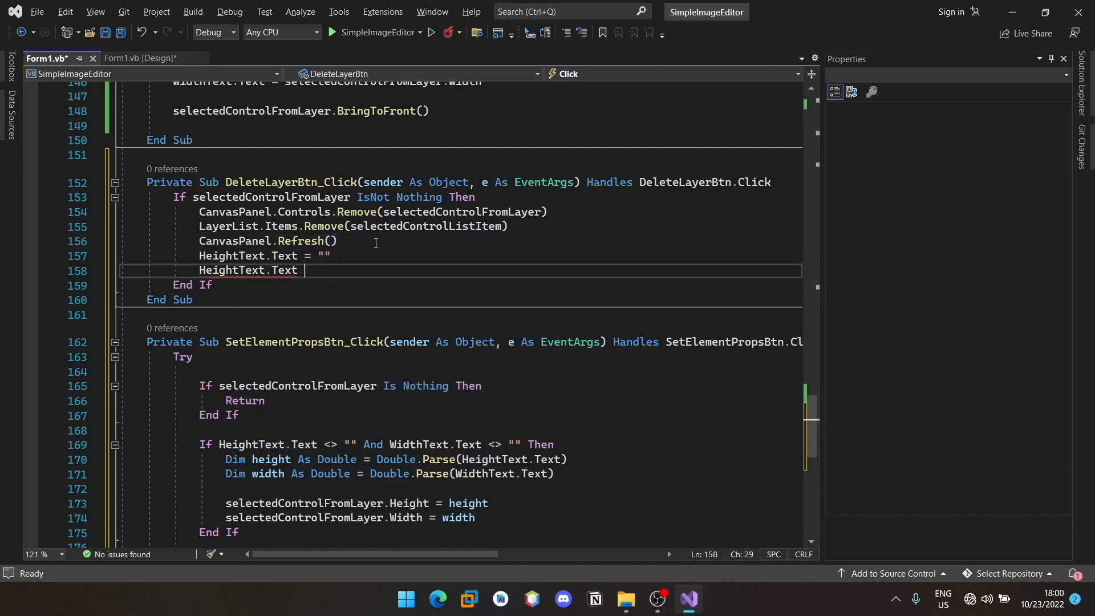
text(= "")
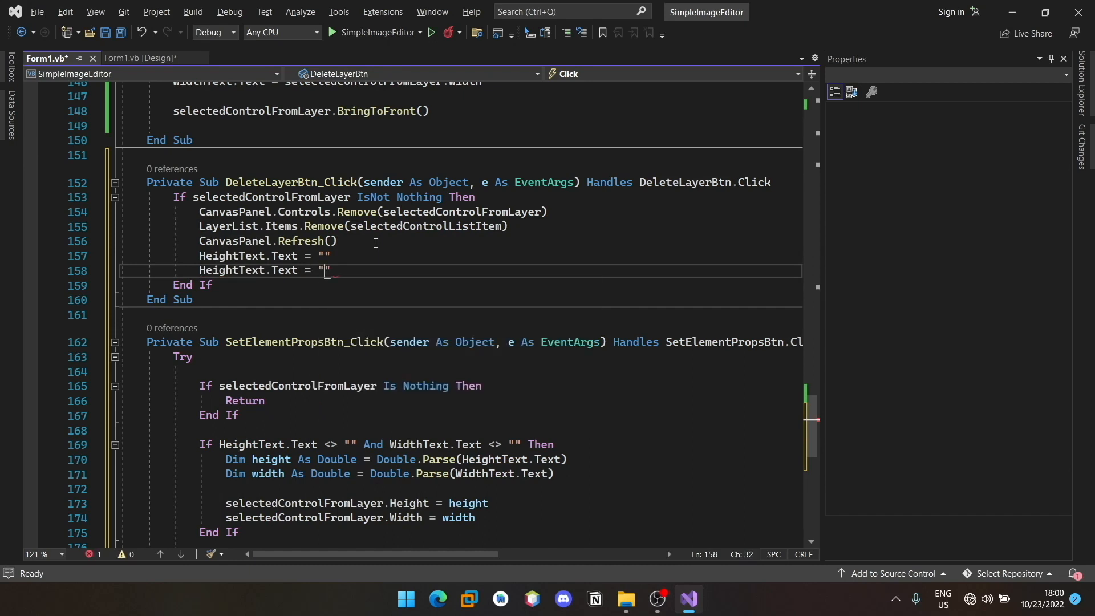
text(Widt)
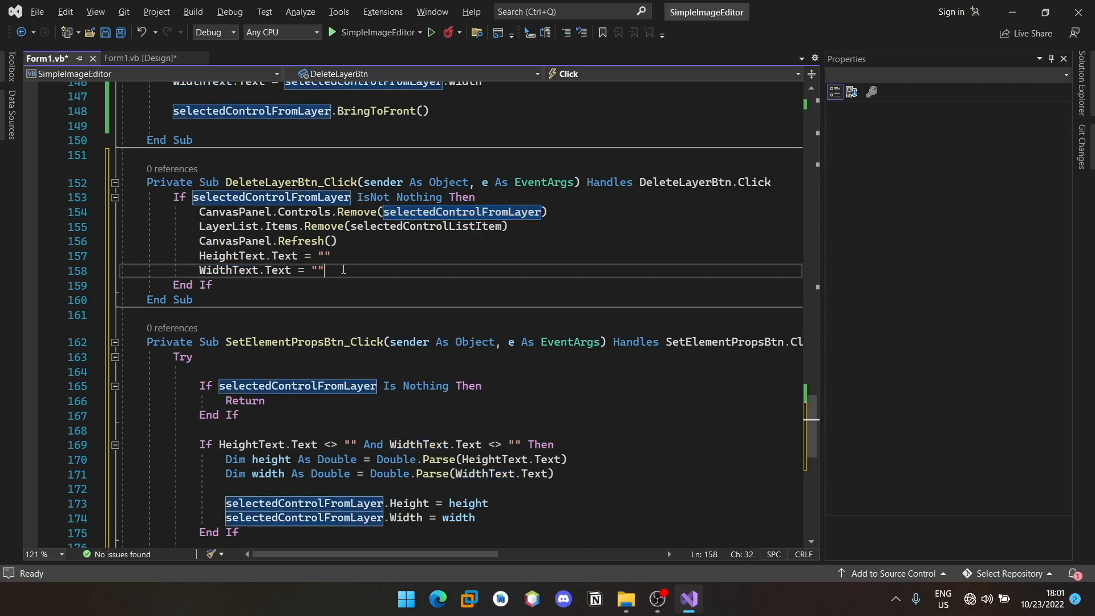
text(selectedControlFromLayer)
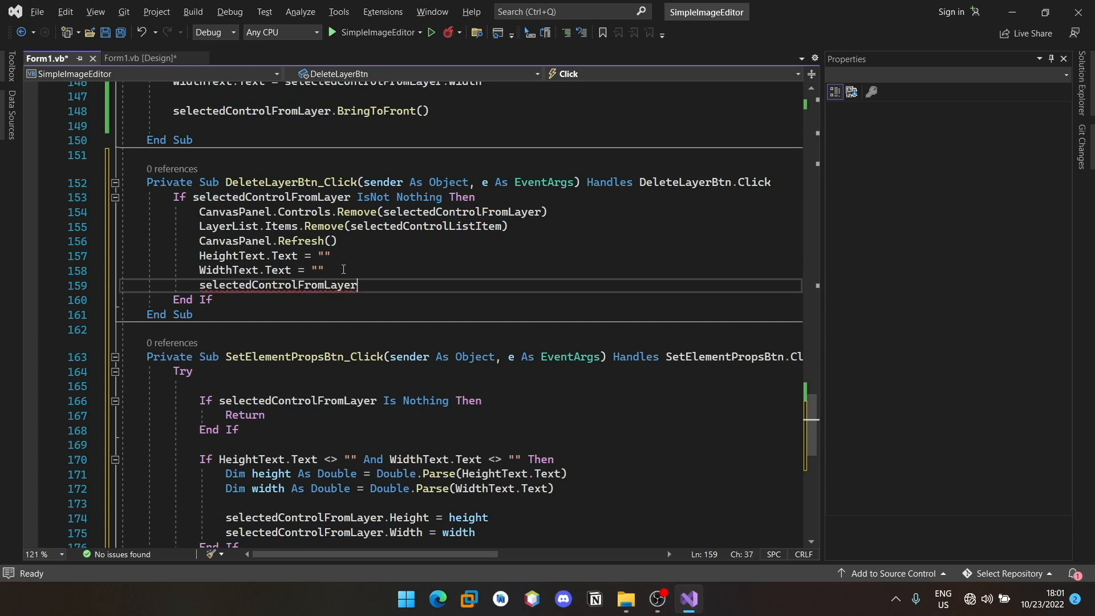
text(= Nothing)
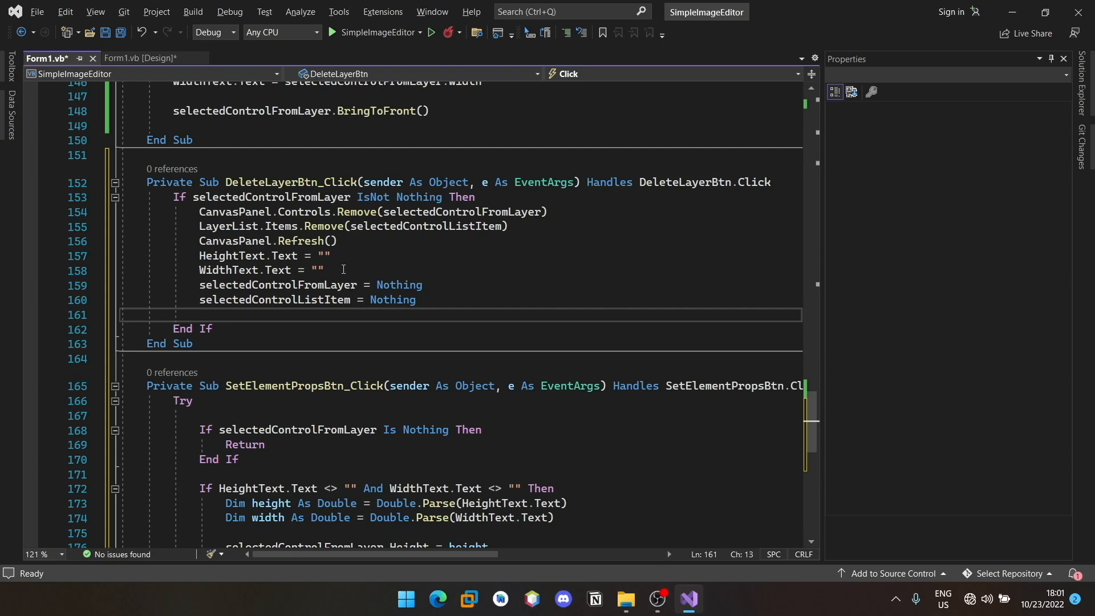
scroll(down, 3)
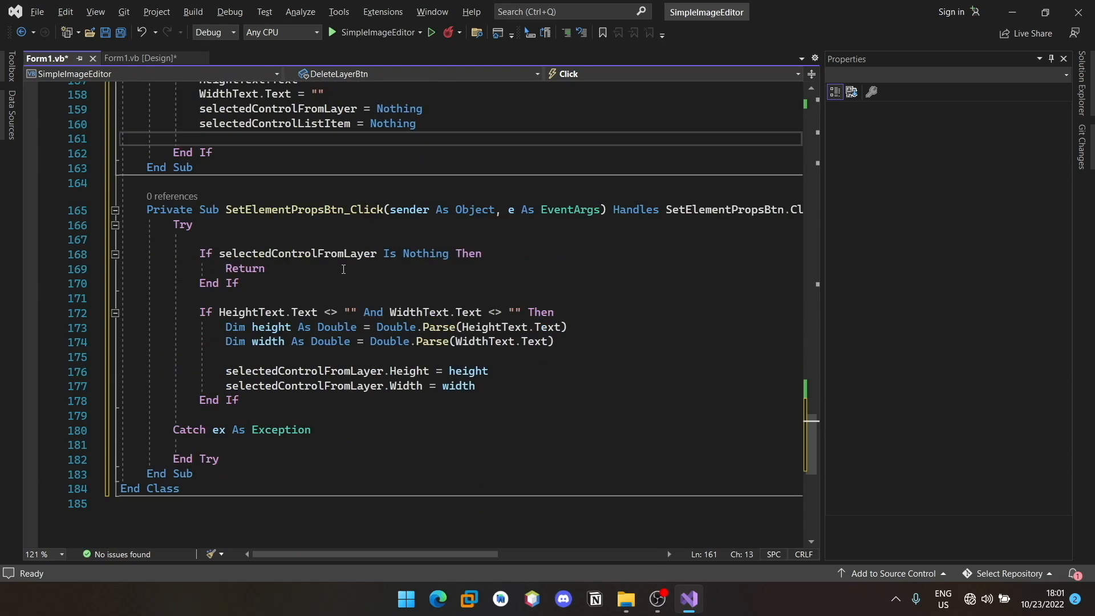
- Create SetTextBtn_Click with a Try block and a check that a layer is selected
click(142, 59)
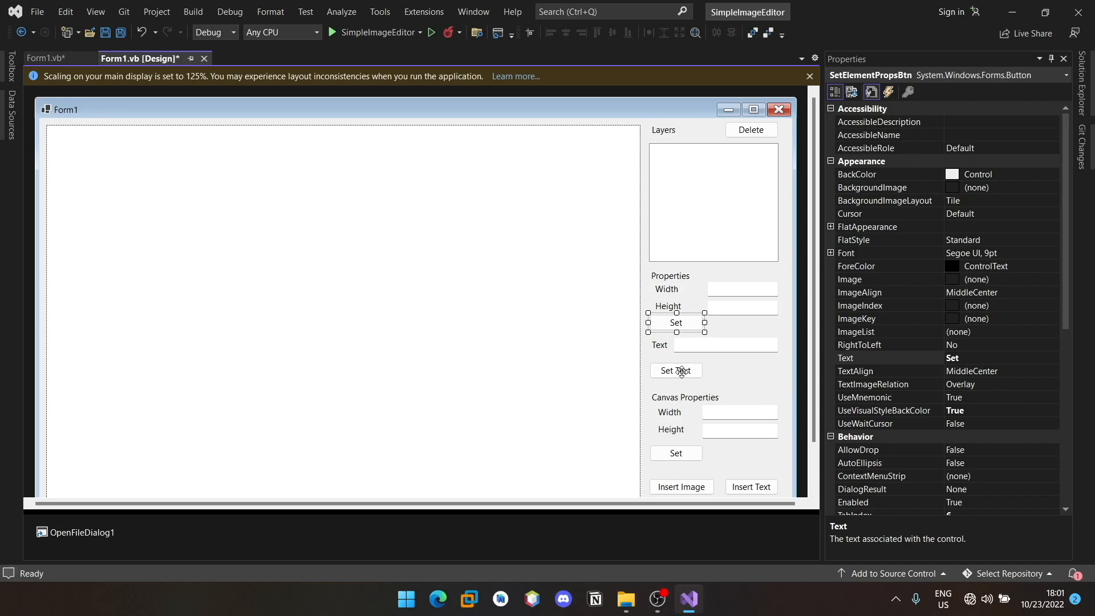
double_click(674, 370)
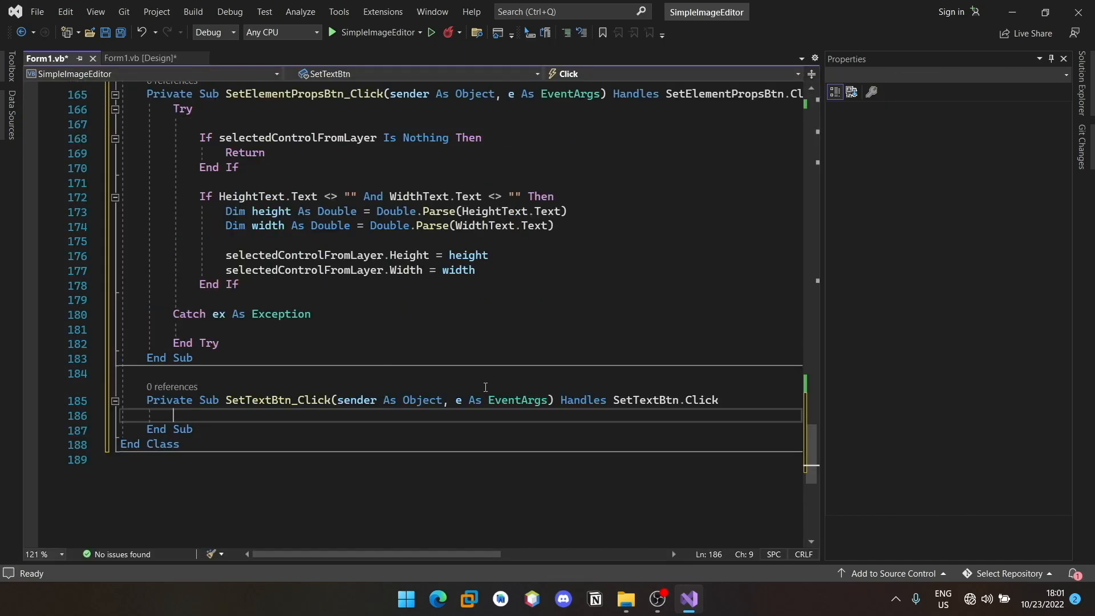
text(Try)
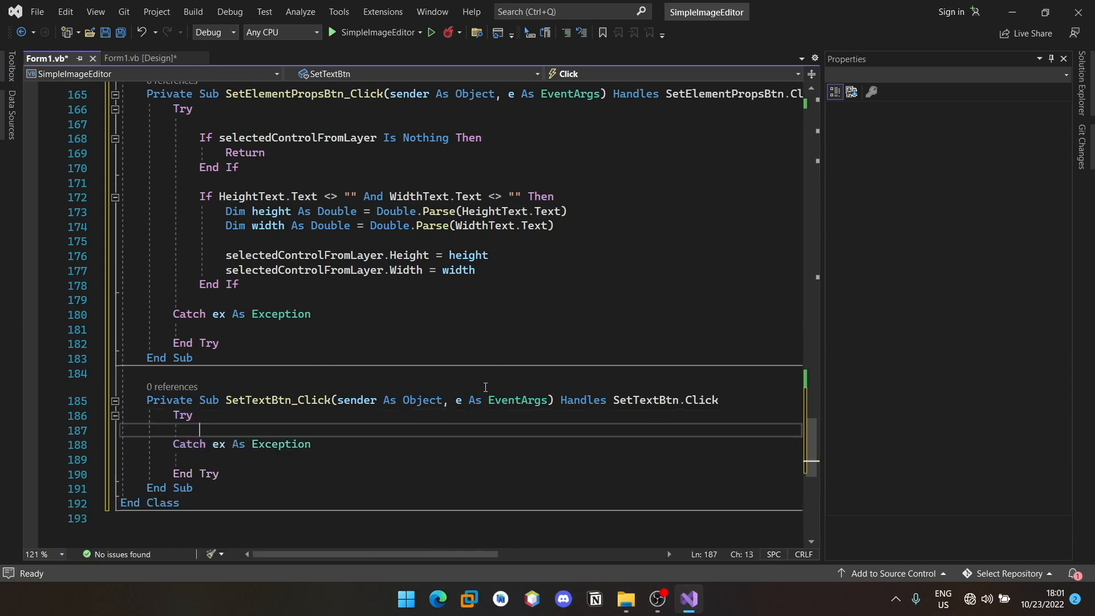
text(If selectedControlFromLayer)
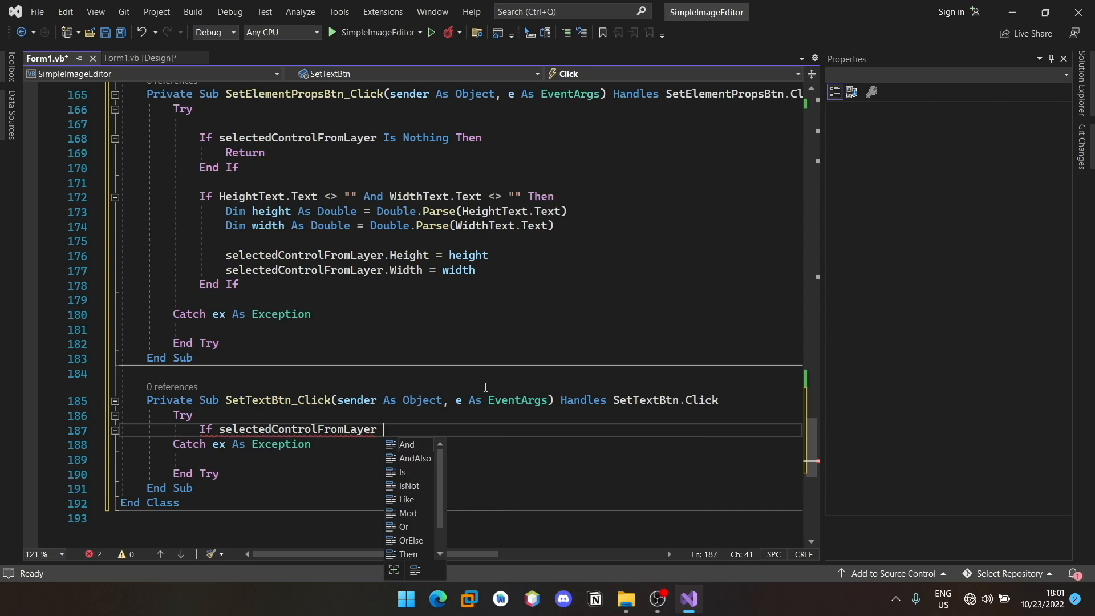
text(Is Nothing Then)
text(If)
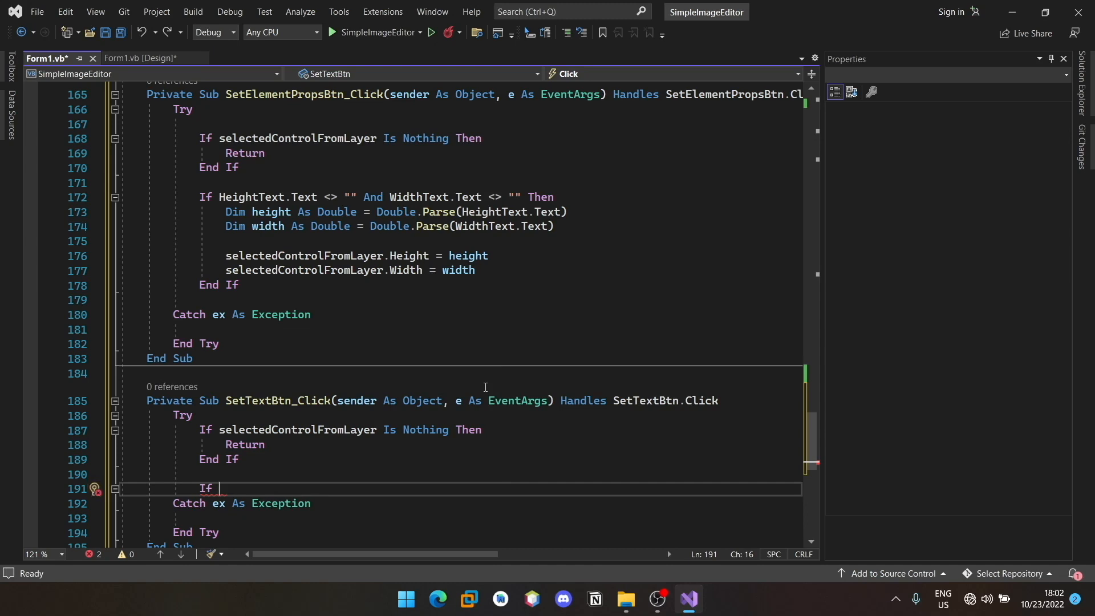
text(TypeOf)
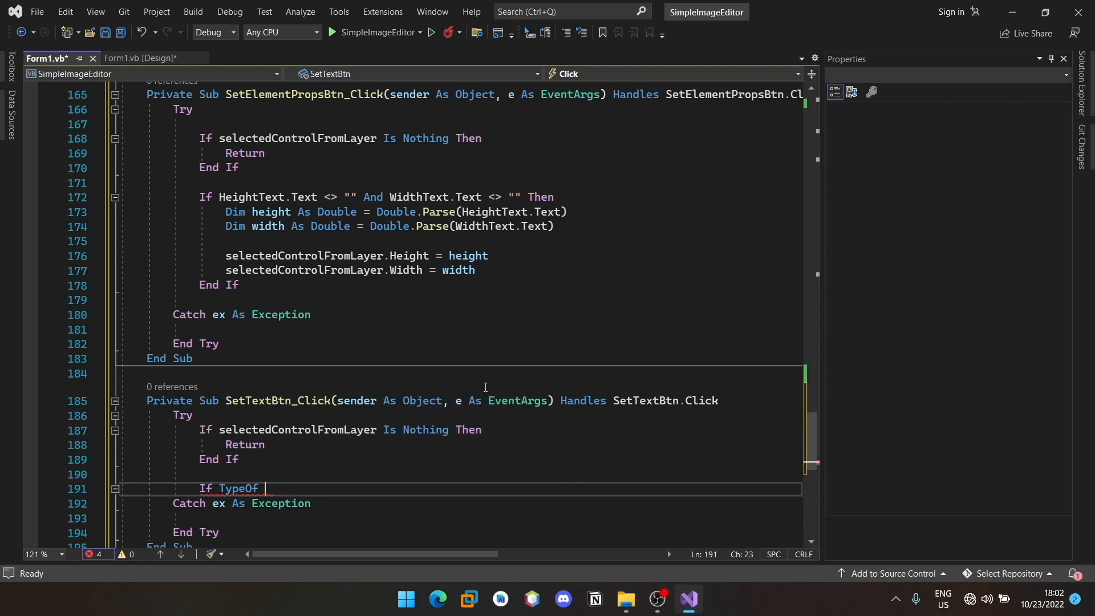
- Return unless the selected layer is a Label, then assign TextElementText's text to it
text(selectedControlFromLayer)
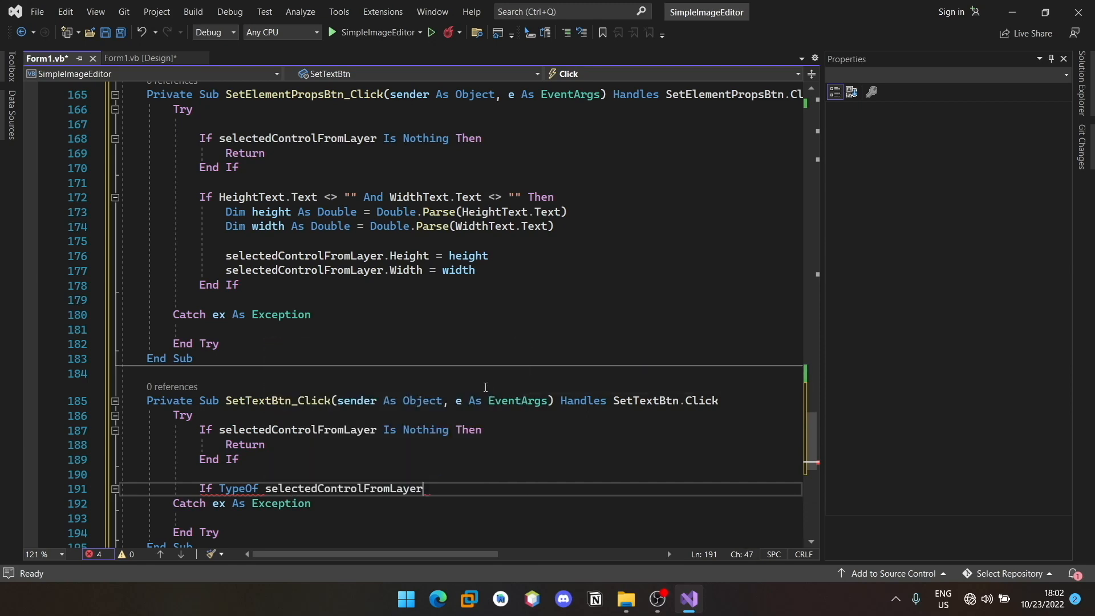
text(" ")
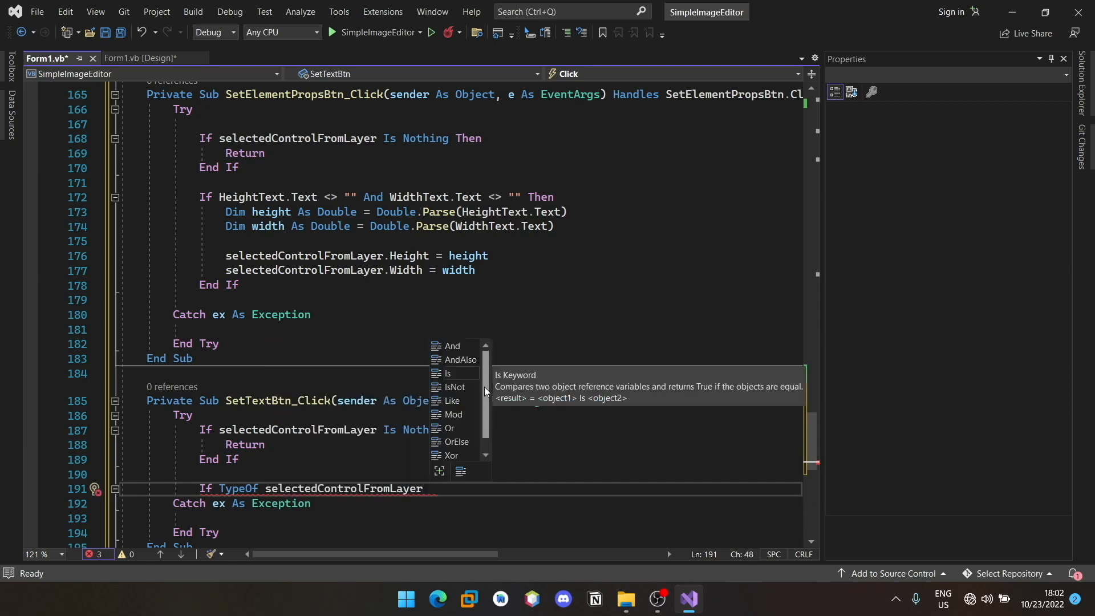
text(isnot)
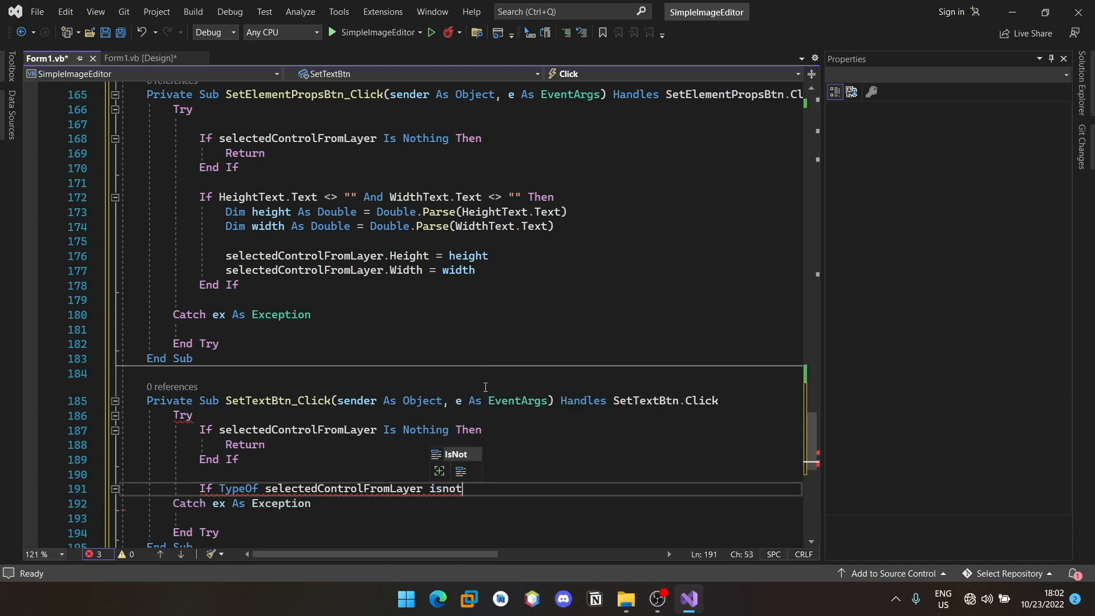
text(Label Then)
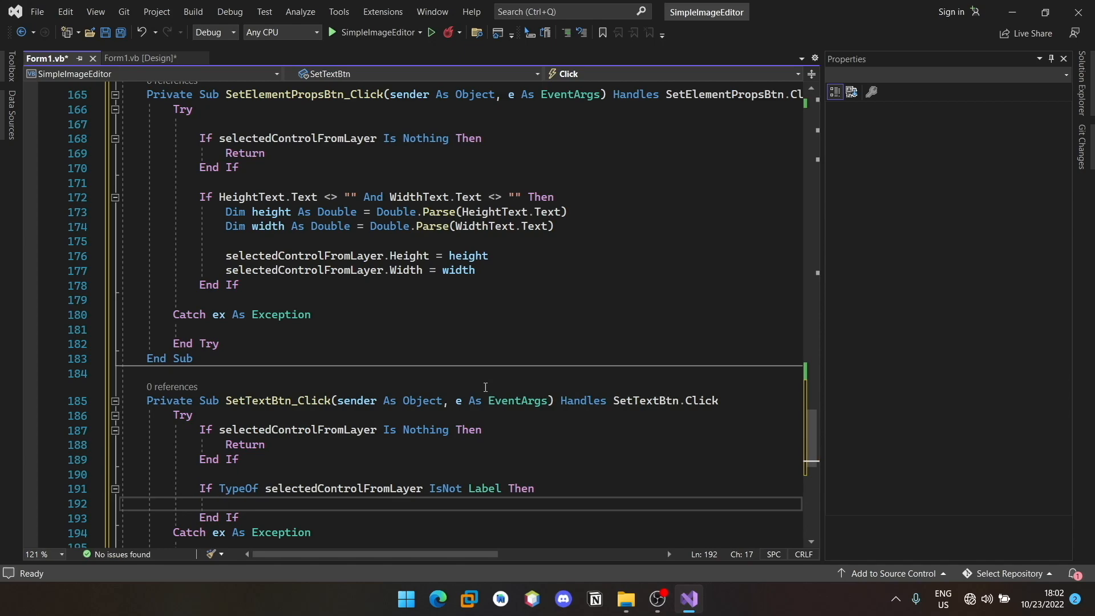
text(Return)
text(selectedControlFromLayer.Text =)
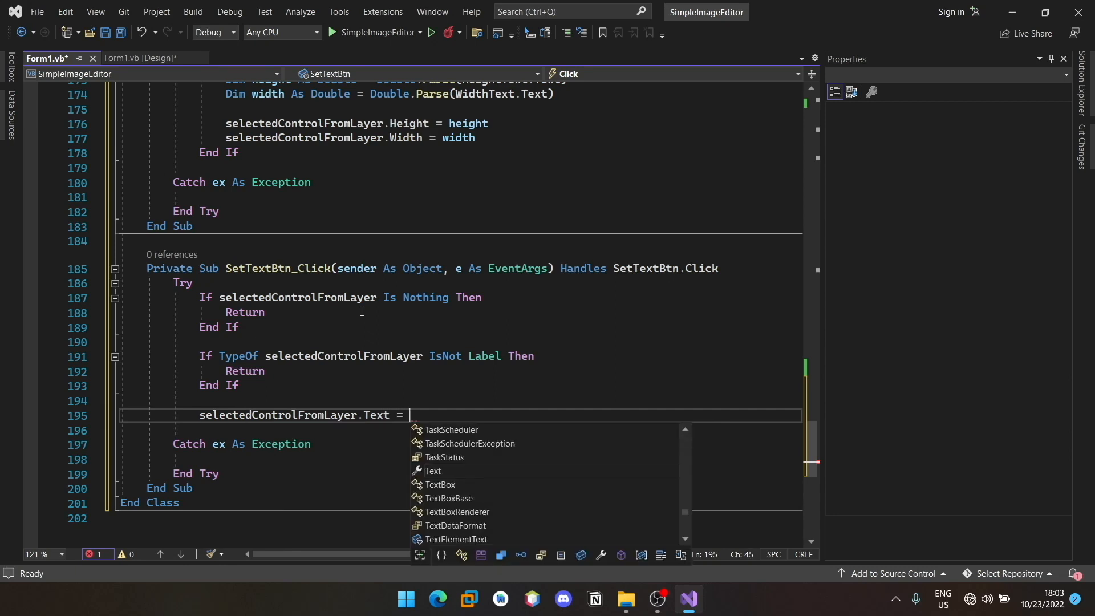
text(TextElementT)
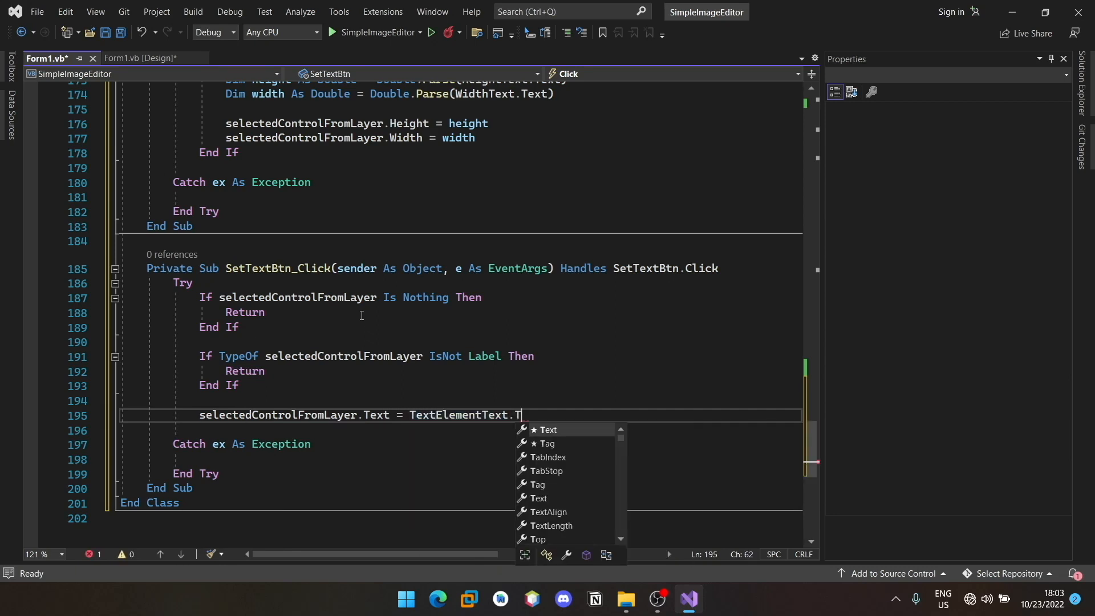
text(ext)
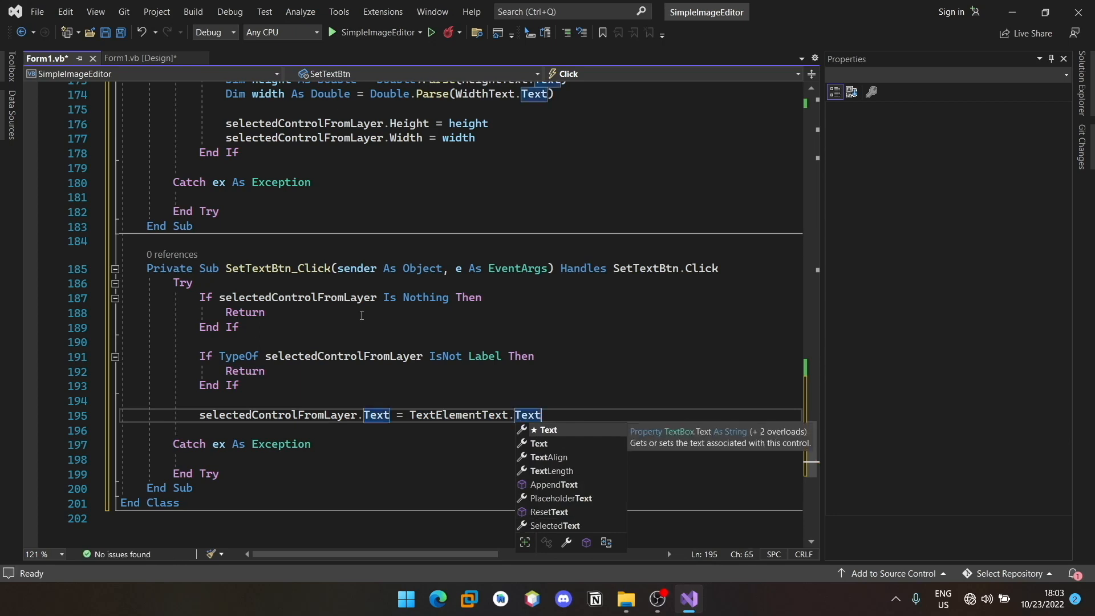
click(144, 59)
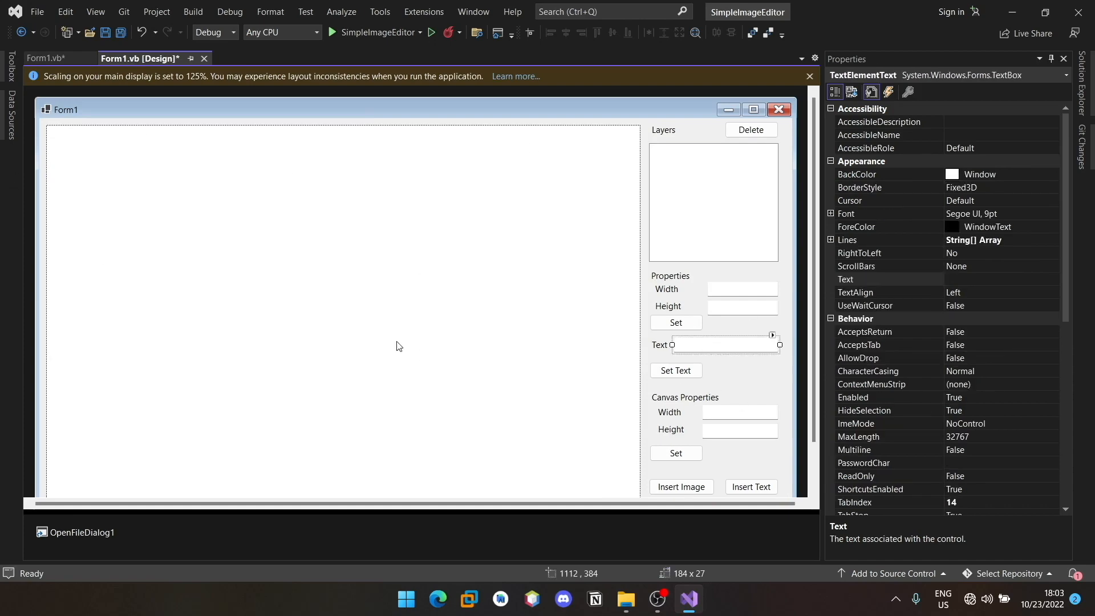
- In LayerList_ItemSelectionChanged, load the label's text into TextElementText when the selected layer is a Label
click(45, 58)
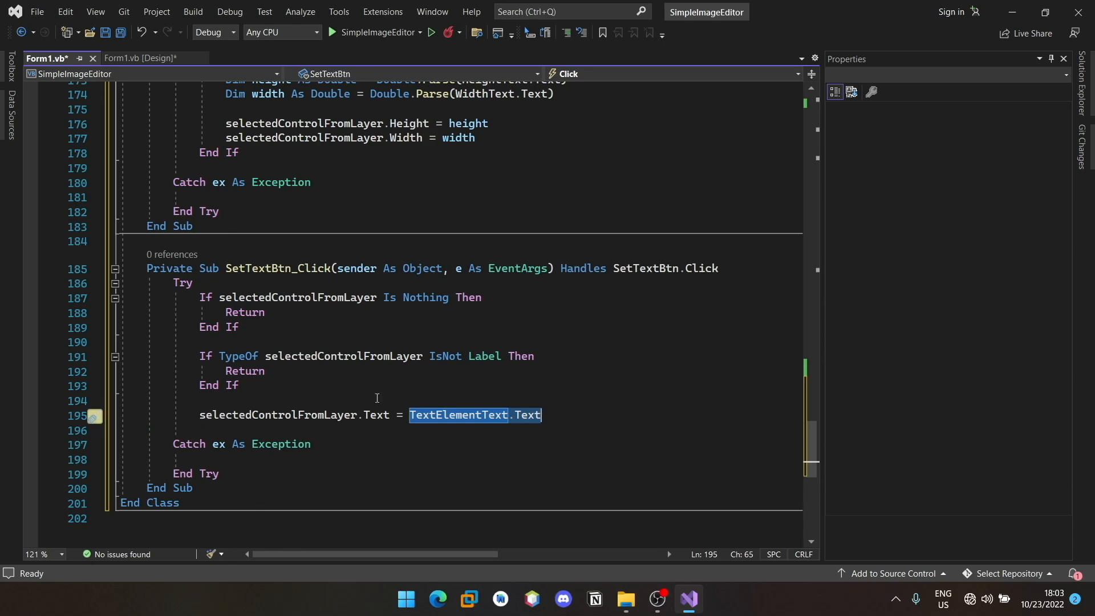
scroll(up, 3)
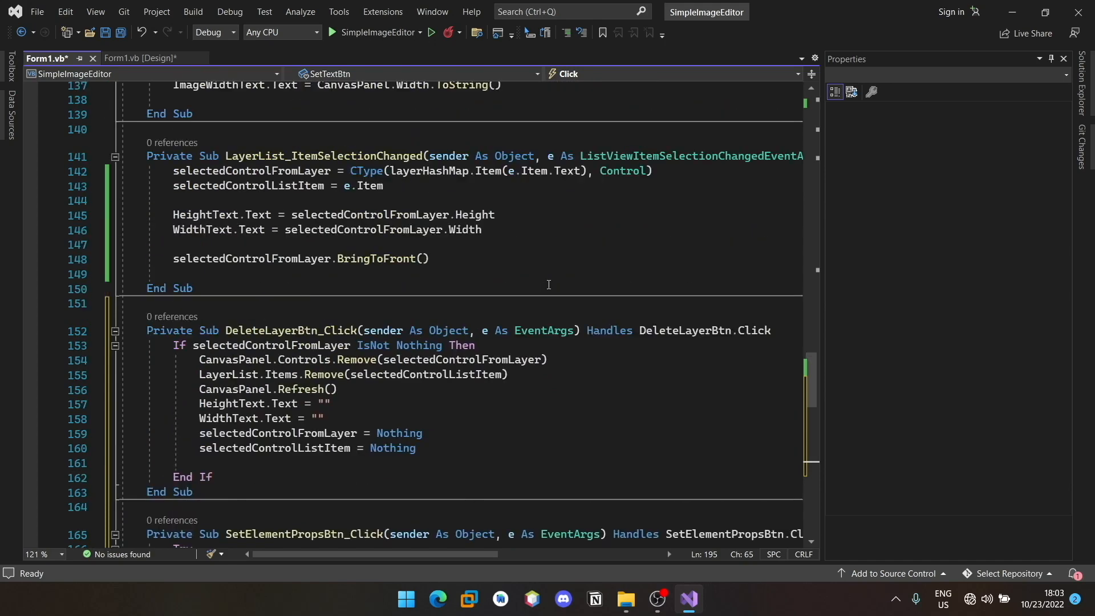
scroll(down, 3)
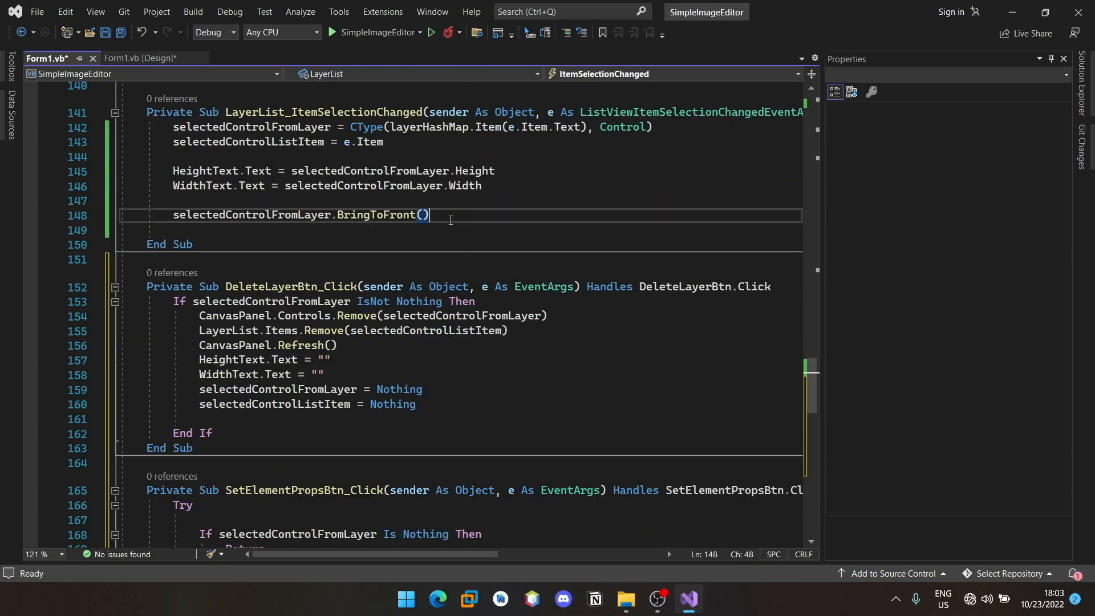
text(If)
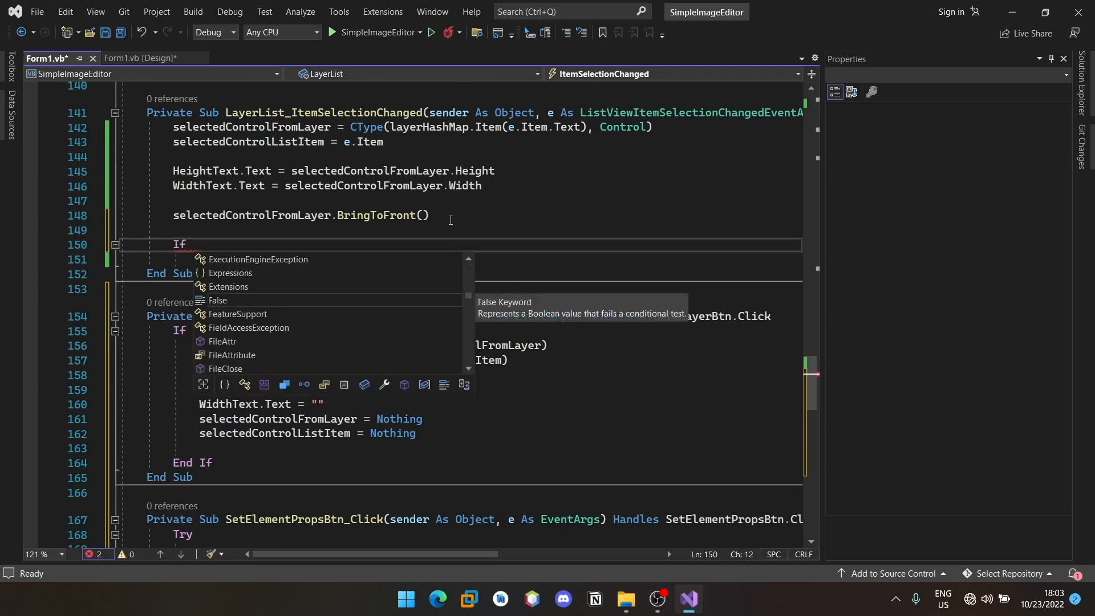
text(selectedControlFromLayer Is)
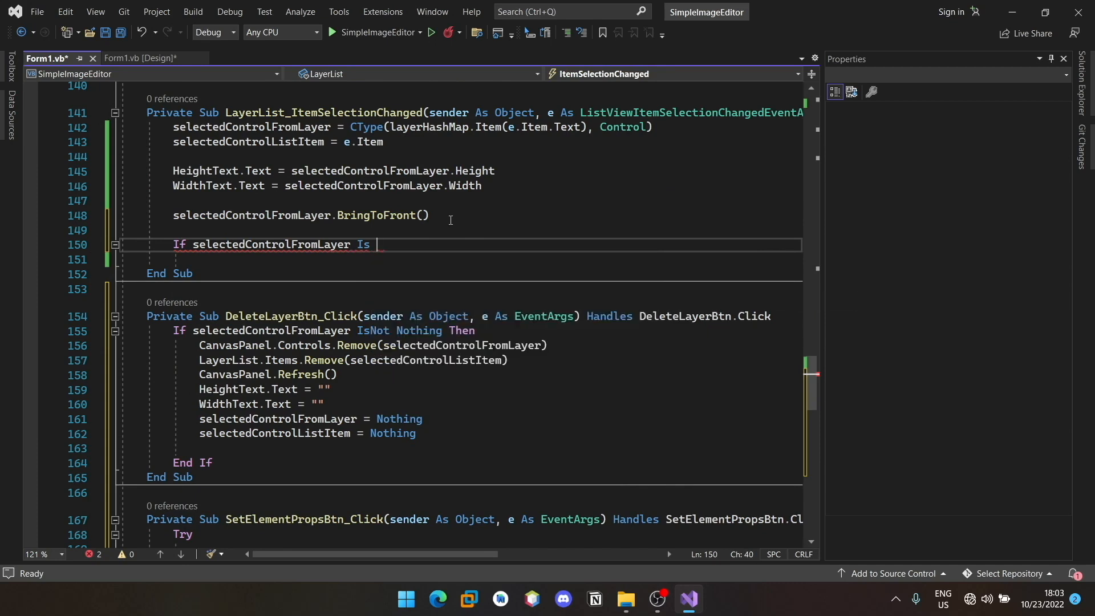
text(Lable)
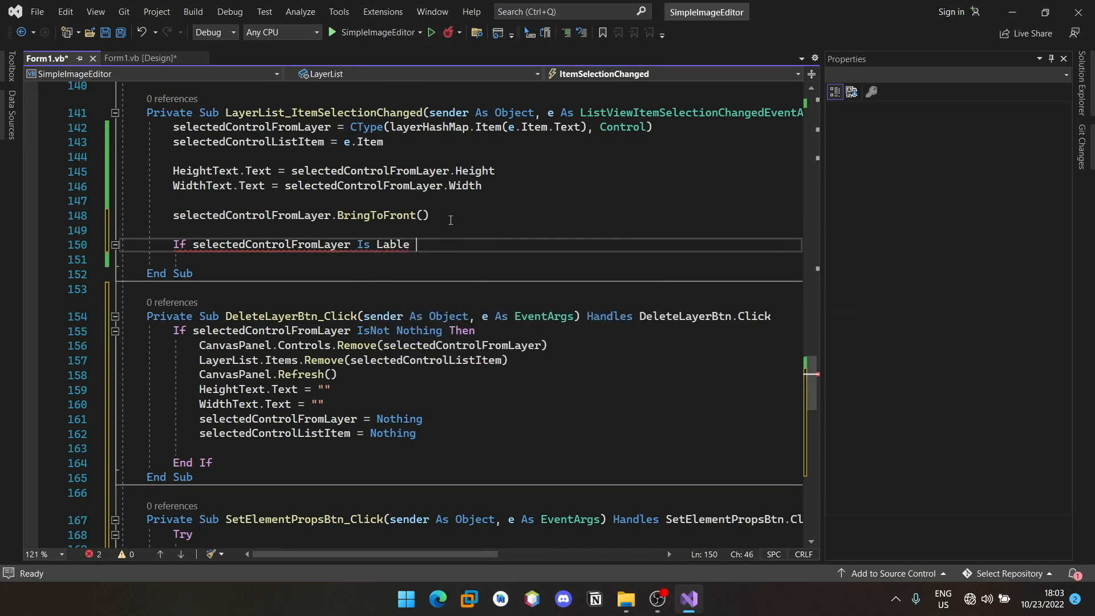
text(Label Thne)
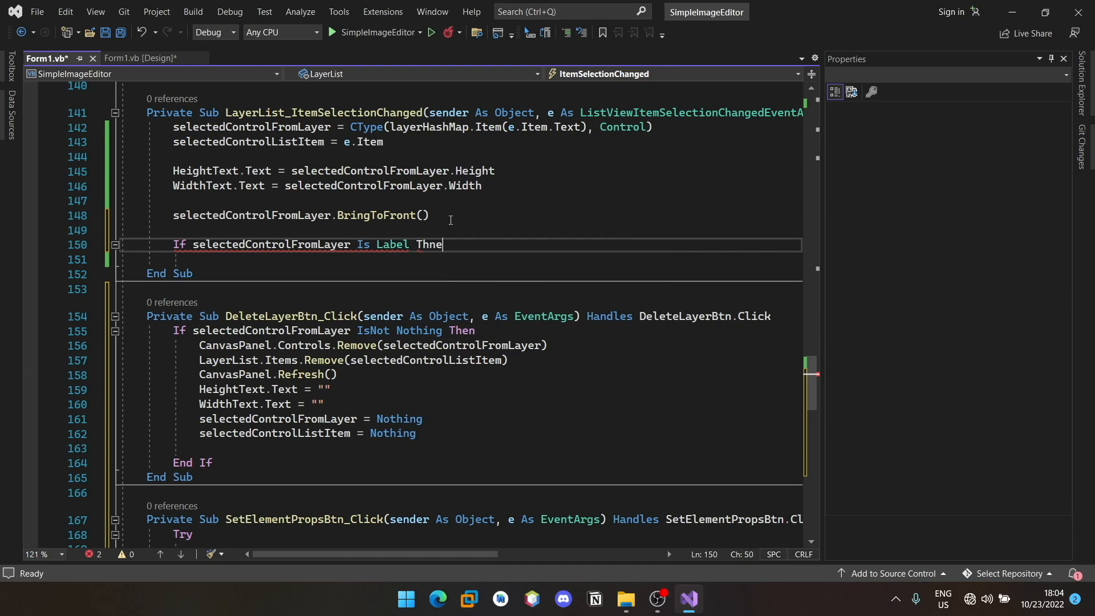
text(Then)
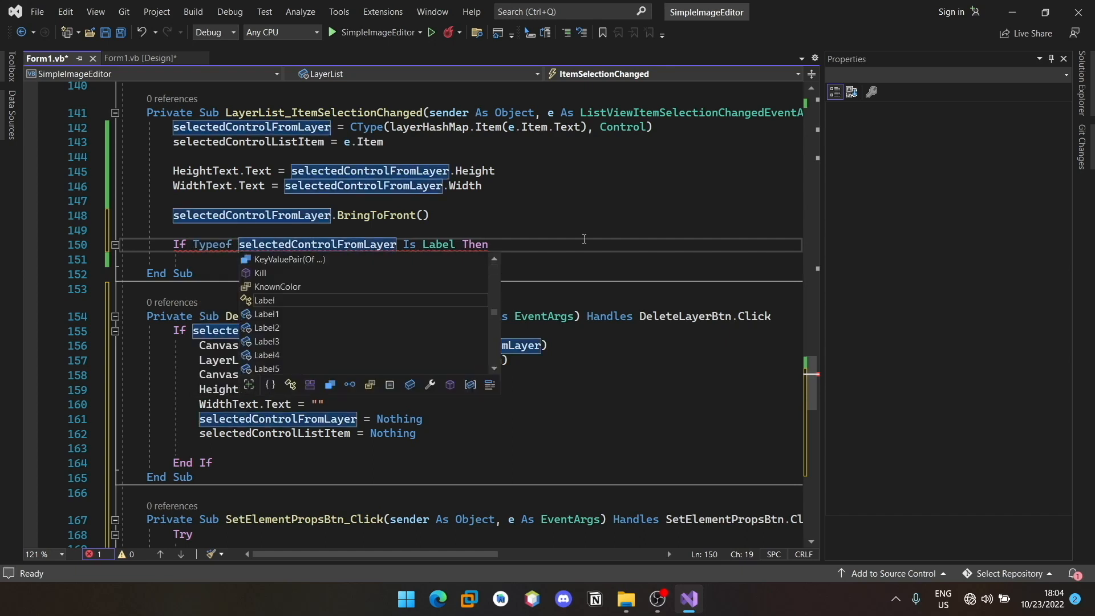
text(TextElementText.Text = sele)
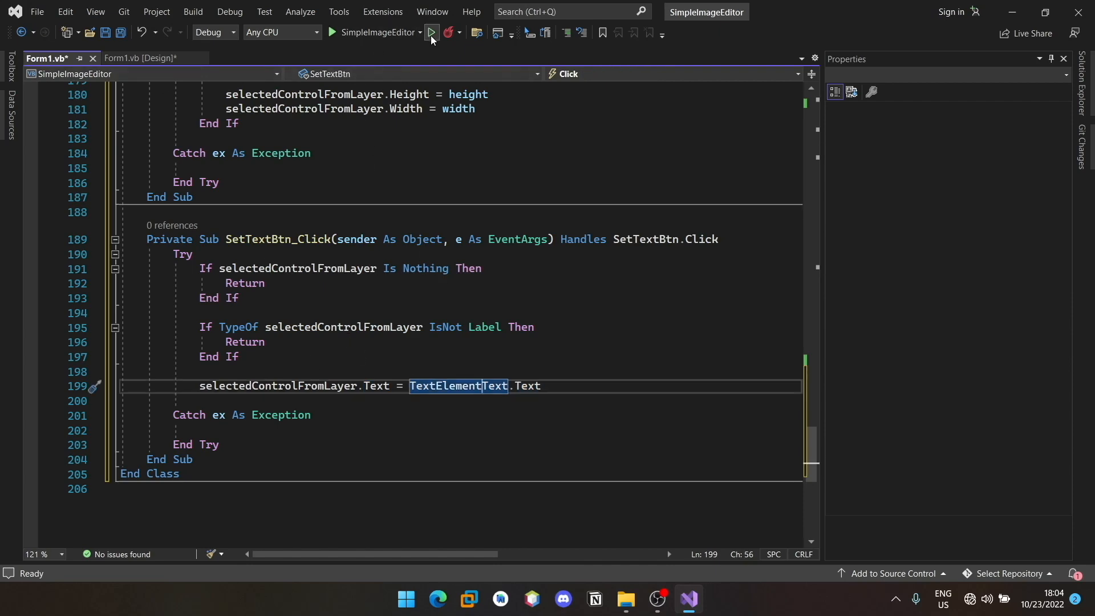
- Run the editor, insert an image dragged toward the centre, insert a text layer and select it
click(432, 32)
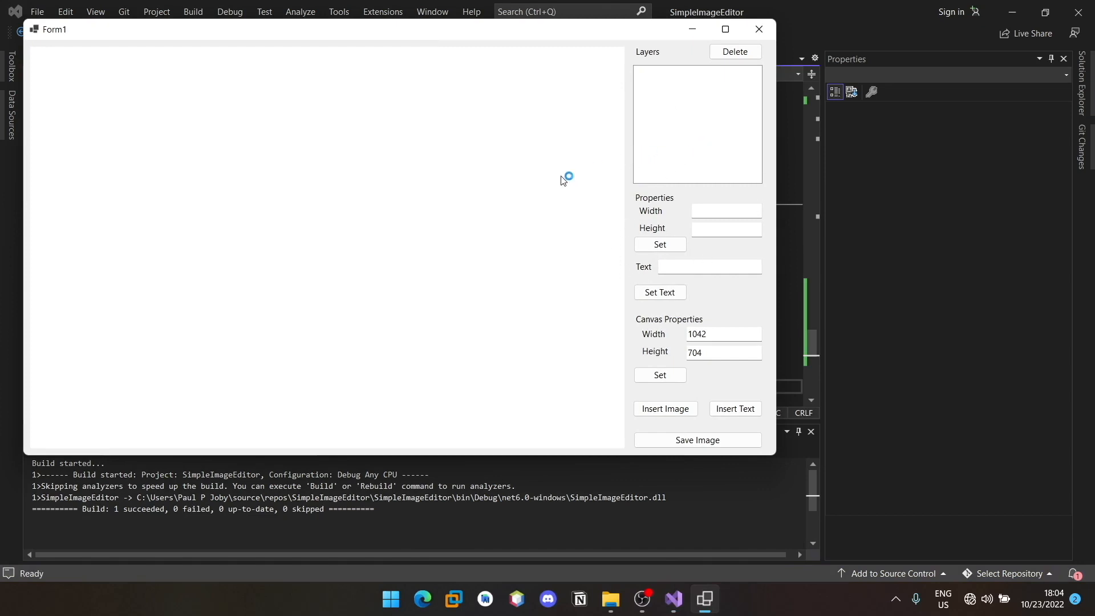
click(665, 408)
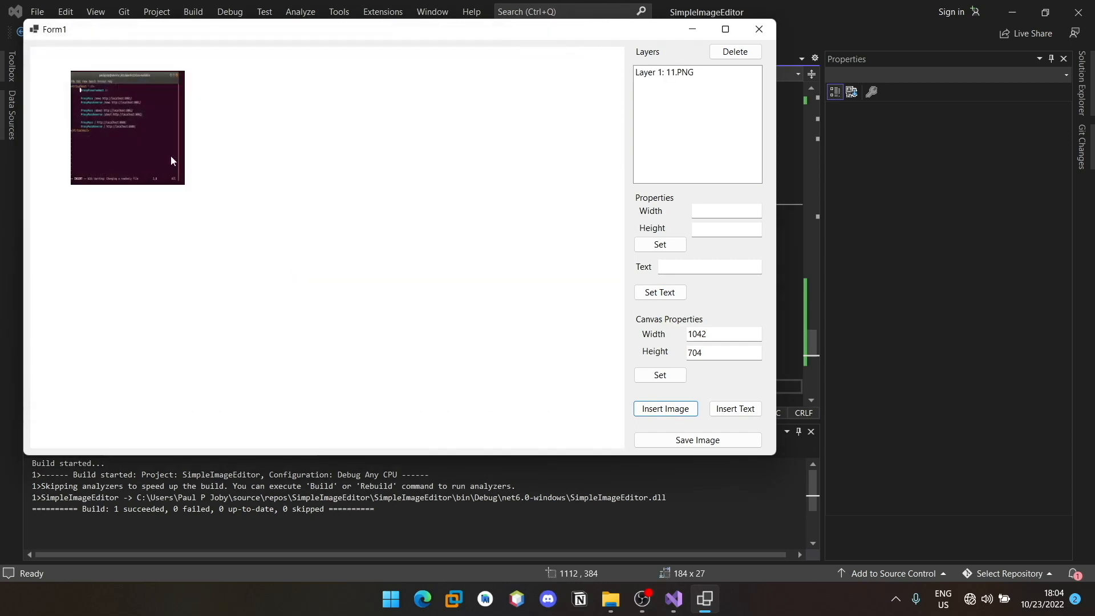
drag(127, 128, 306, 243)
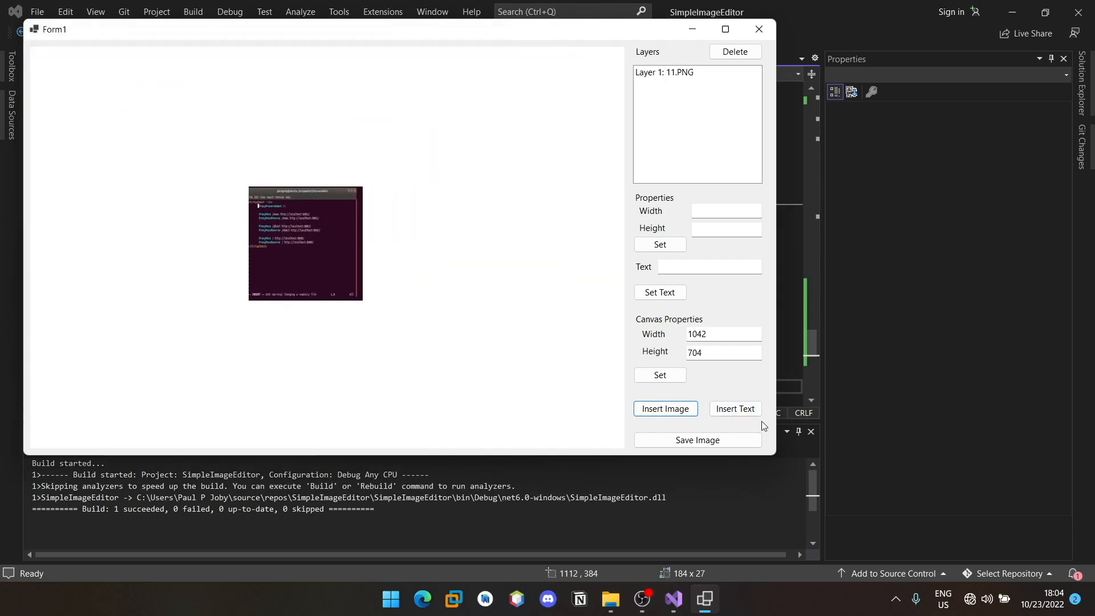
mouse_move(541, 316)
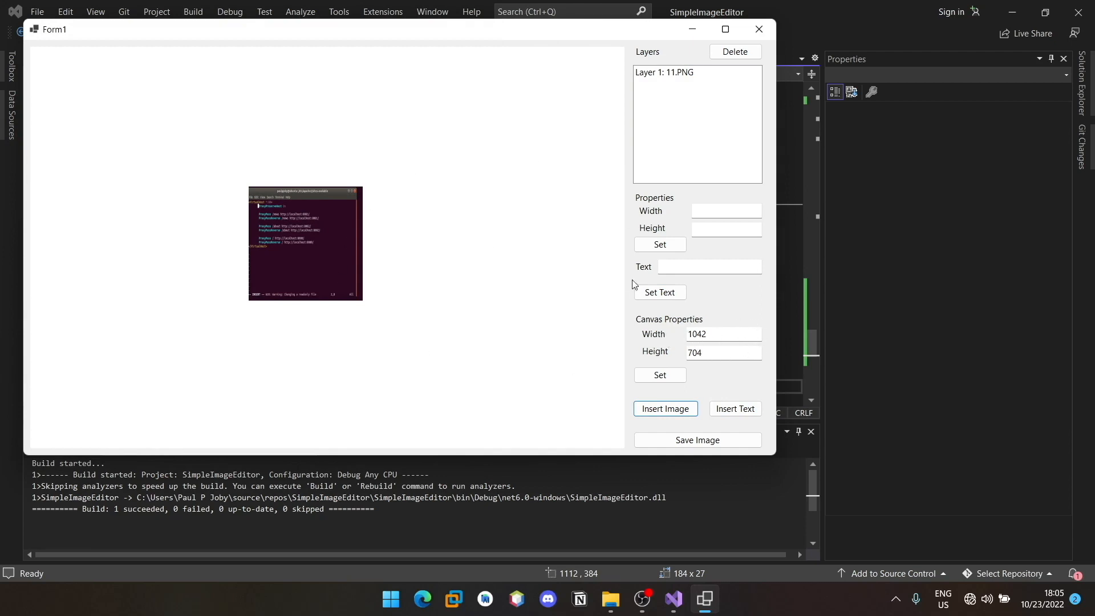
click(733, 409)
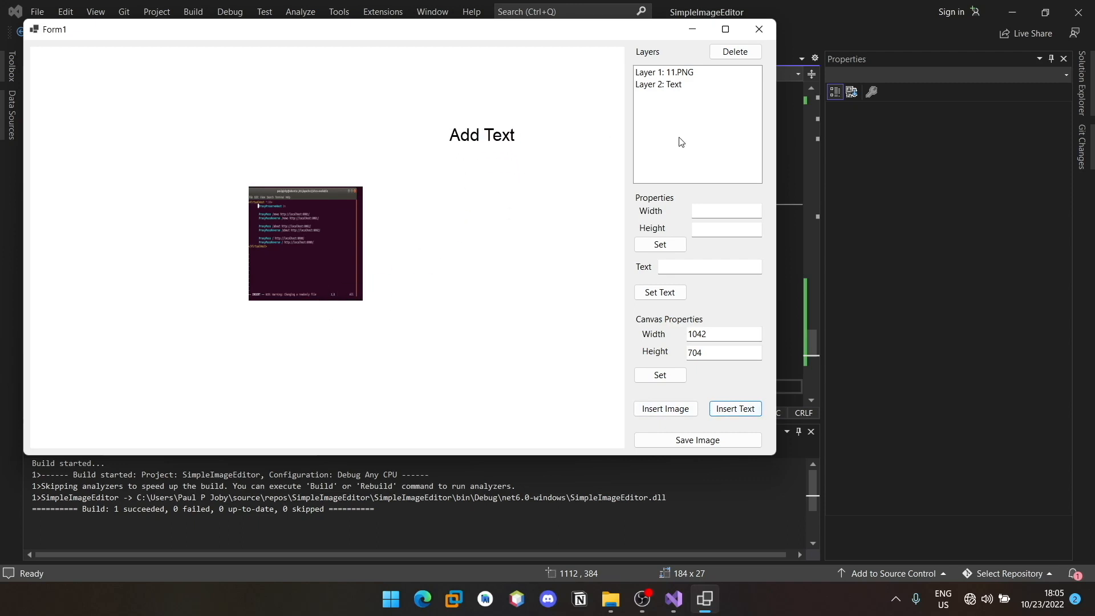
click(658, 83)
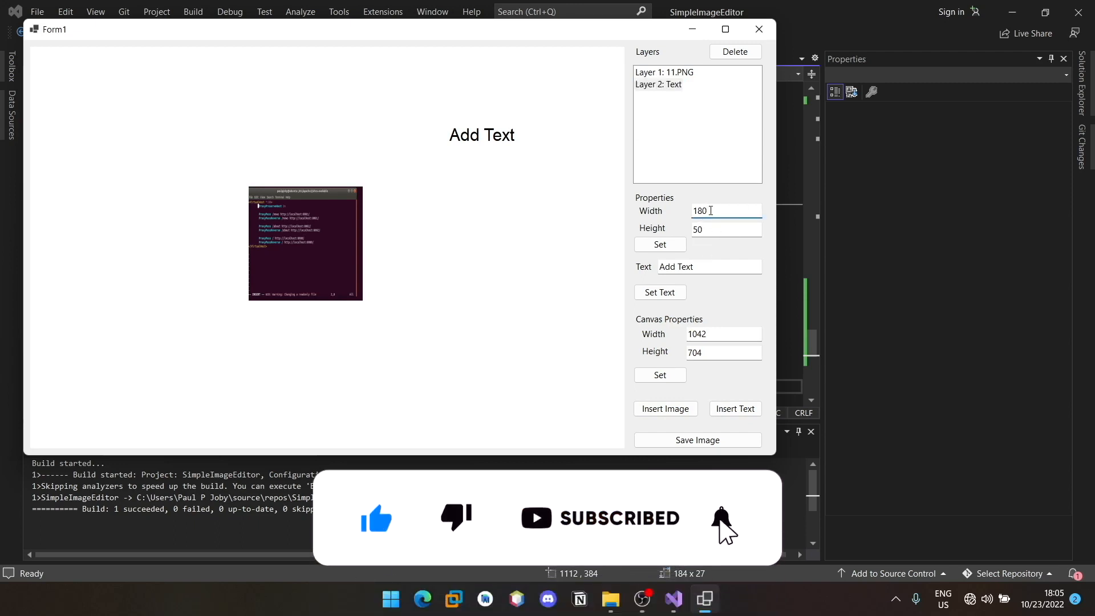
- Set the text layer's width to 300 (height 50) and apply the new size
click(727, 210)
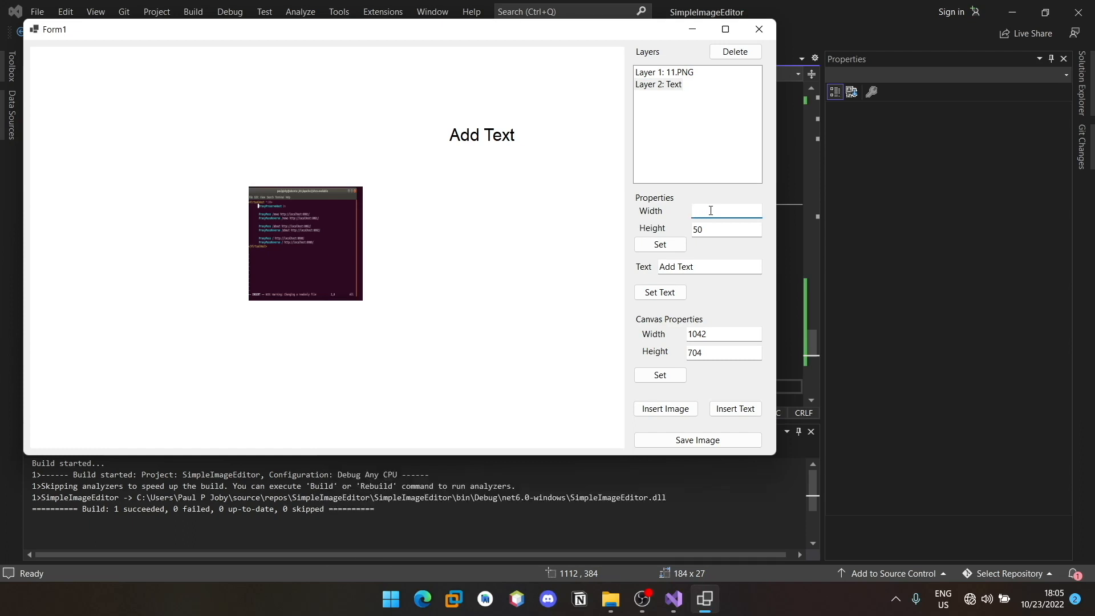
text(300)
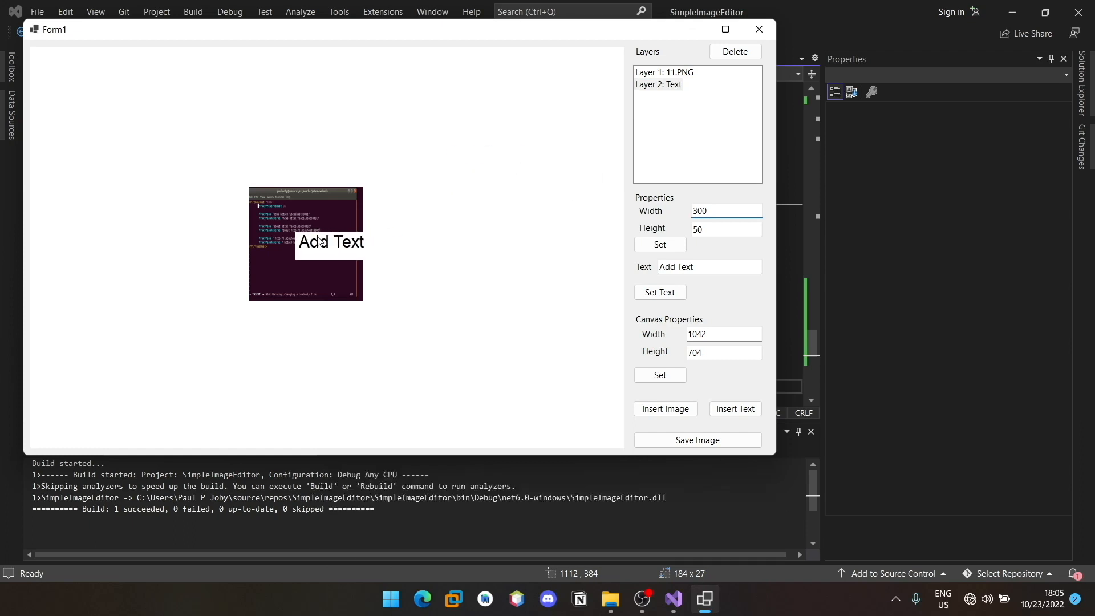
drag(329, 242, 287, 223)
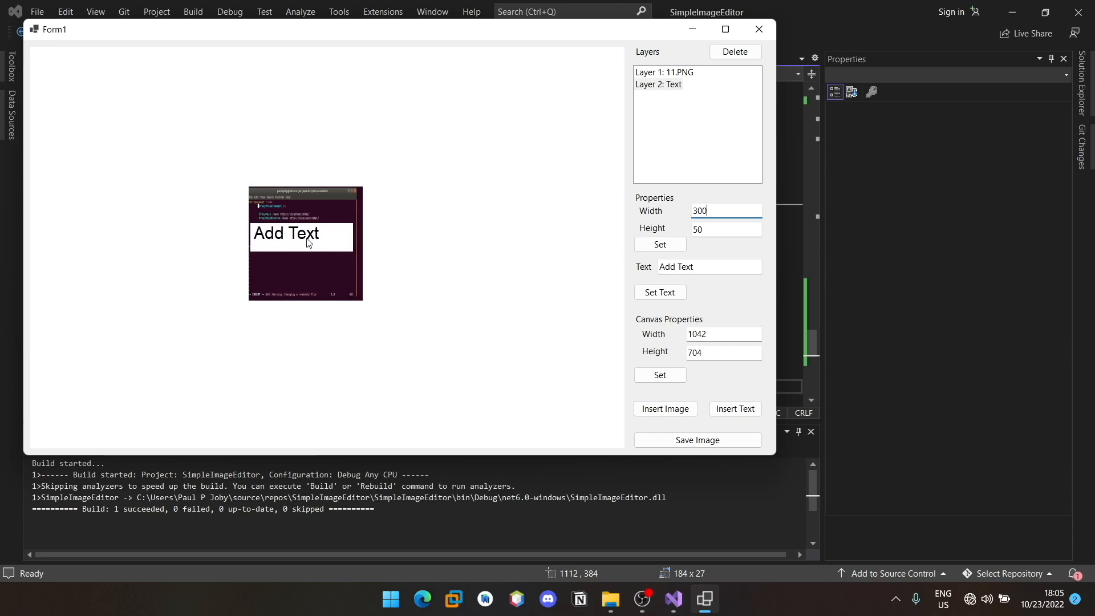
click(658, 245)
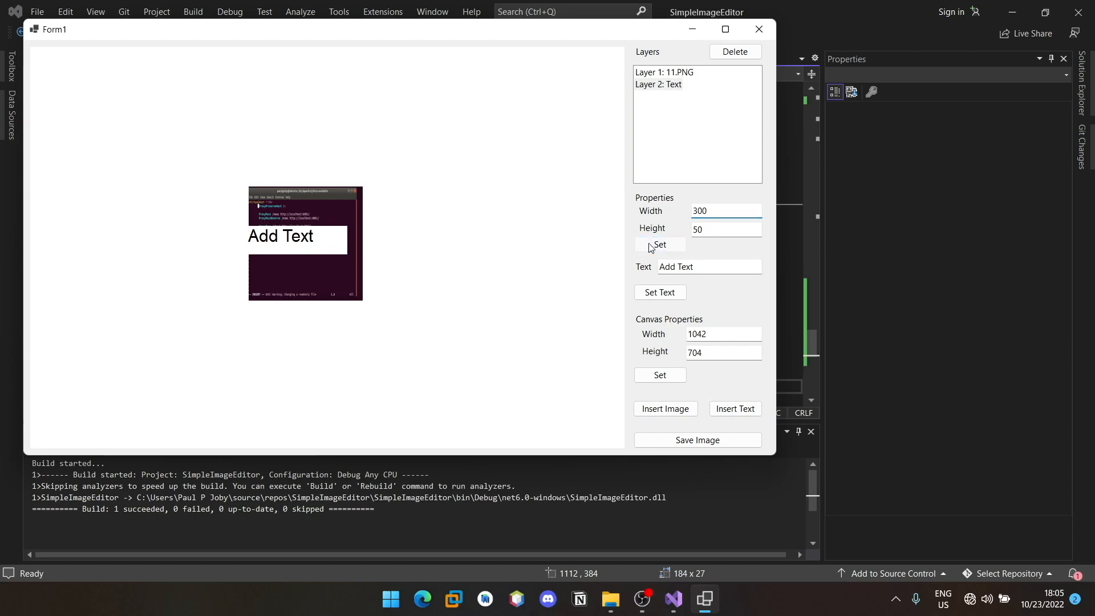
click(659, 244)
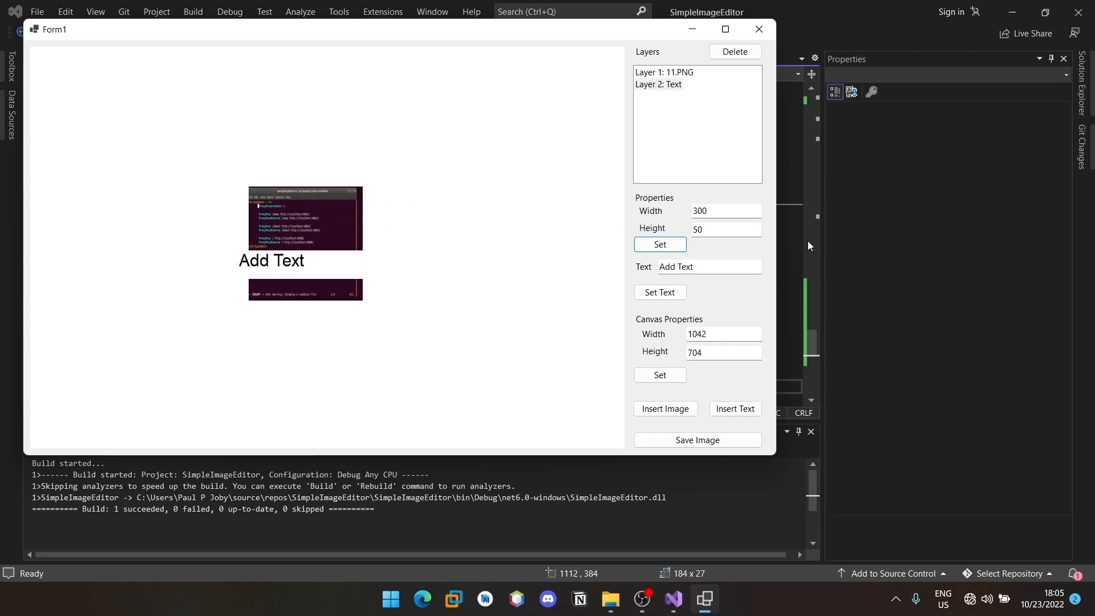
- Replace the word Text with New so the layer reads 'New Text' and apply it
double_click(684, 267)
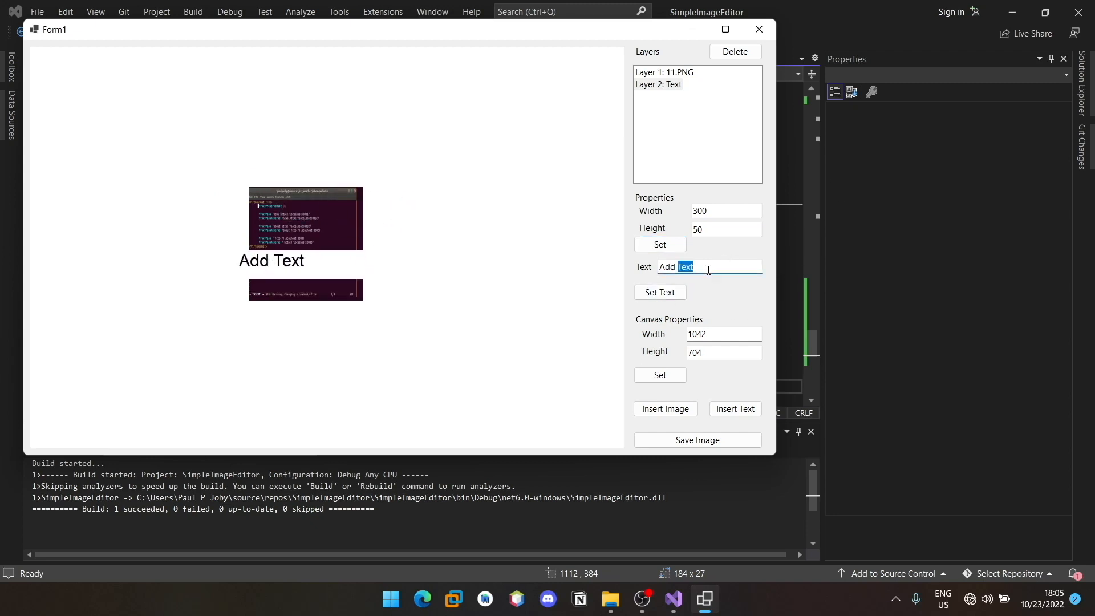
key(Delete)
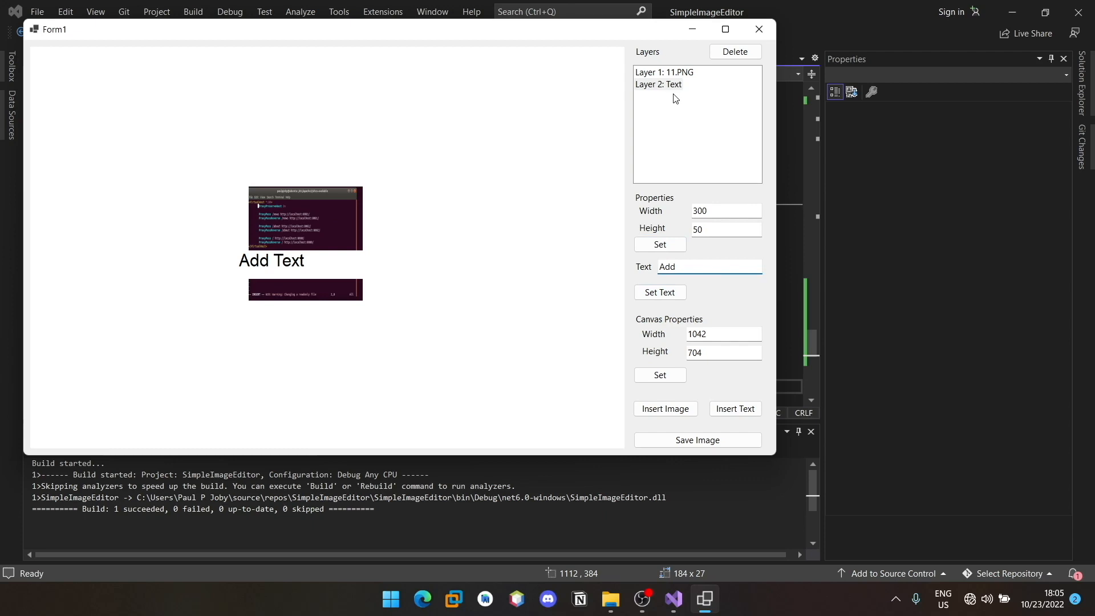
click(658, 83)
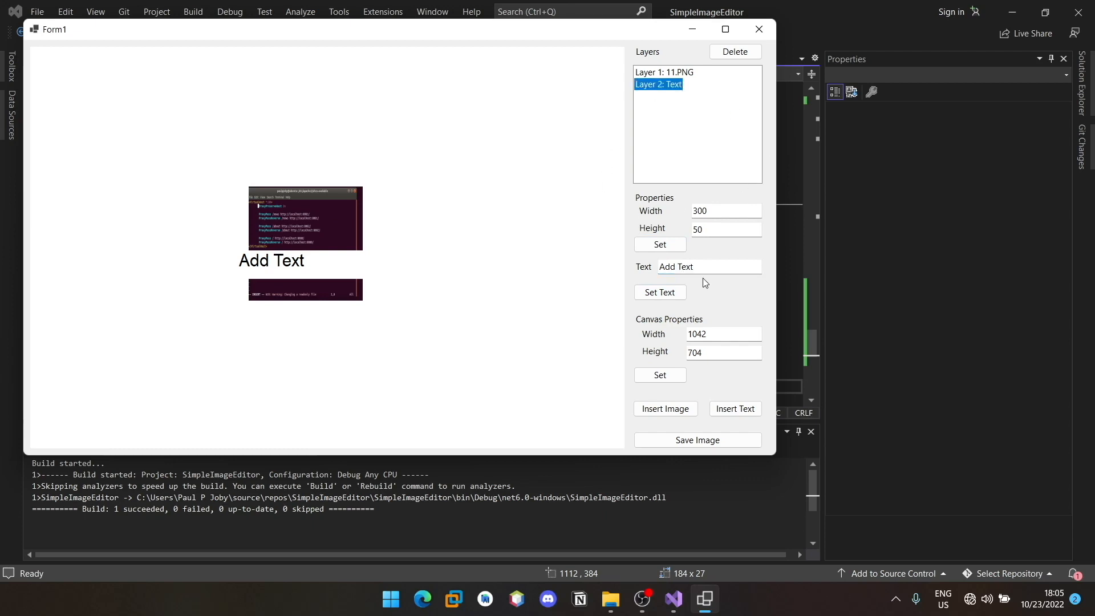
double_click(684, 267)
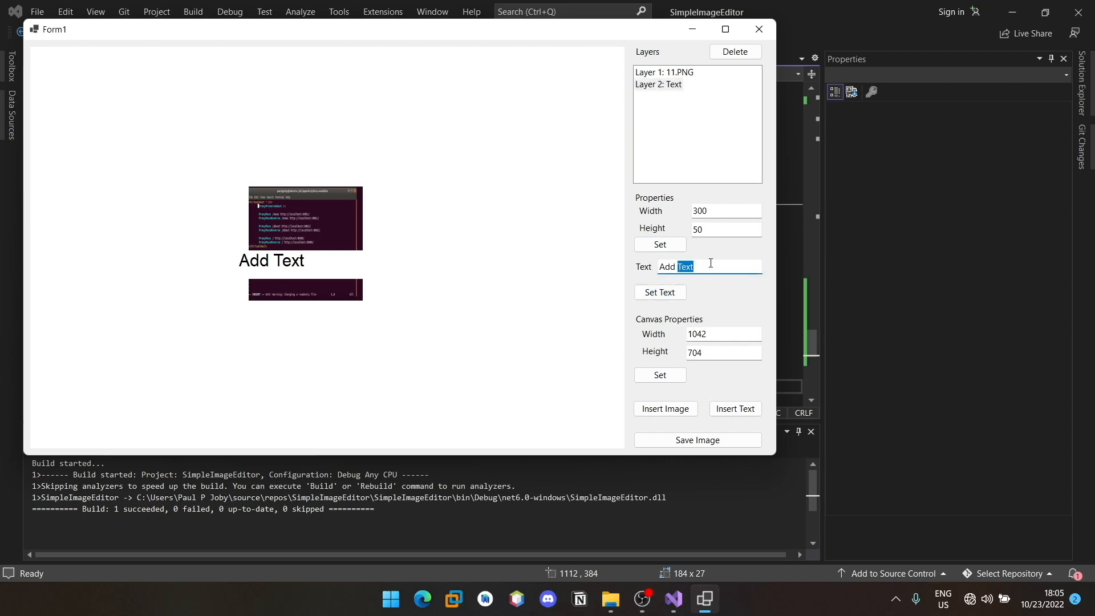
text(New)
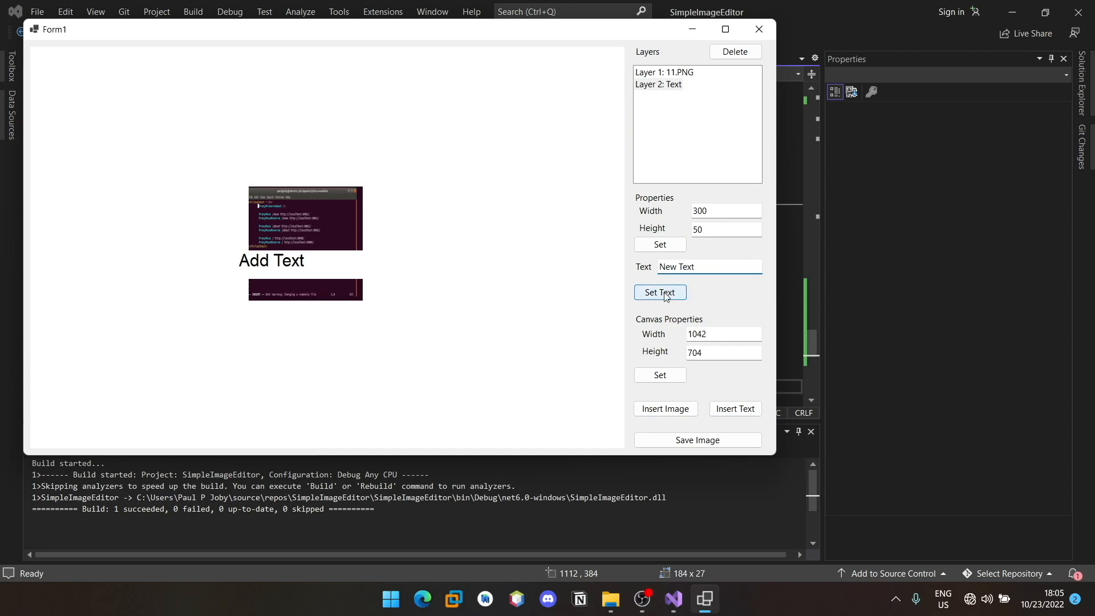
click(659, 292)
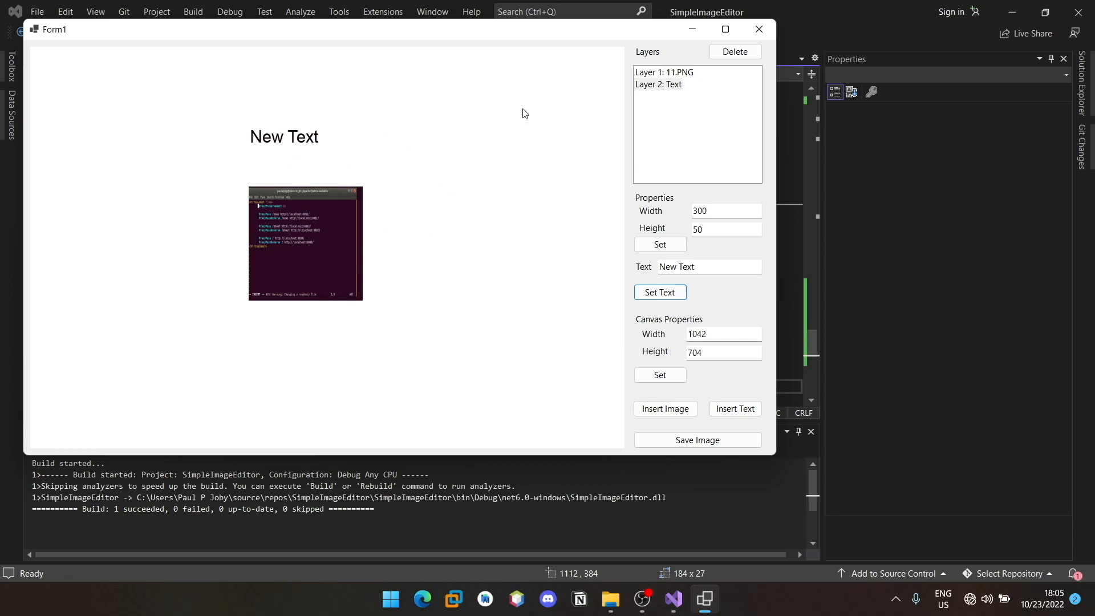
- Resize the 11.PNG image layer to 400 by 200 and reselect the layers to check their values
click(664, 71)
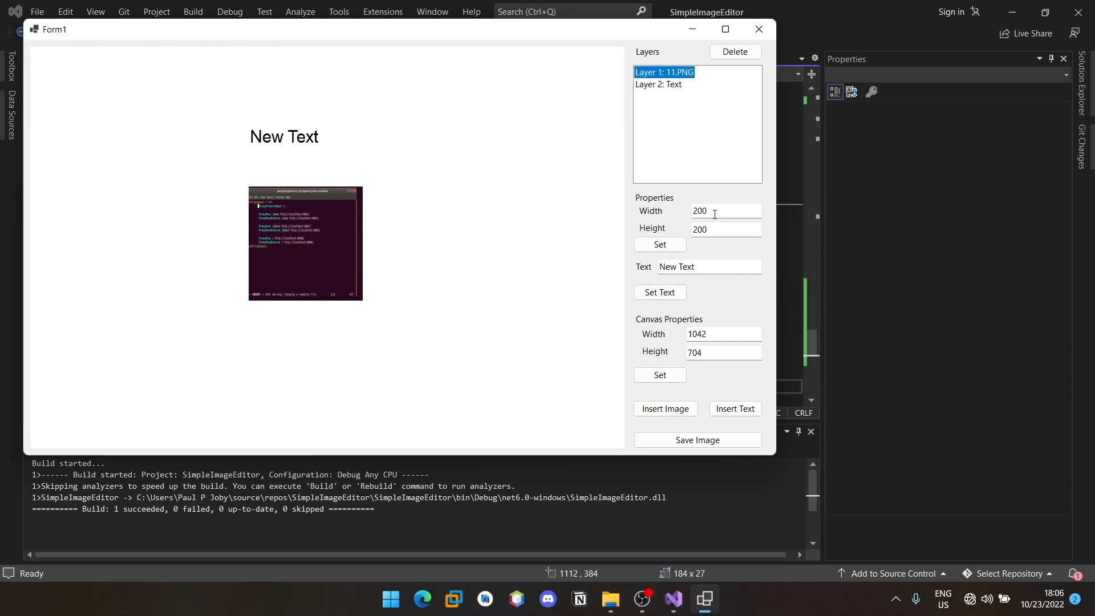
text(400)
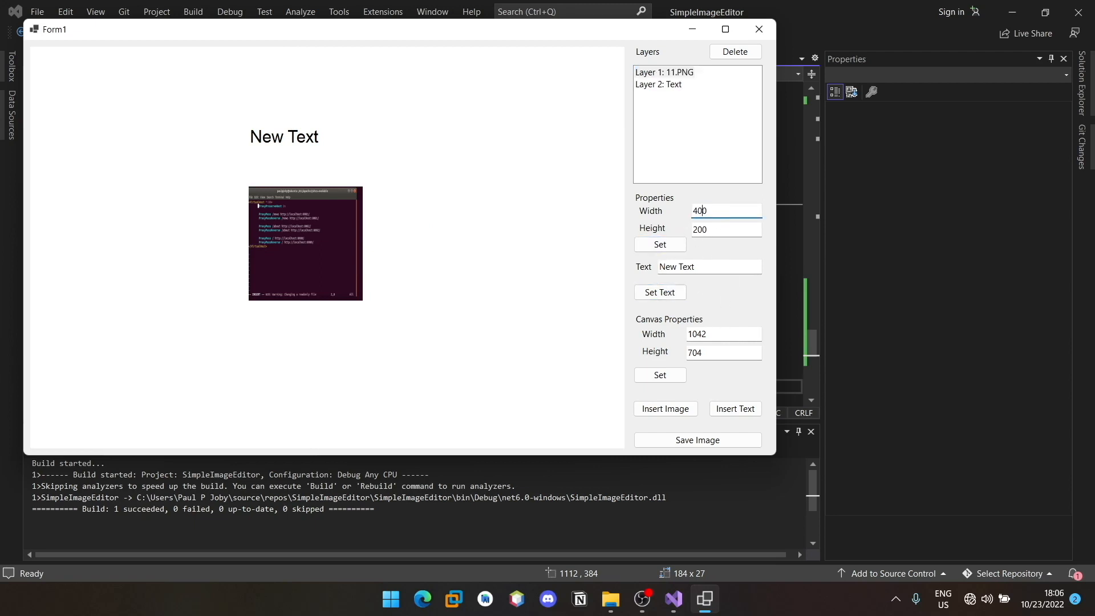
click(659, 244)
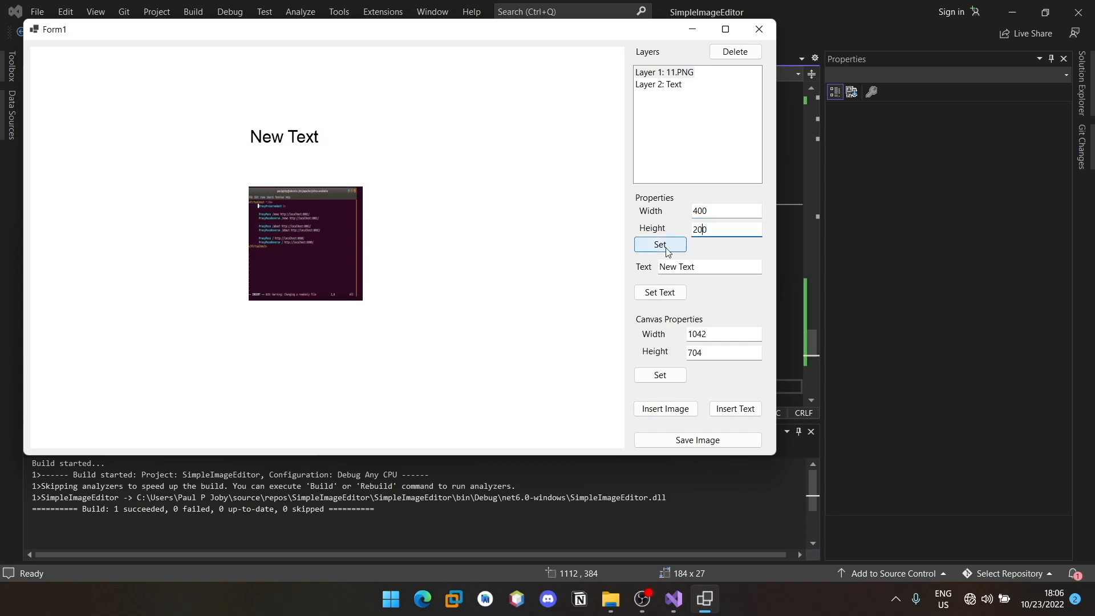
click(659, 244)
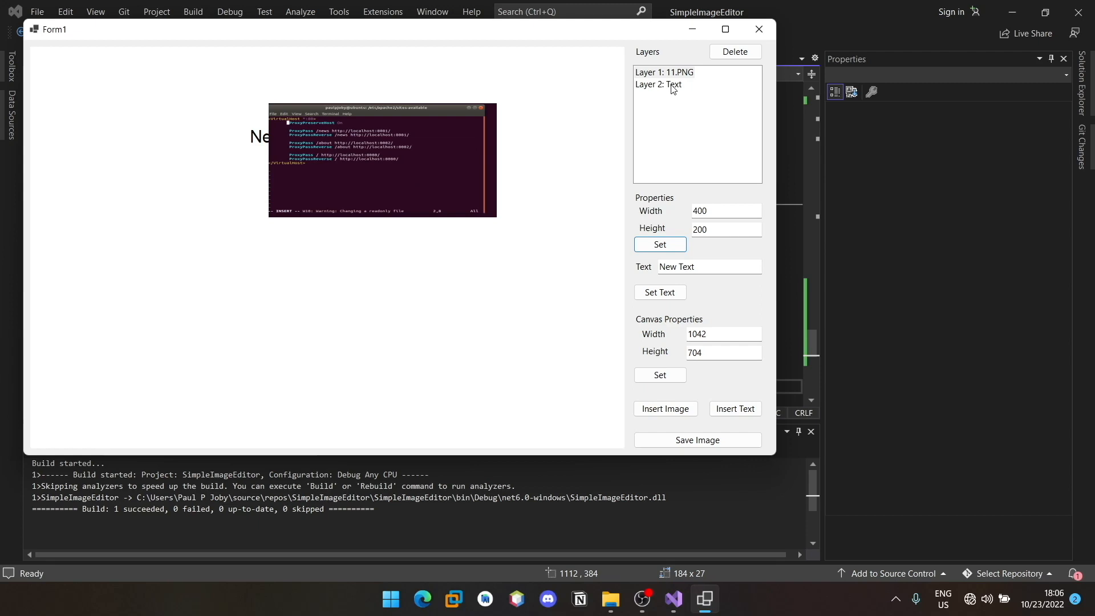
click(659, 83)
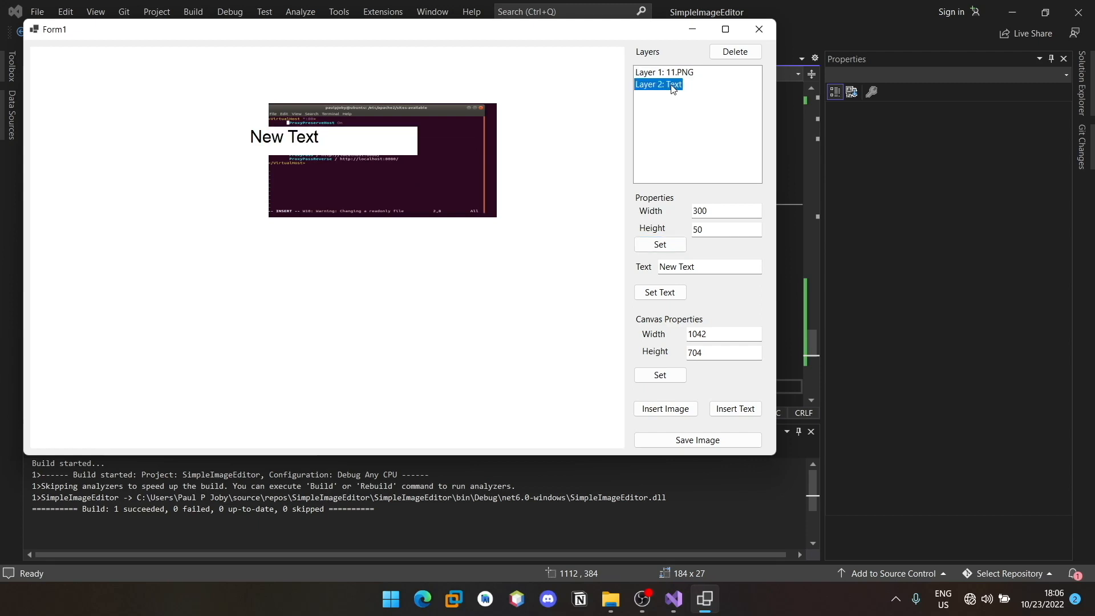
mouse_move(412, 217)
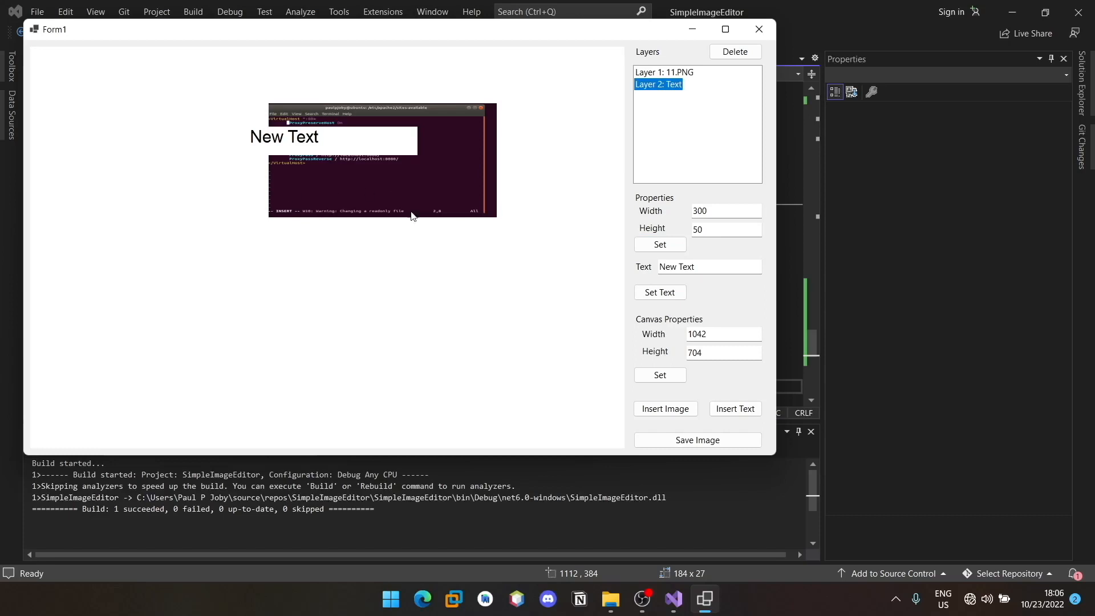
mouse_move(737, 69)
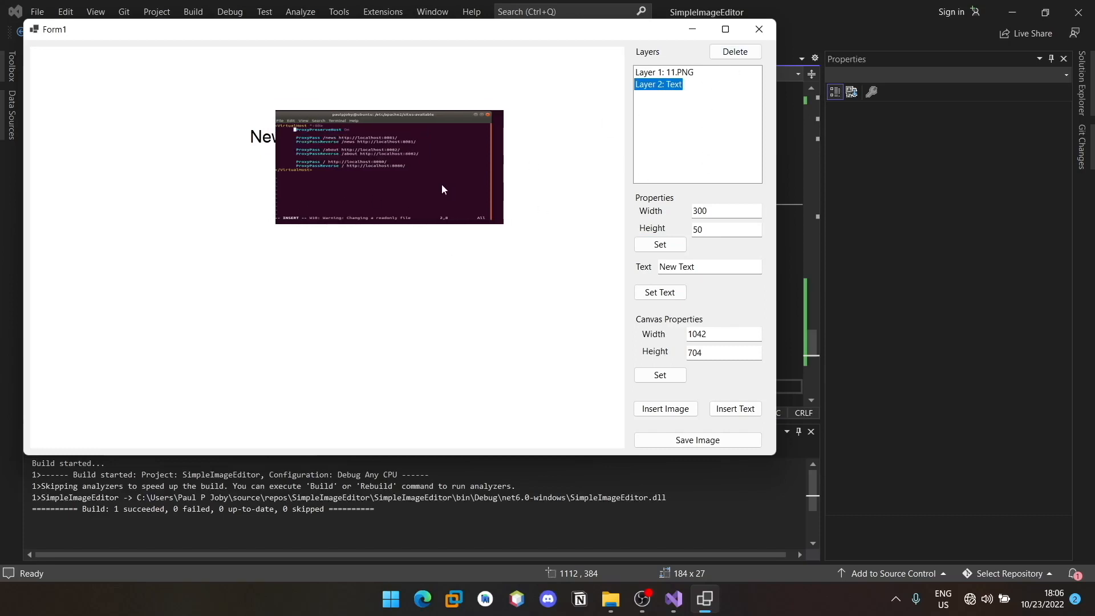
click(664, 72)
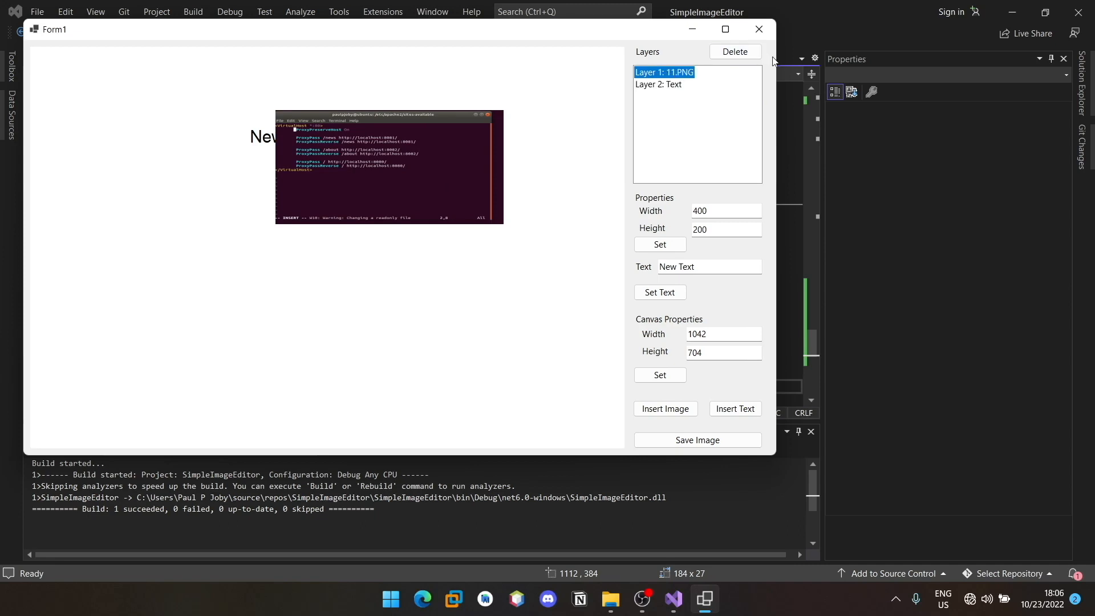
- Delete the 11.PNG layer and insert picture 23 as a new image layer
click(734, 52)
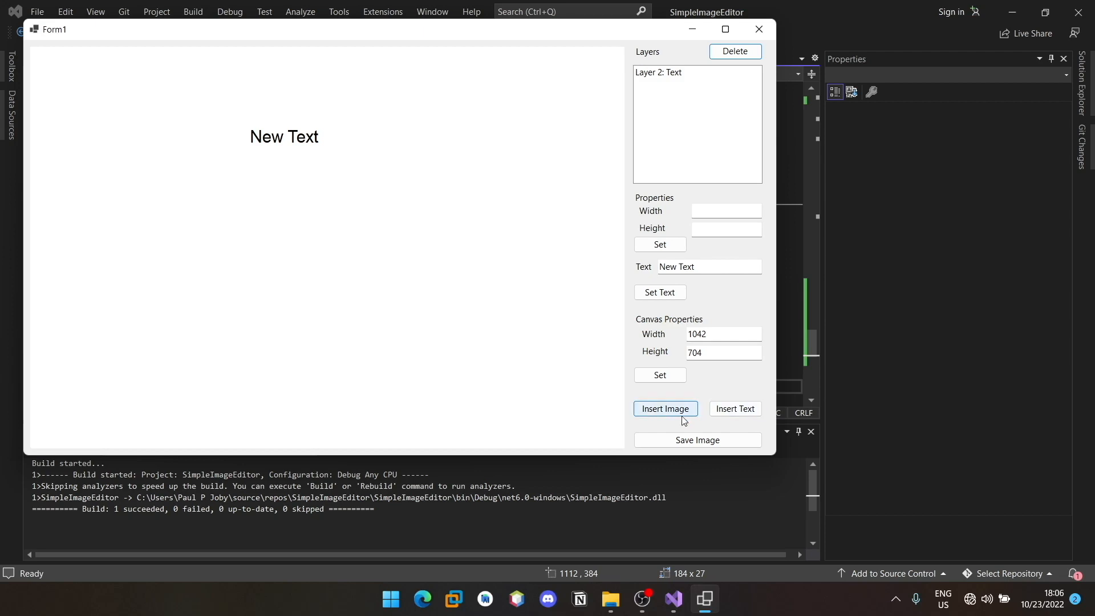
click(664, 408)
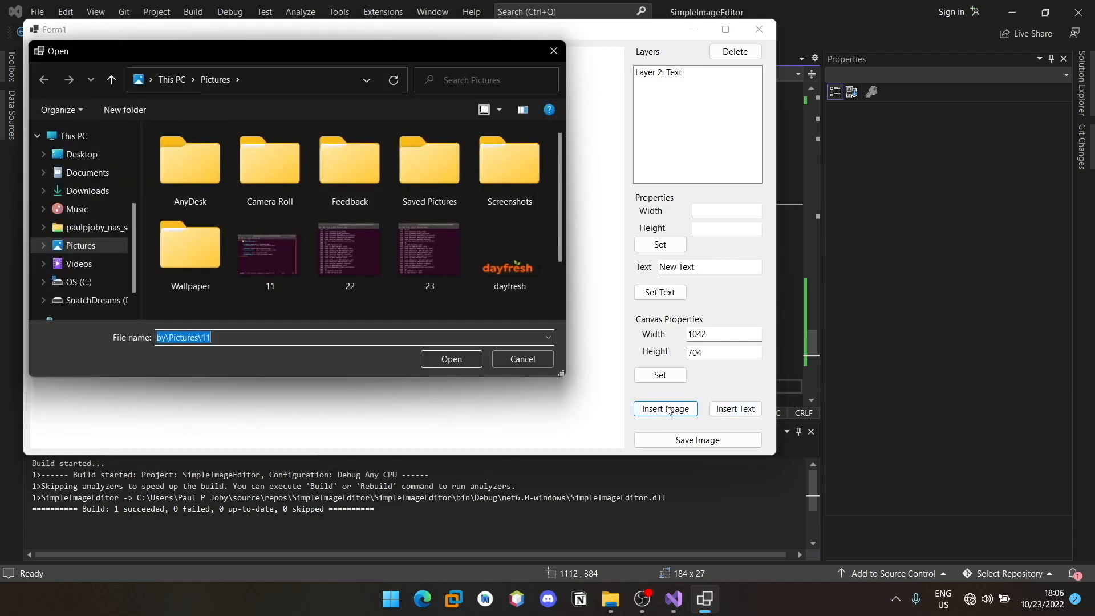
click(429, 251)
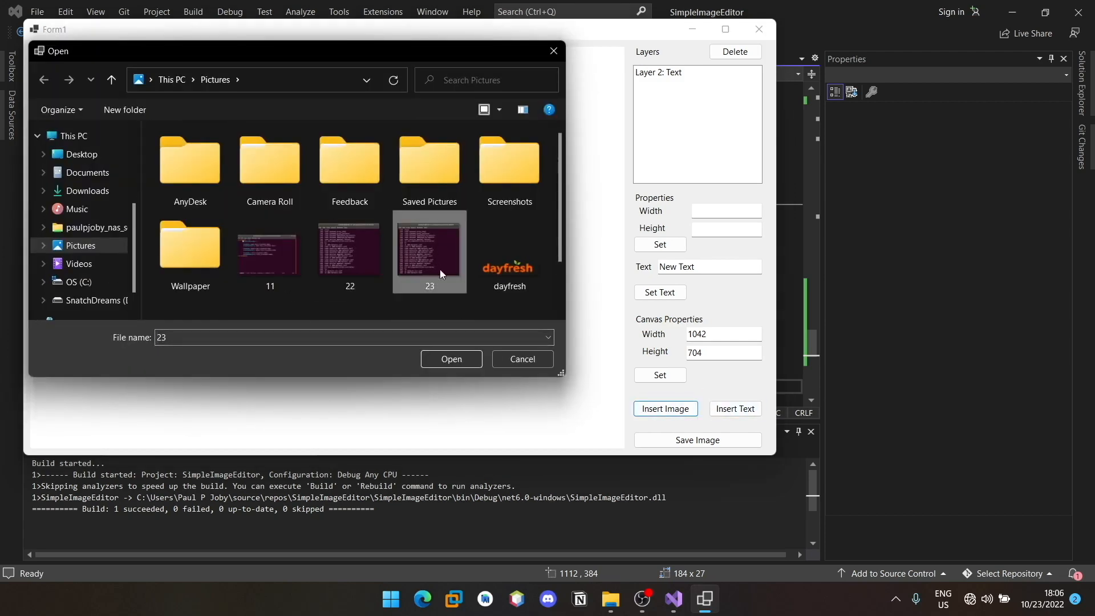
click(451, 359)
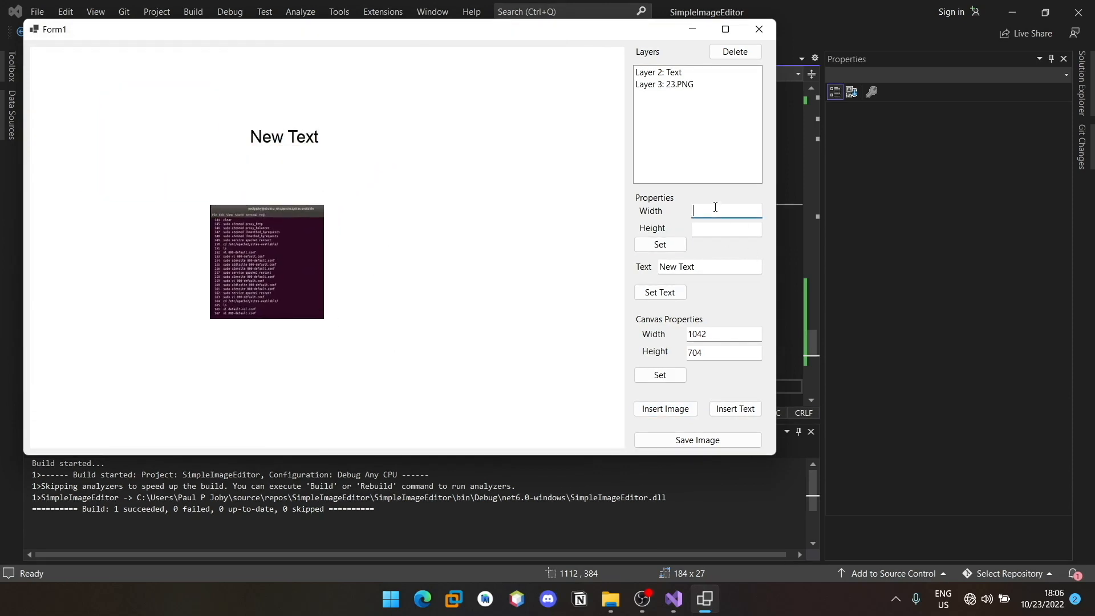
- Resize the new 23.PNG layer to 640 by 320
click(664, 83)
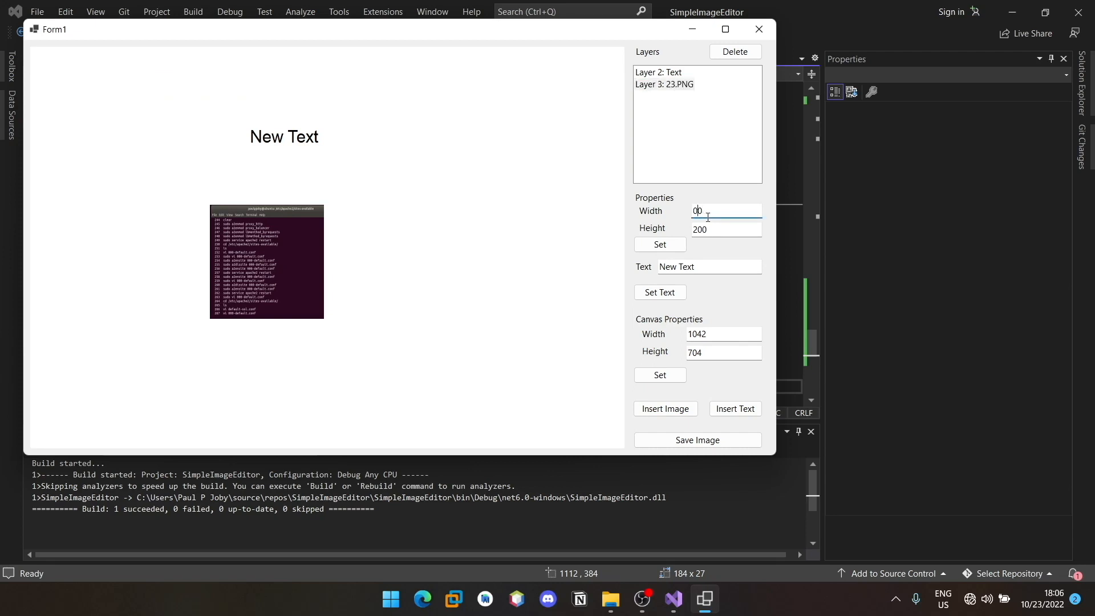
text(640)
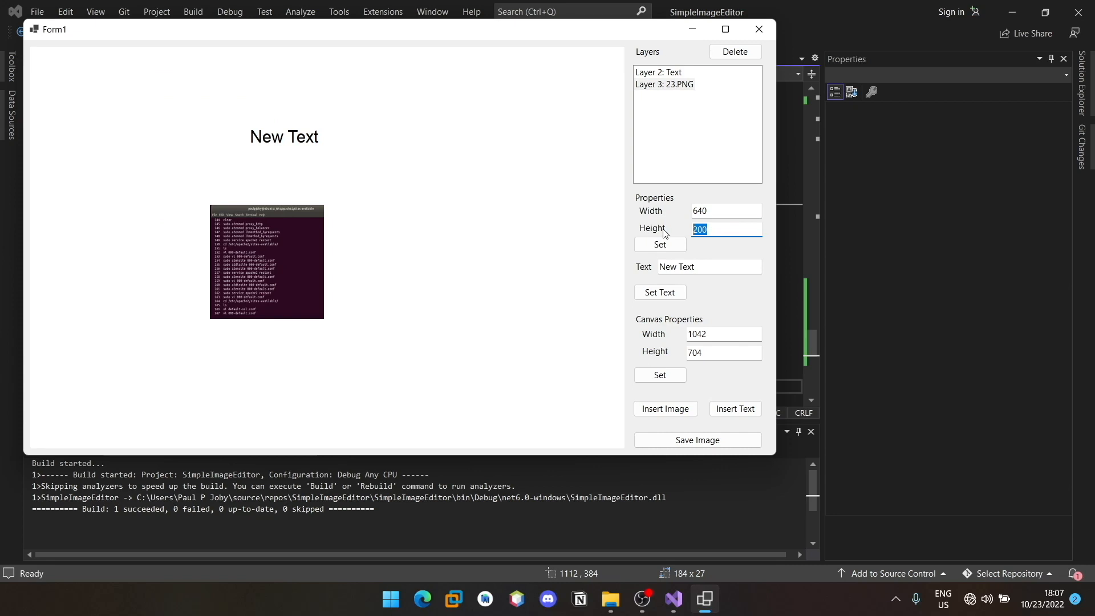
click(659, 244)
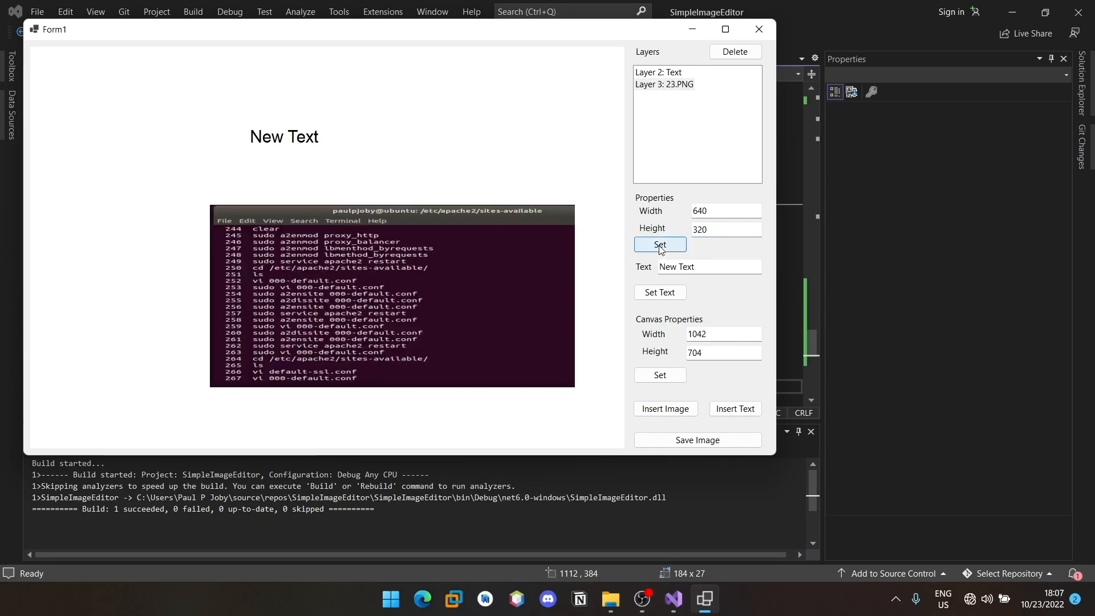
click(659, 244)
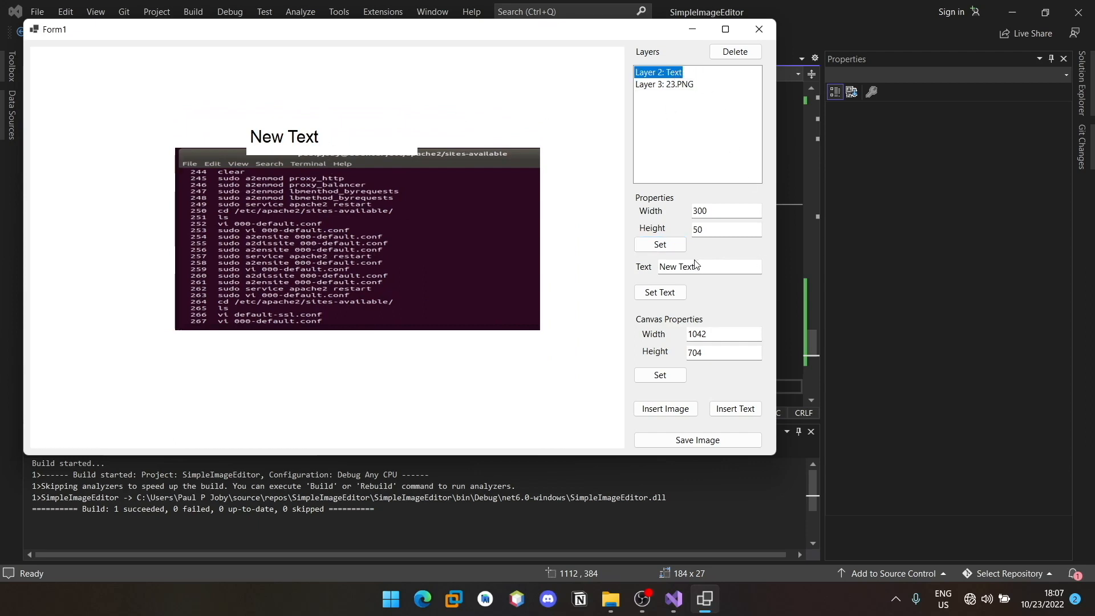
- Change the text layer's wording to 'Hello World' and nudge it right
click(709, 266)
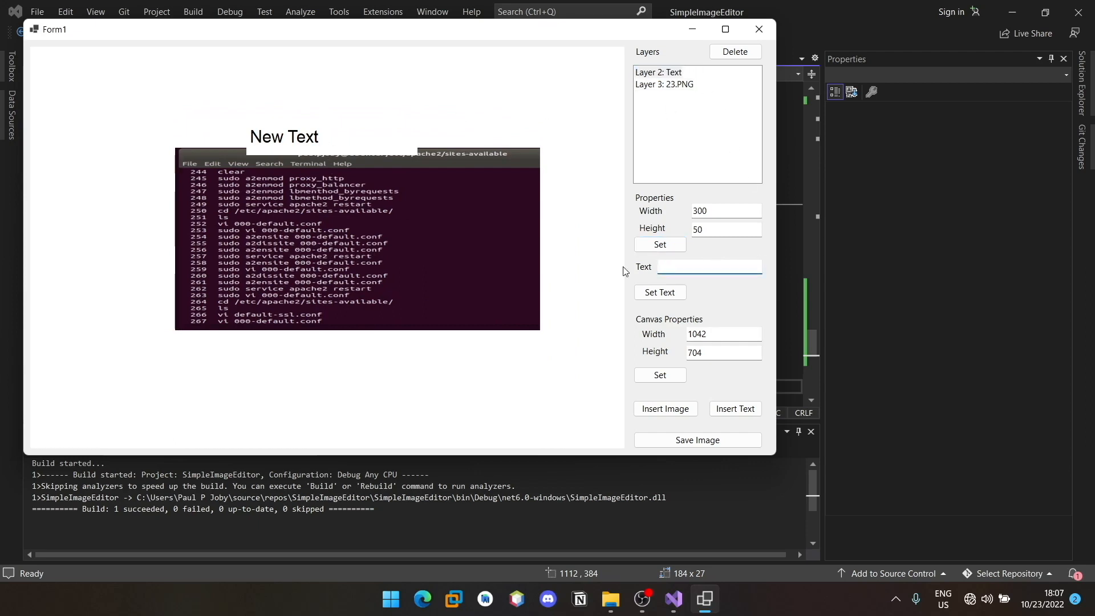
text(Hello)
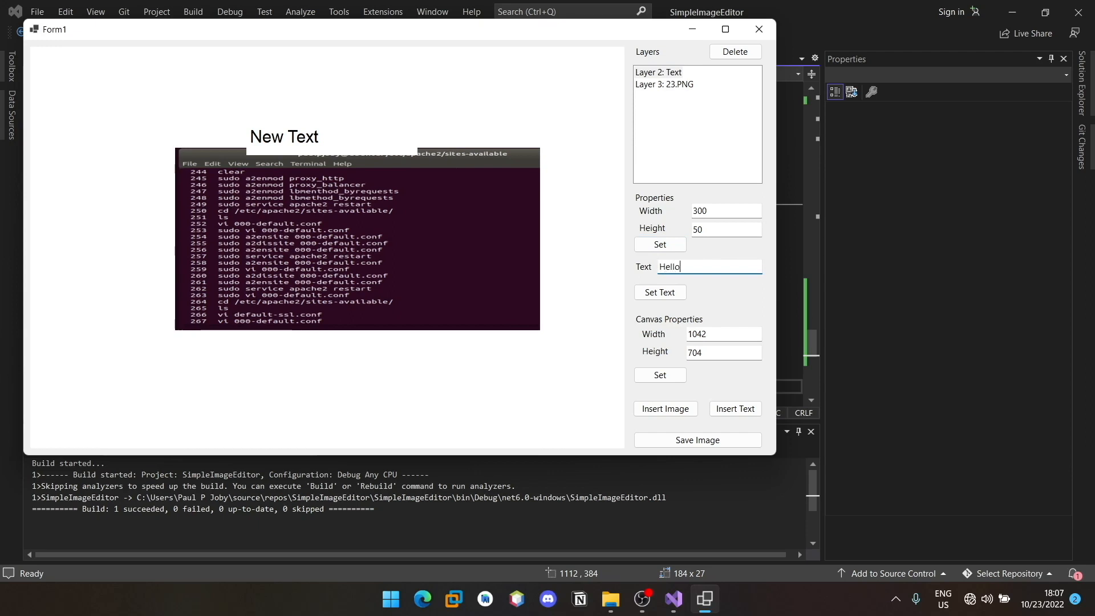
text(World)
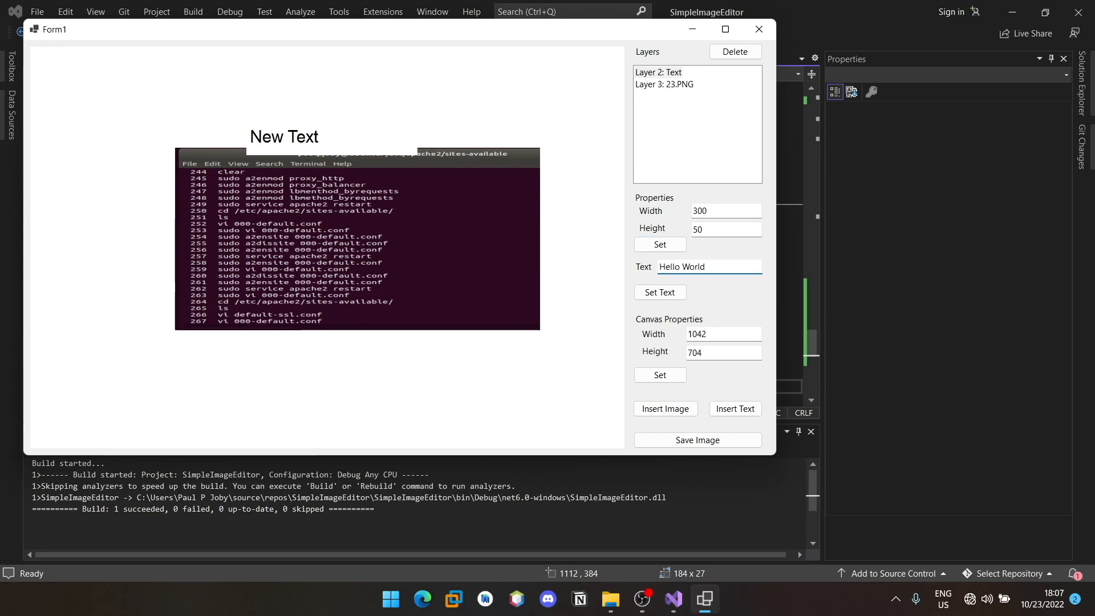
click(659, 292)
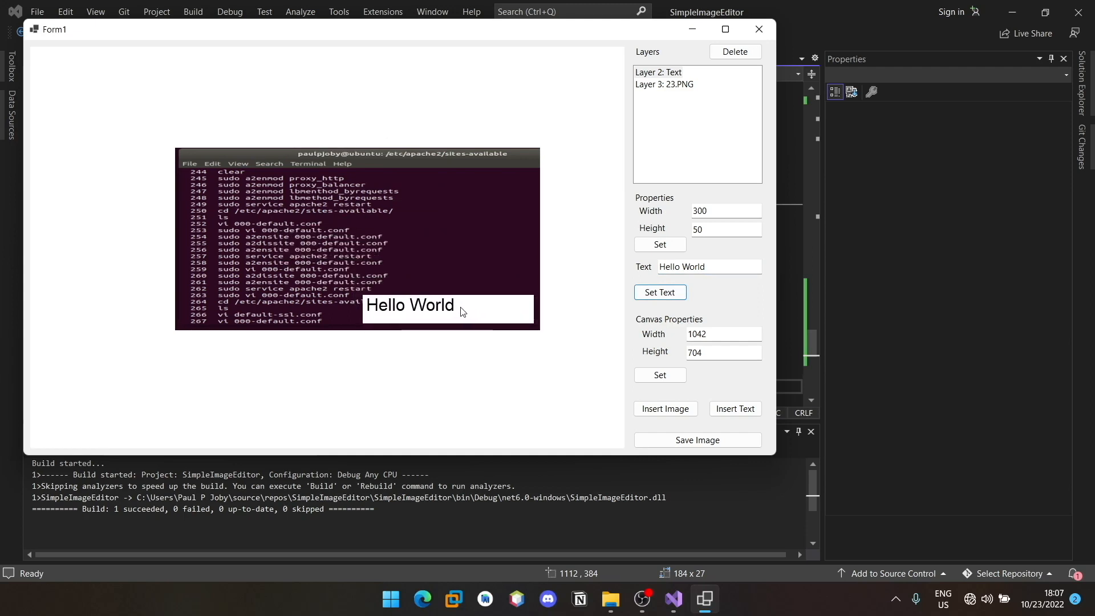
drag(409, 305, 416, 313)
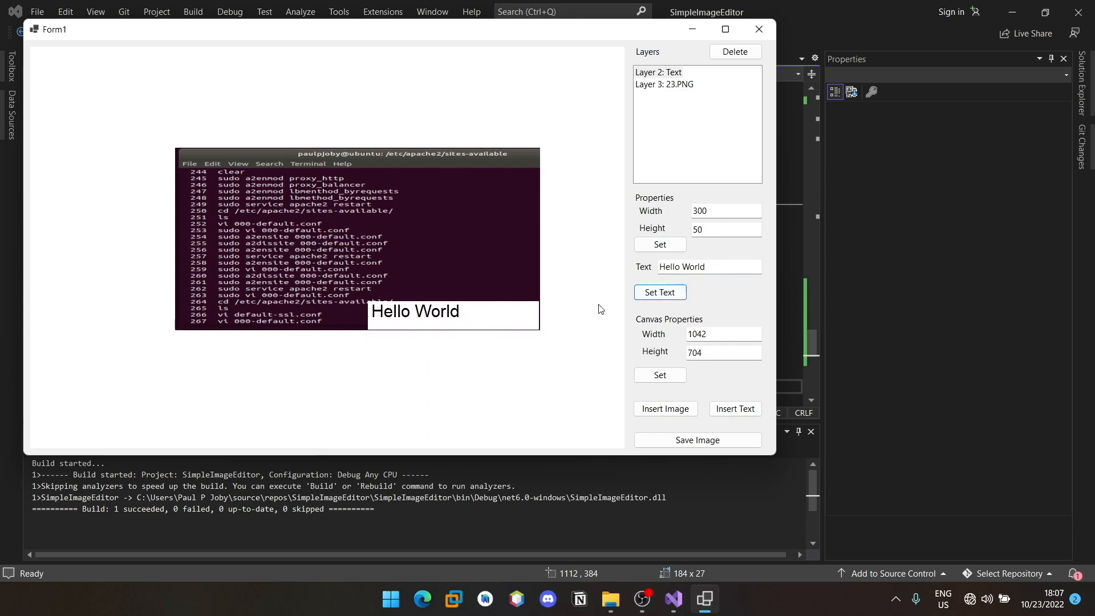
- Resize the Hello World layer to 180 by 40, placed toward the screenshot centre
click(726, 211)
text(180)
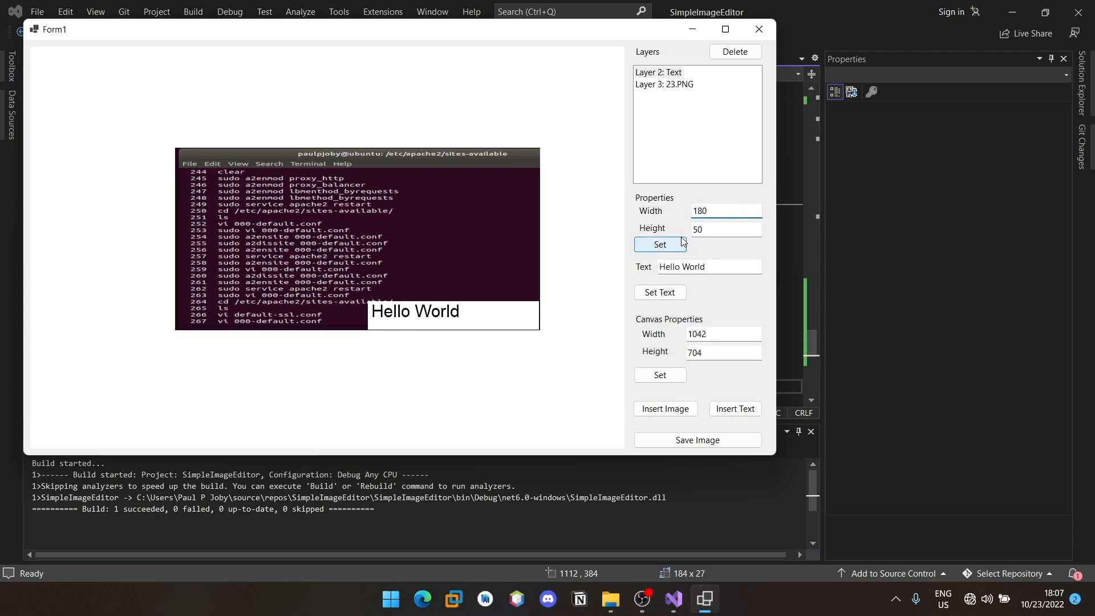
click(659, 244)
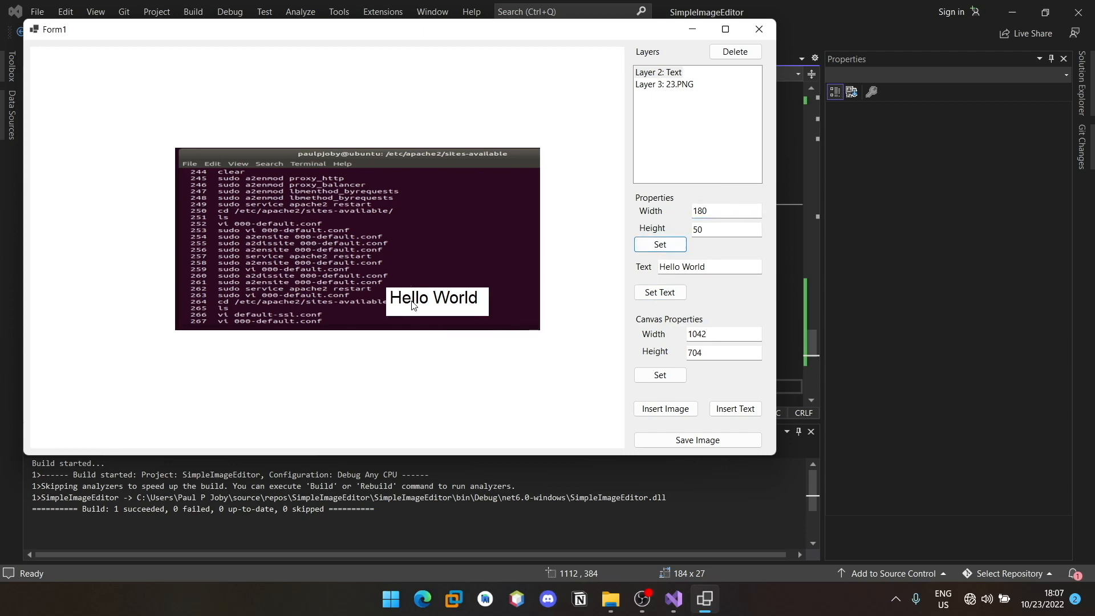
drag(435, 299, 383, 259)
text(40)
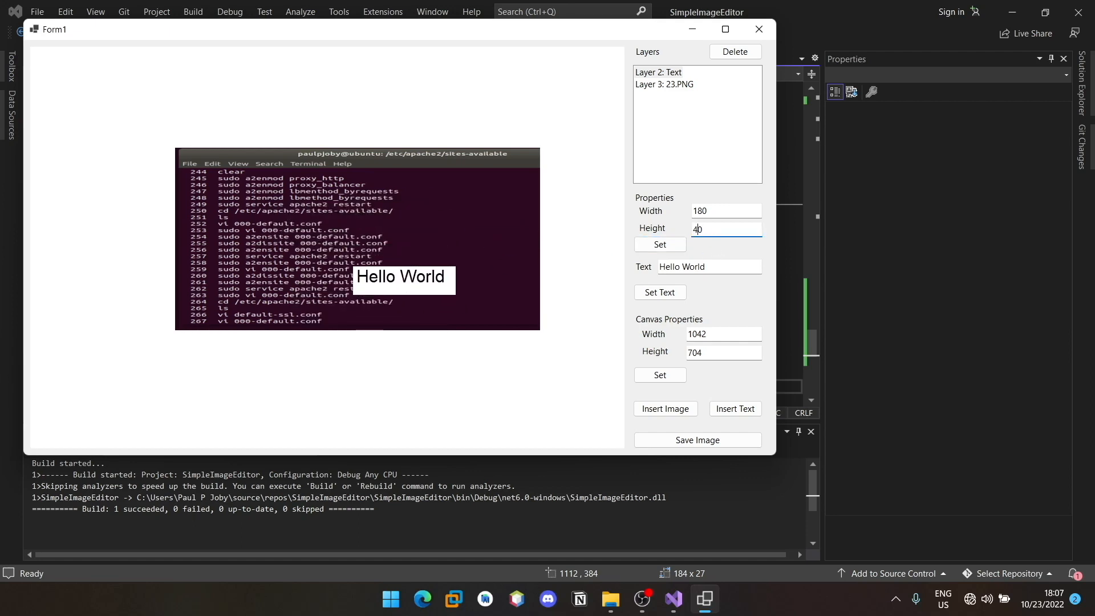
click(658, 244)
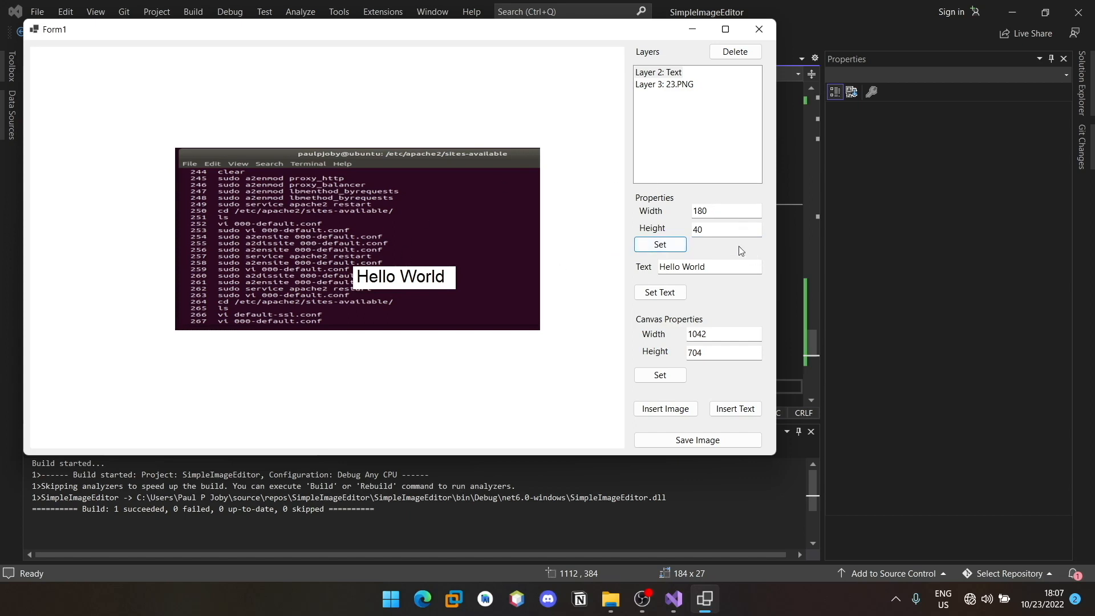
mouse_move(687, 210)
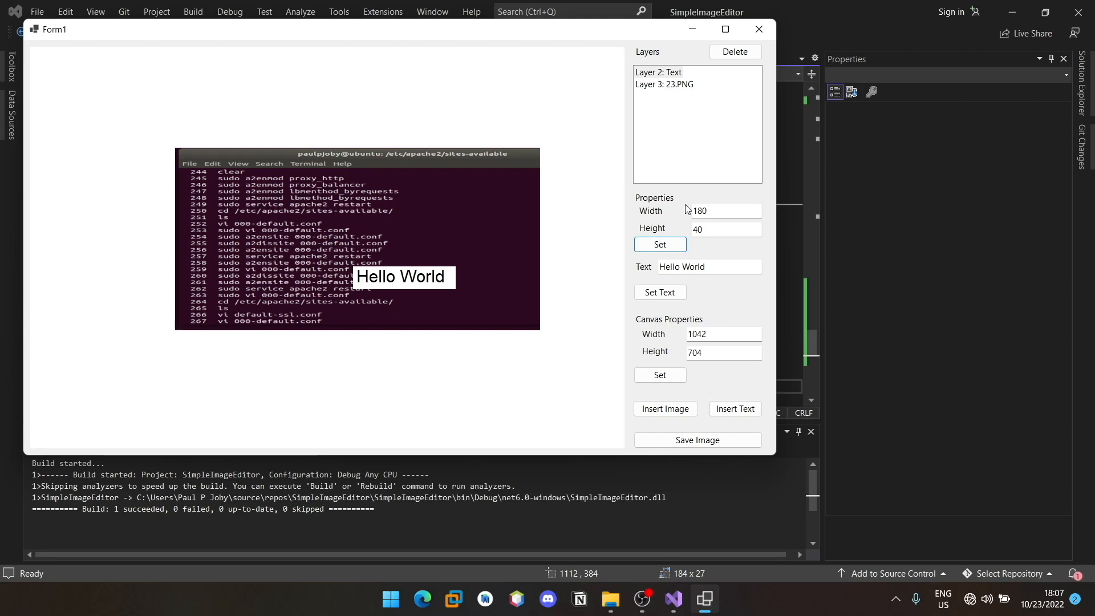
mouse_move(664, 409)
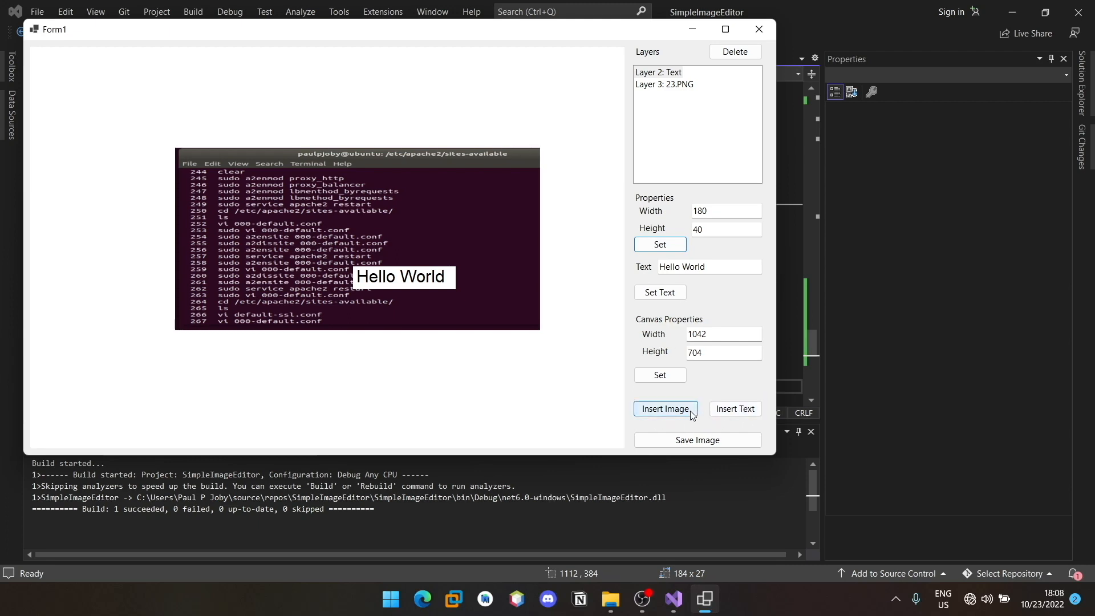
- Insert picture 22 as a new image layer on the canvas
click(664, 408)
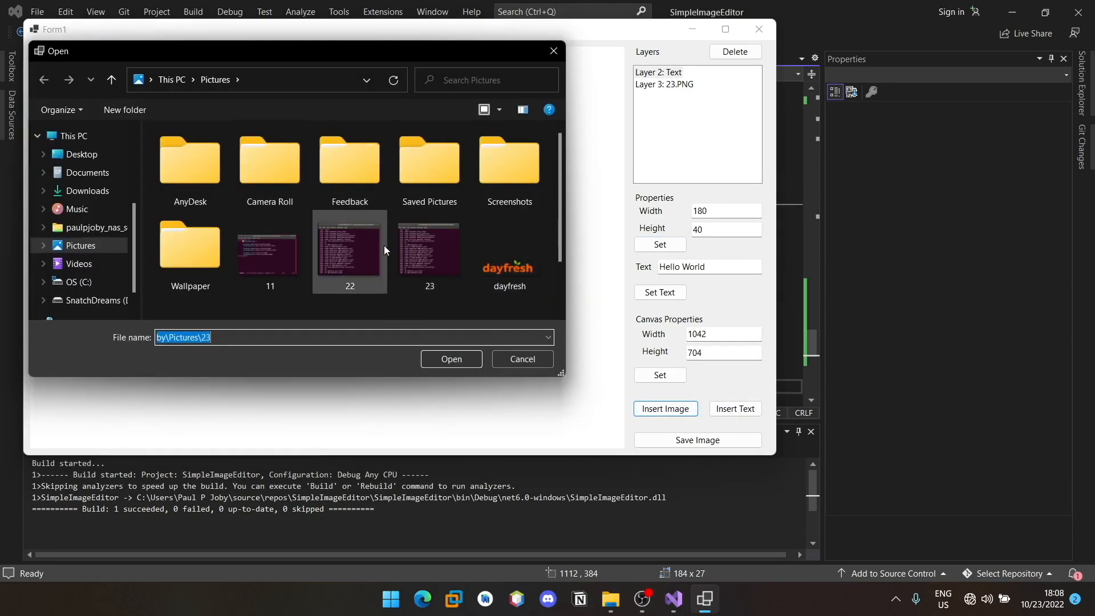
click(450, 360)
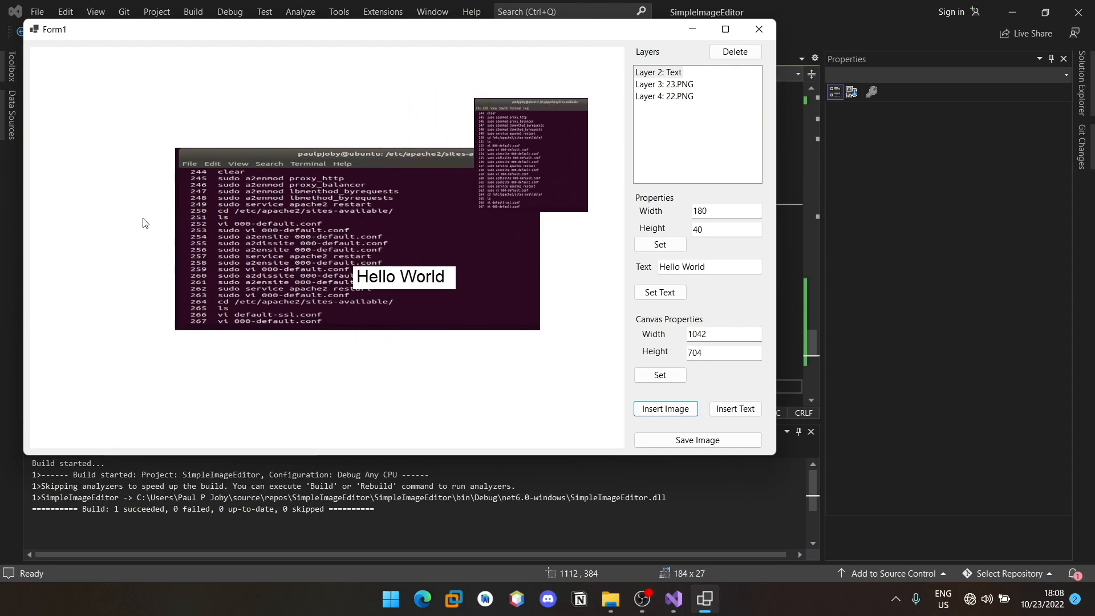
mouse_move(664, 408)
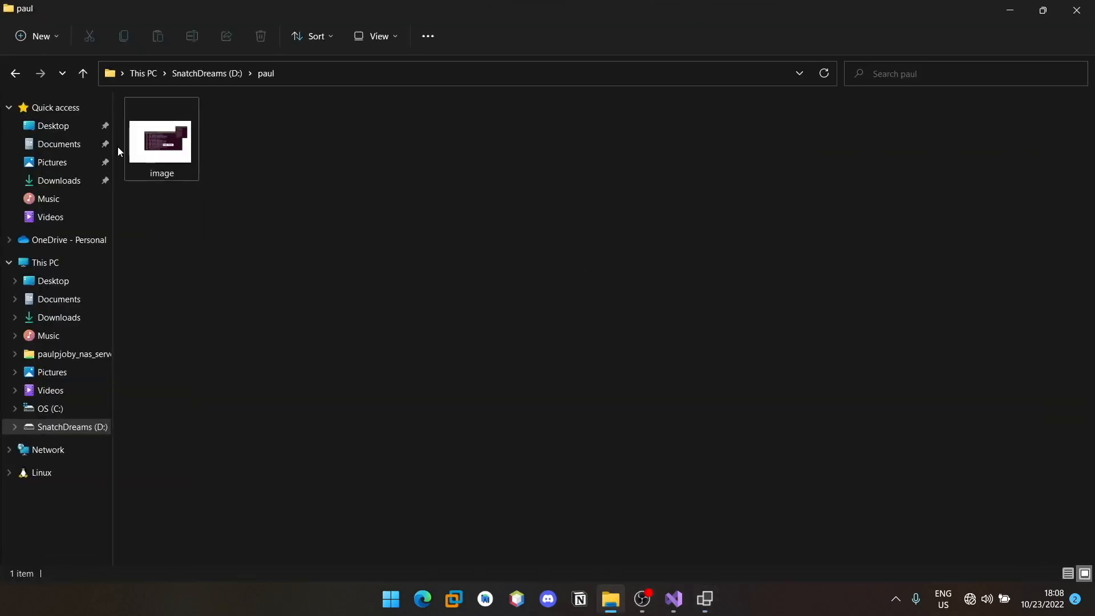
- View image.bmp in Photos, then read its 1042 x 704 dimensions in Properties Details
double_click(161, 139)
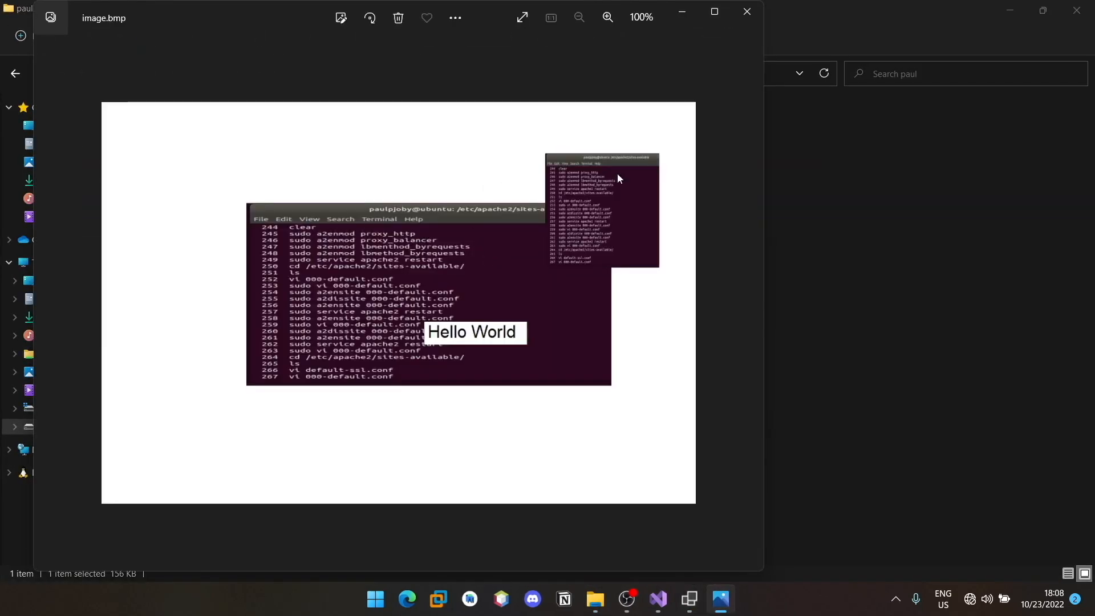
mouse_move(746, 13)
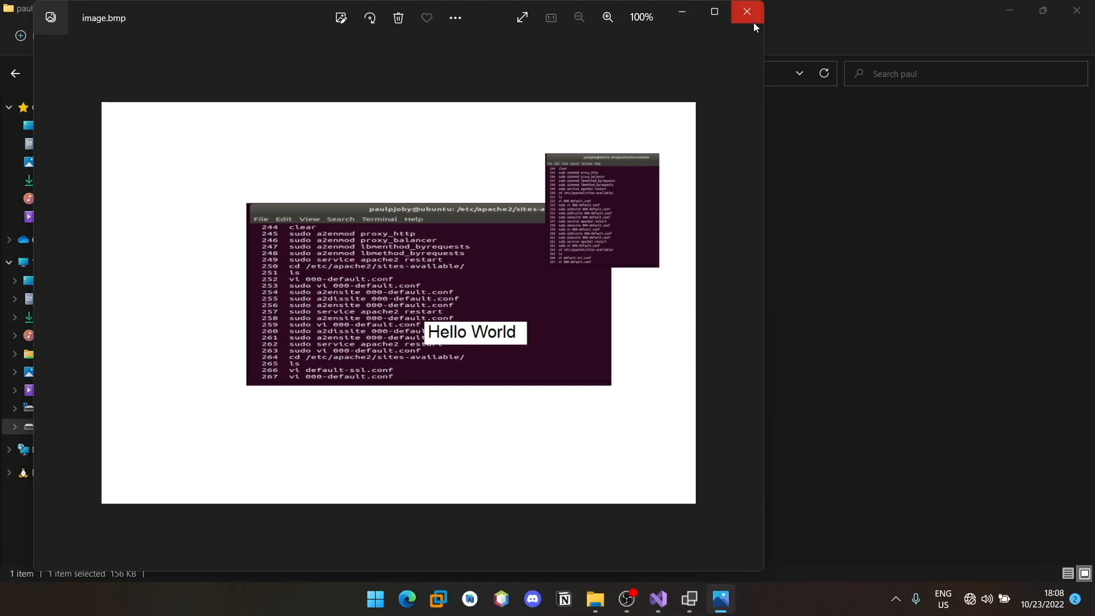
click(746, 12)
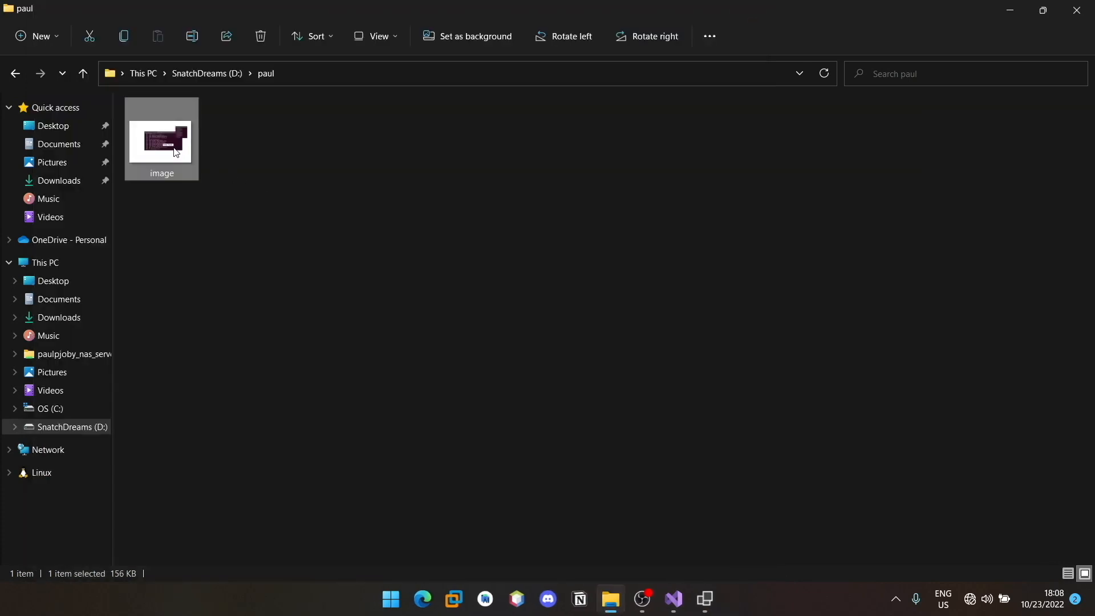
right_click(161, 142)
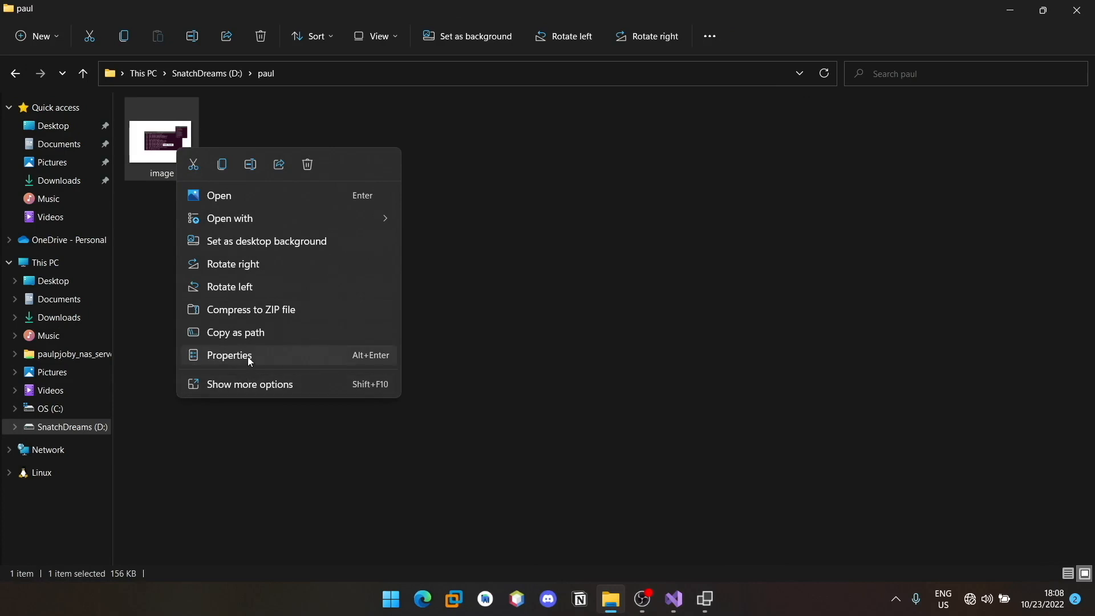
click(228, 355)
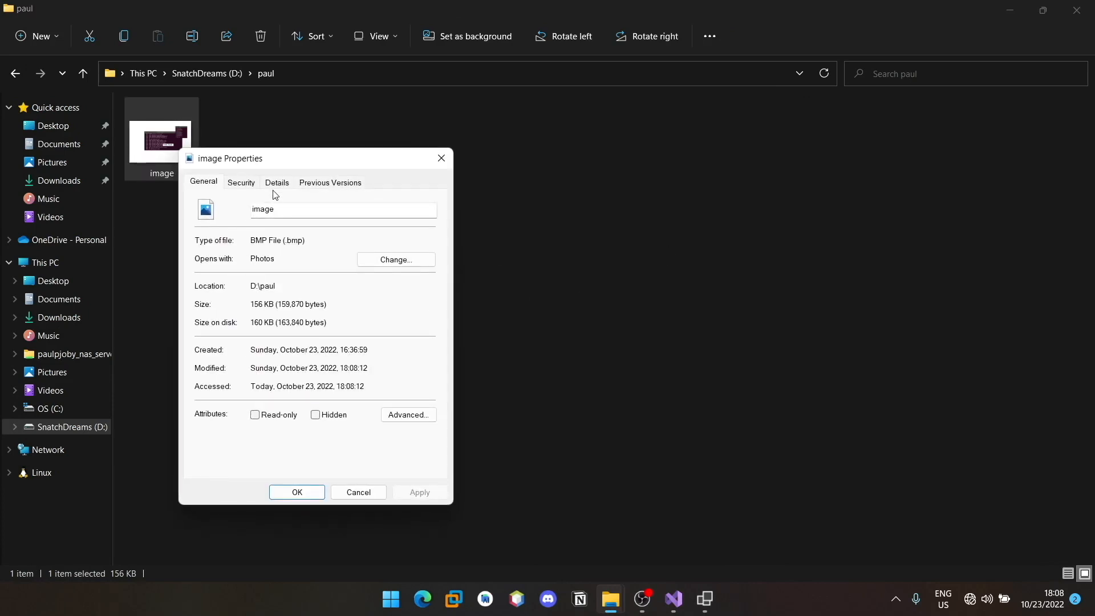
mouse_move(274, 187)
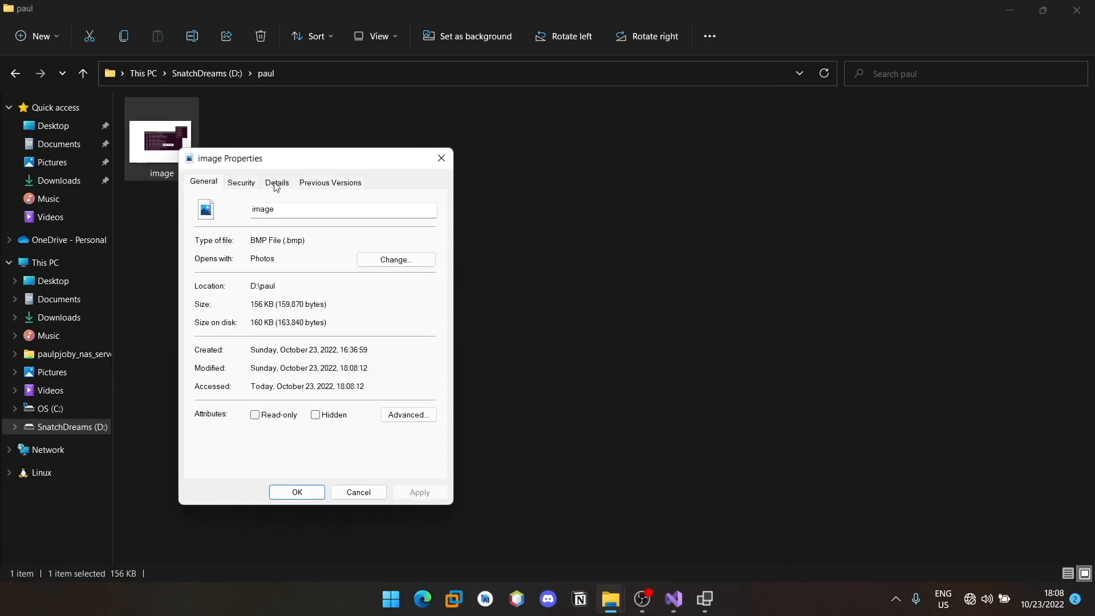
click(276, 182)
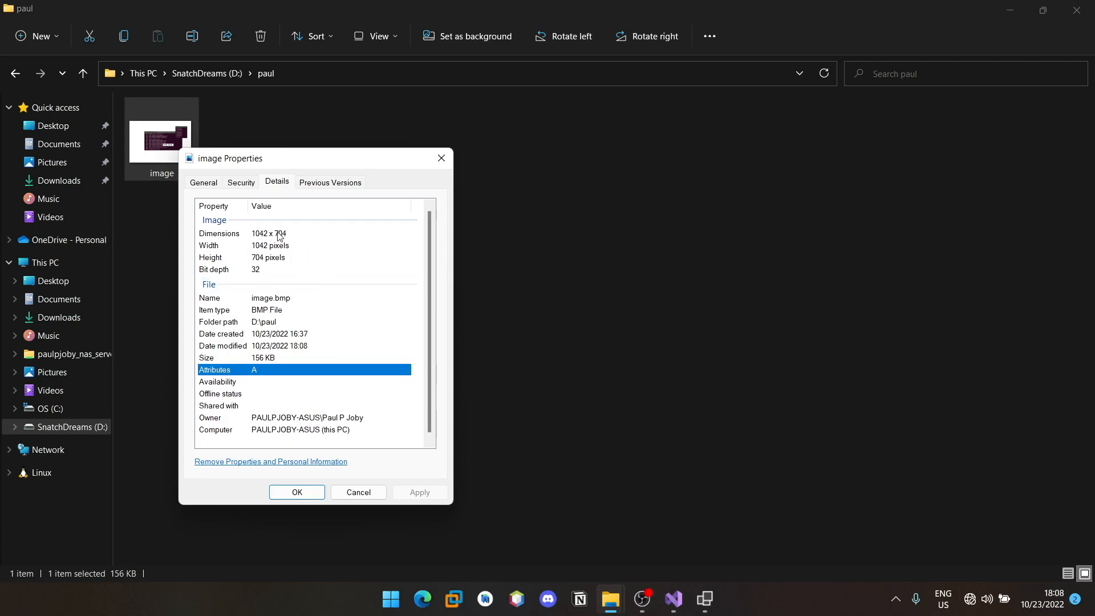
mouse_move(270, 243)
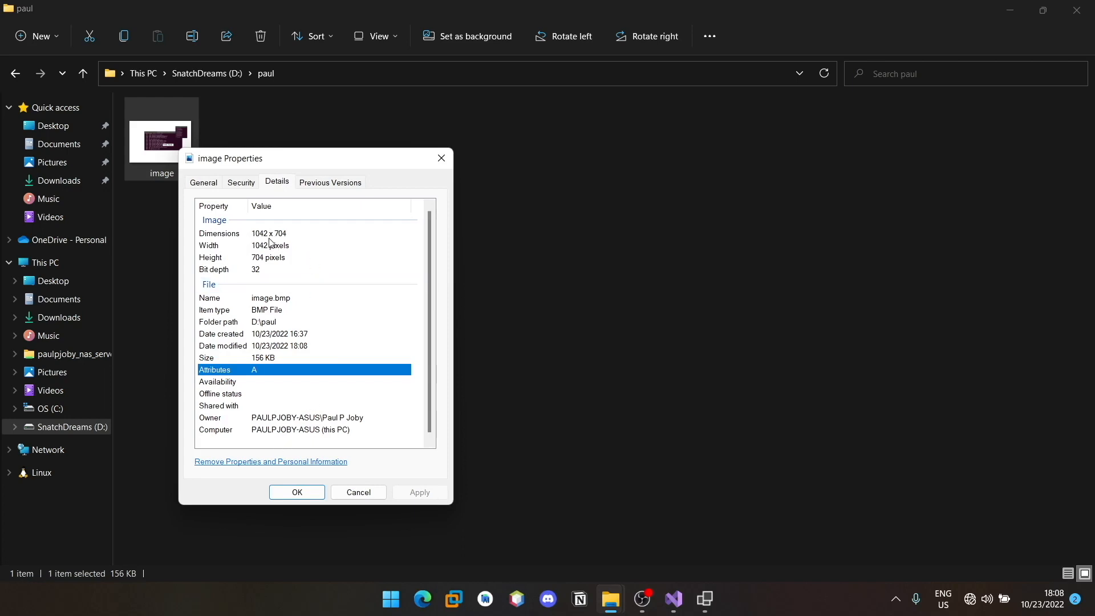
mouse_move(480, 241)
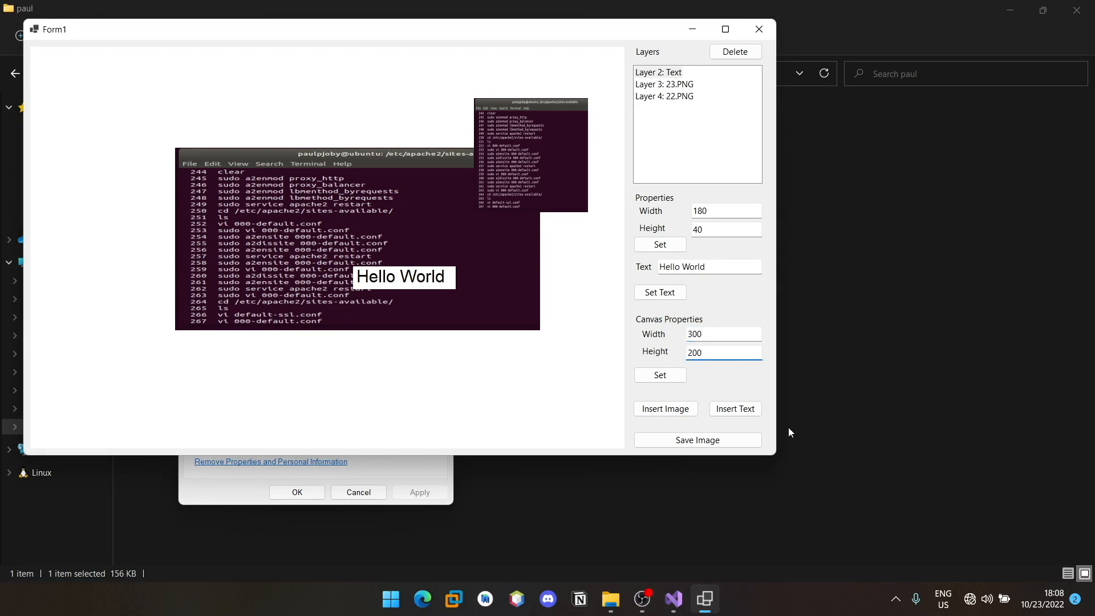
- Apply the 300 by 200 canvas size
click(658, 376)
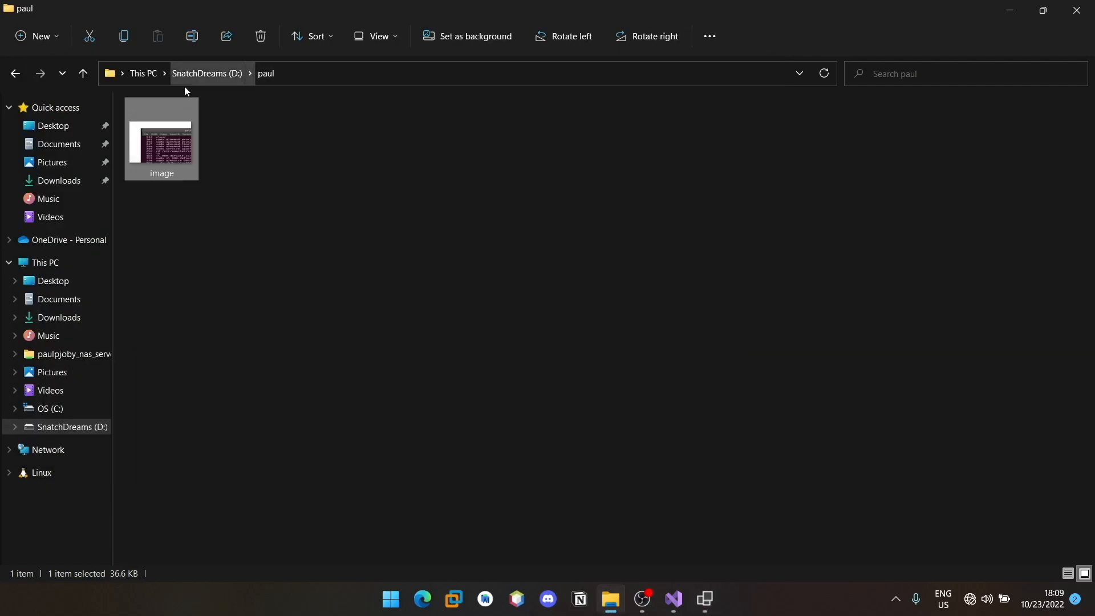
right_click(160, 148)
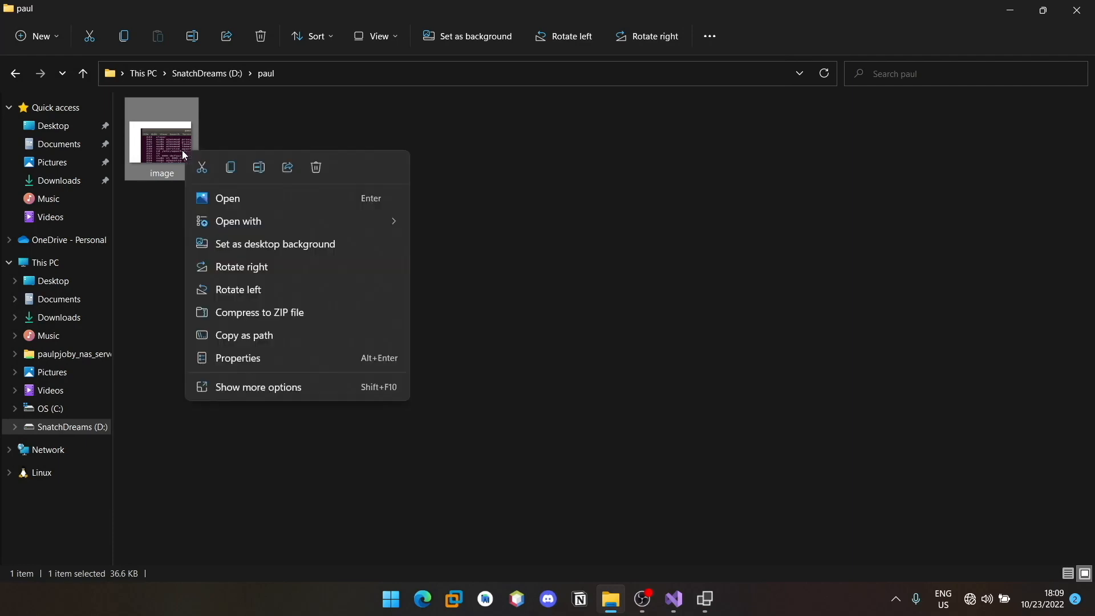
click(244, 358)
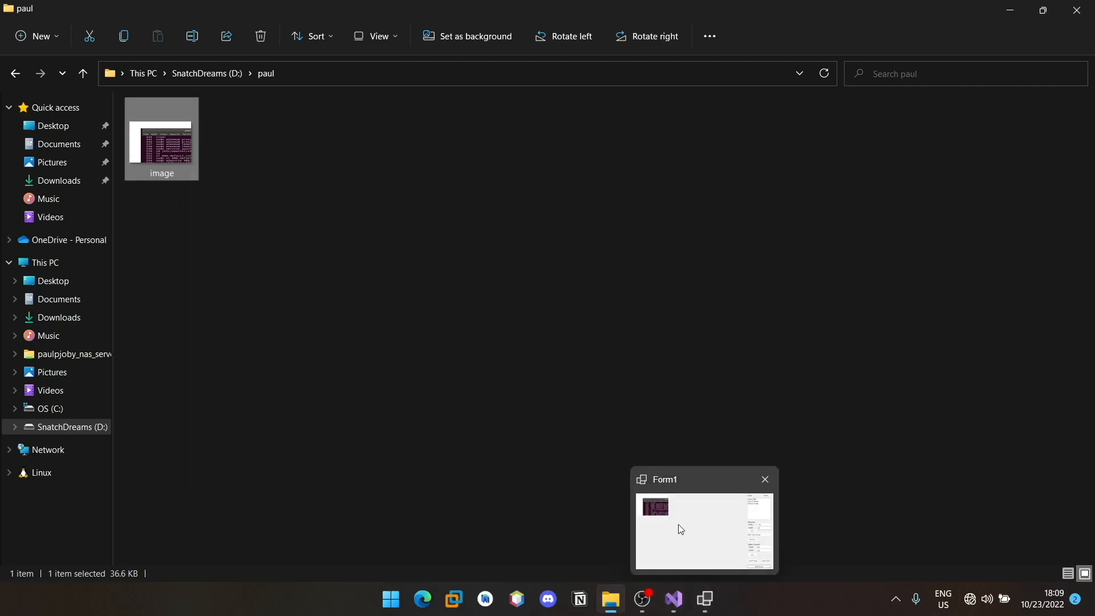
- Restore the canvas to 1042 by 704 and move Hello World onto the terminal screenshot
click(704, 531)
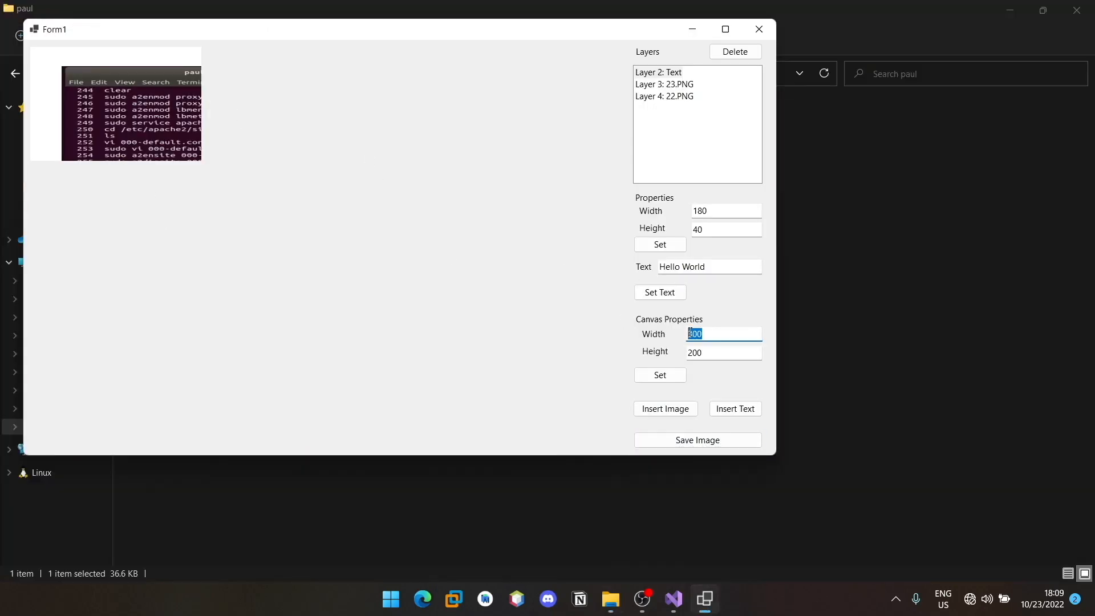
text(1042)
click(725, 351)
text(7)
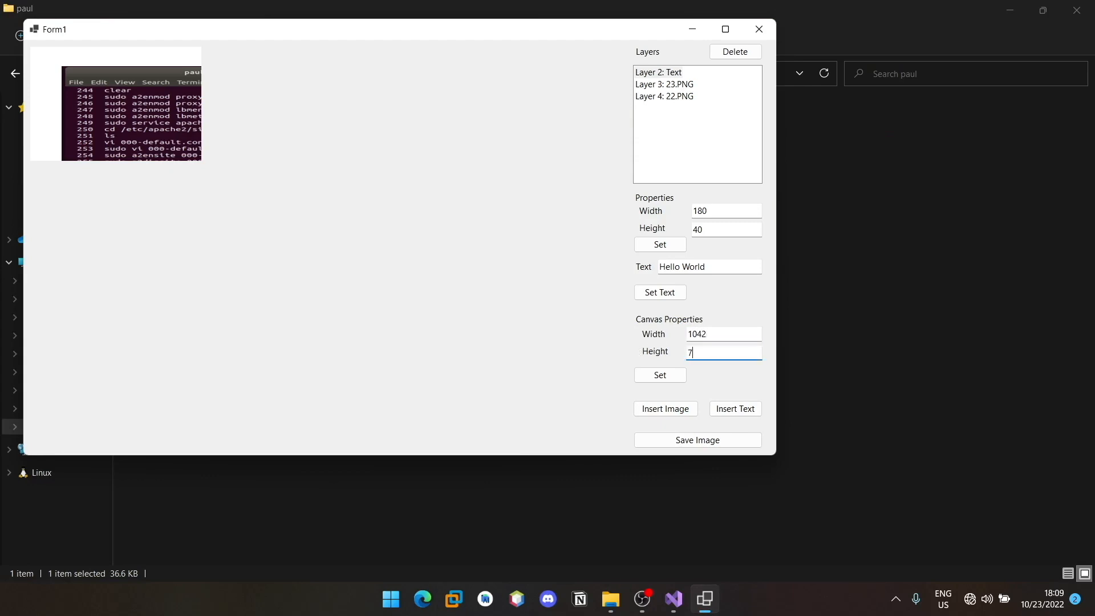
click(659, 376)
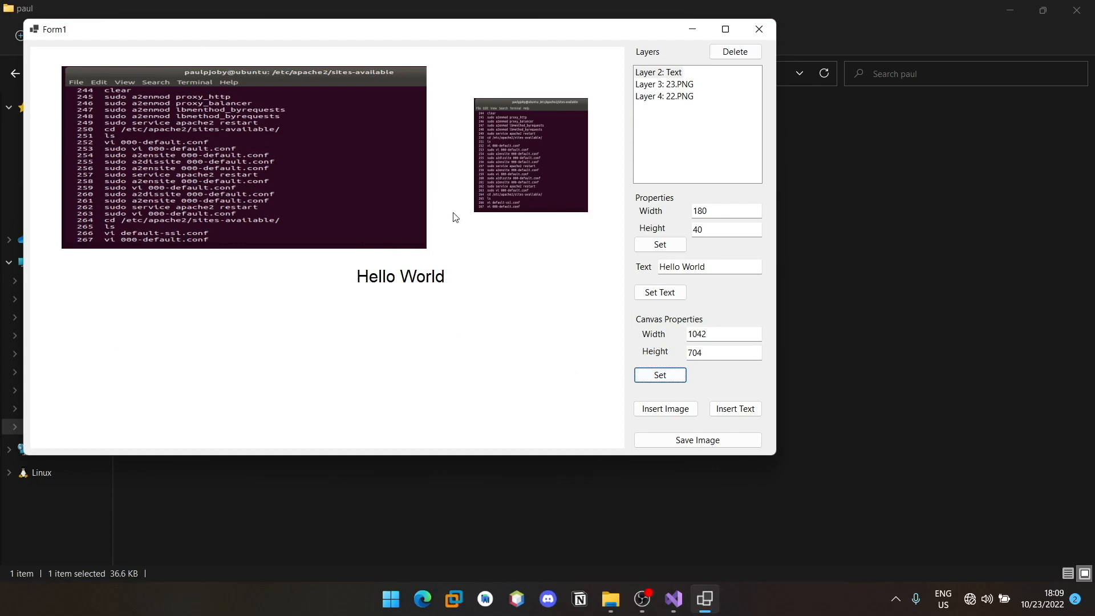
drag(401, 276, 331, 172)
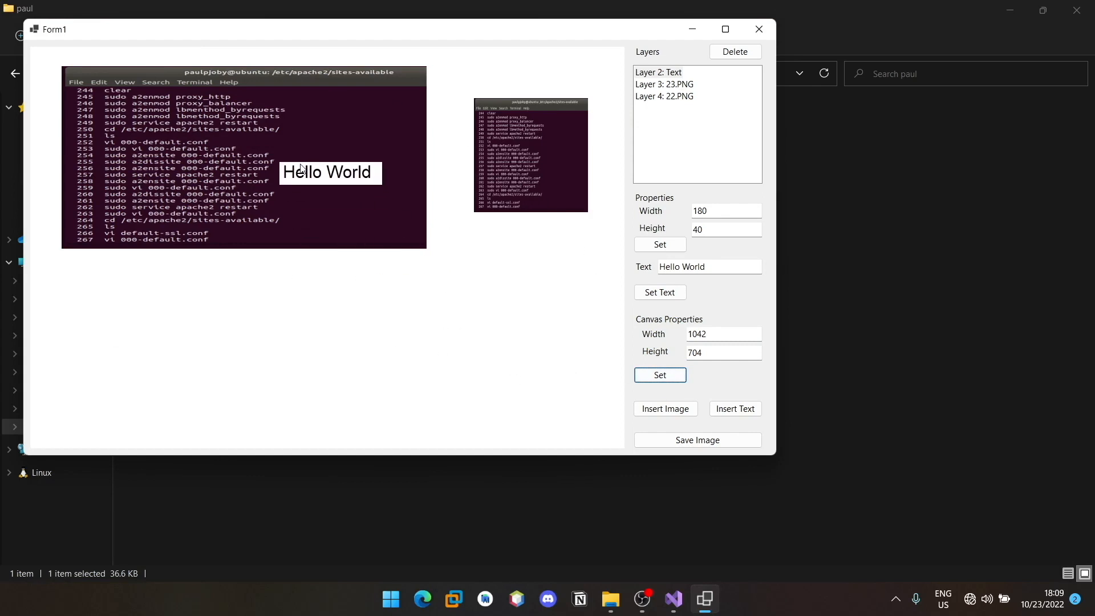